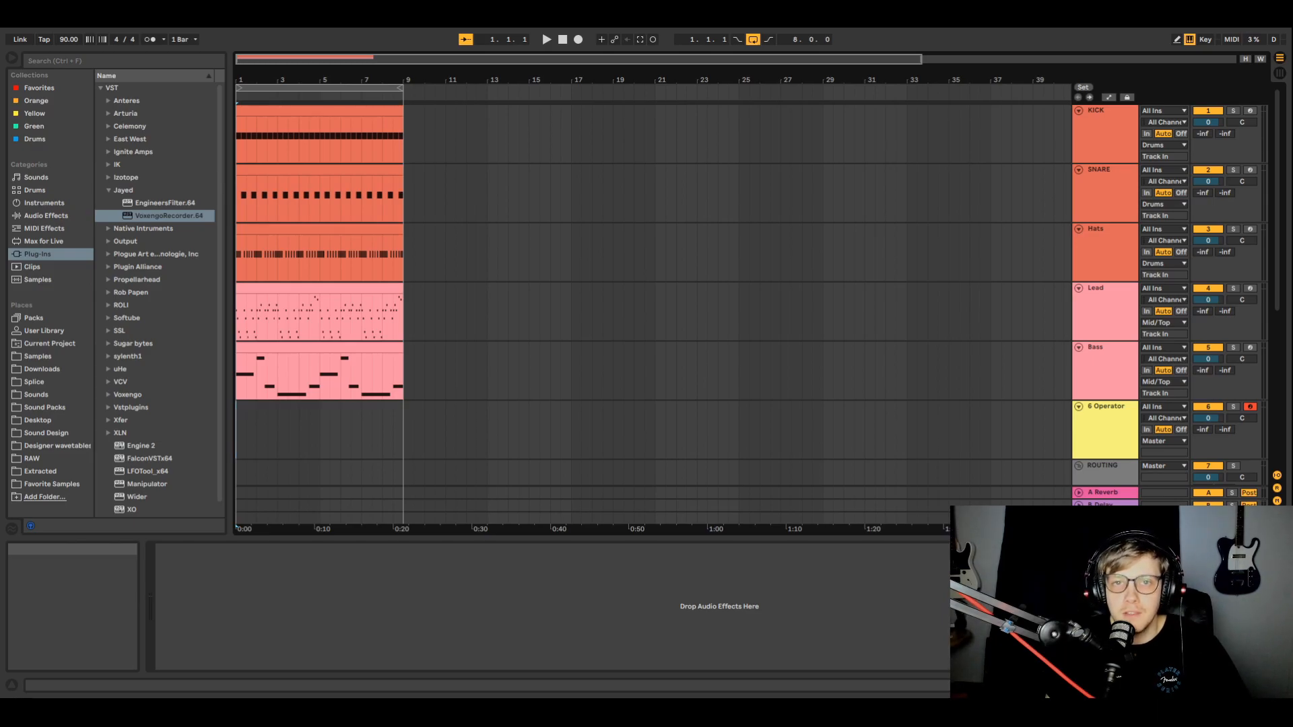
mouse_move(640, 39)
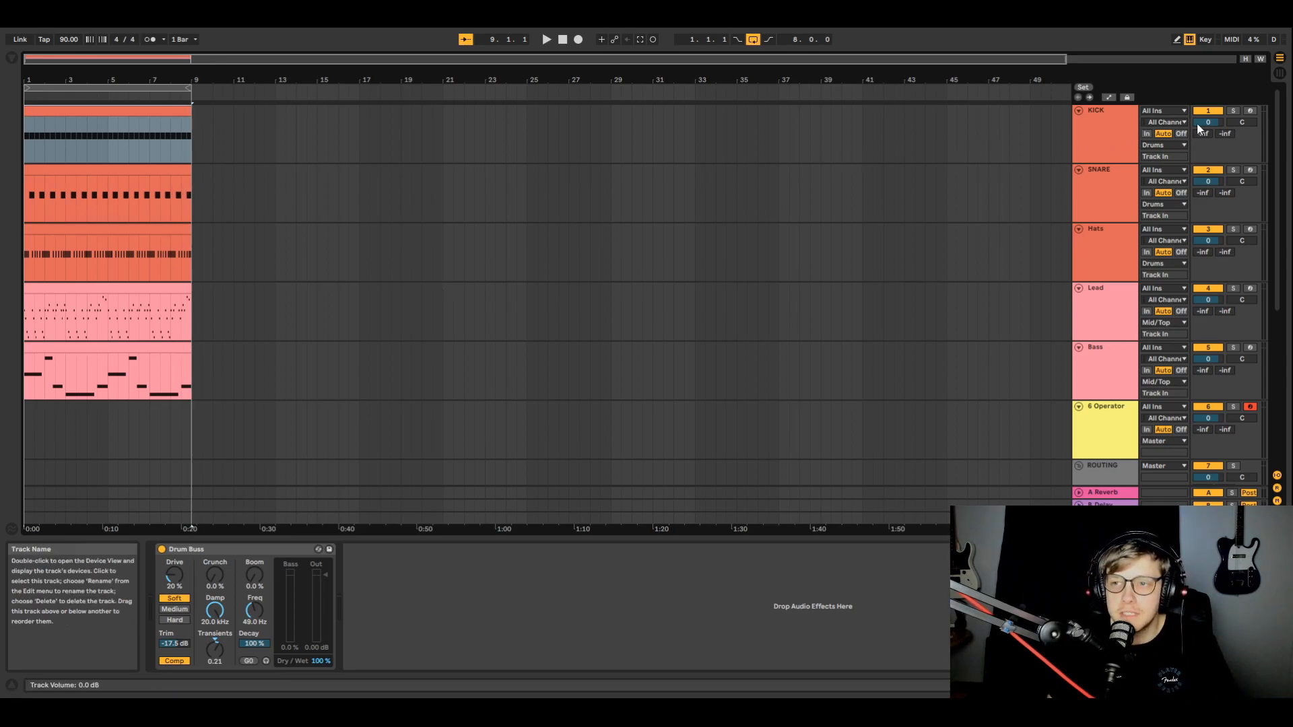
Audition the SNARE and Lead tracks soloed one at a time, then clear the solos
left_click(546, 40)
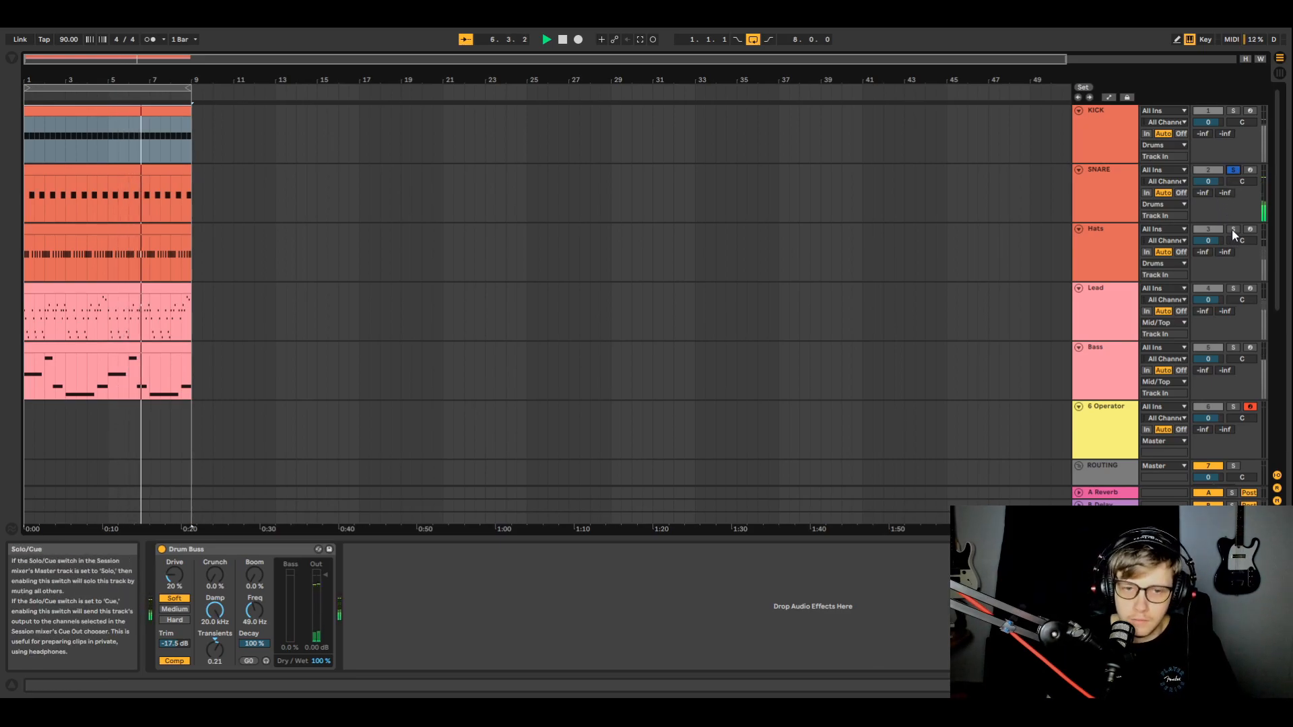
left_click(1234, 229)
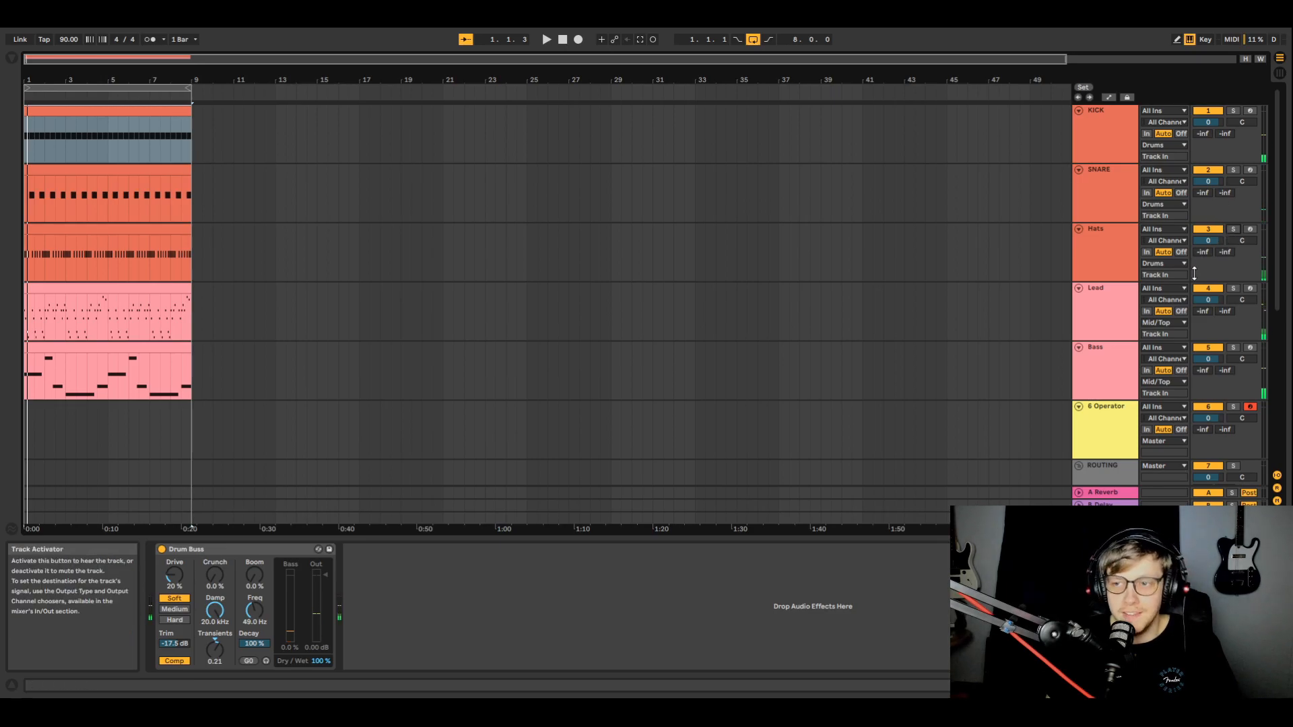
left_click(1232, 288)
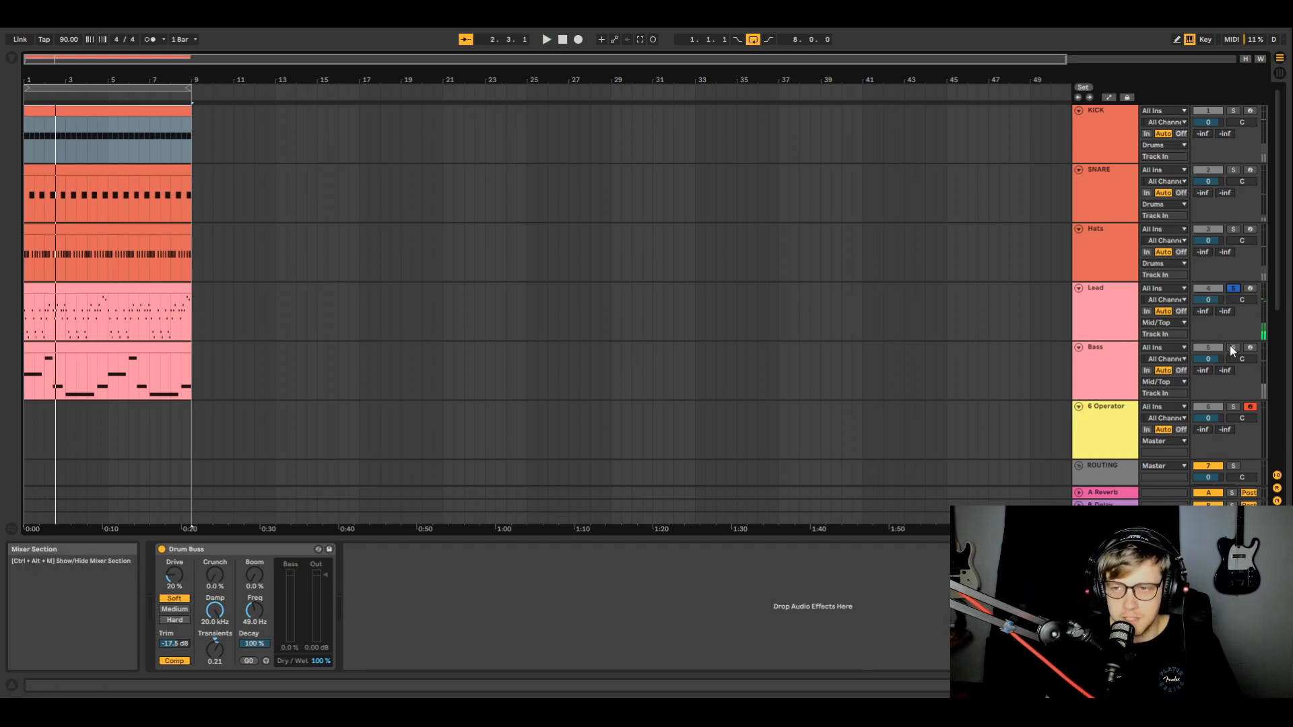
left_click(1234, 347)
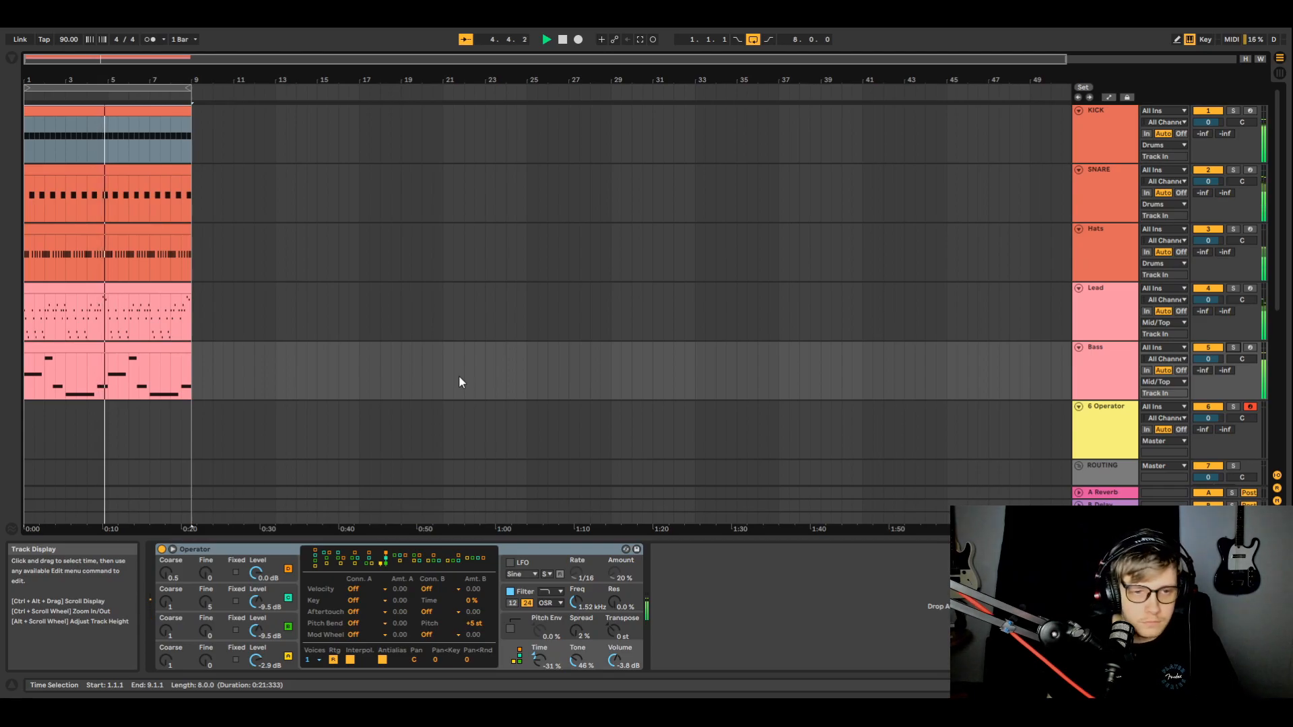
left_click(562, 39)
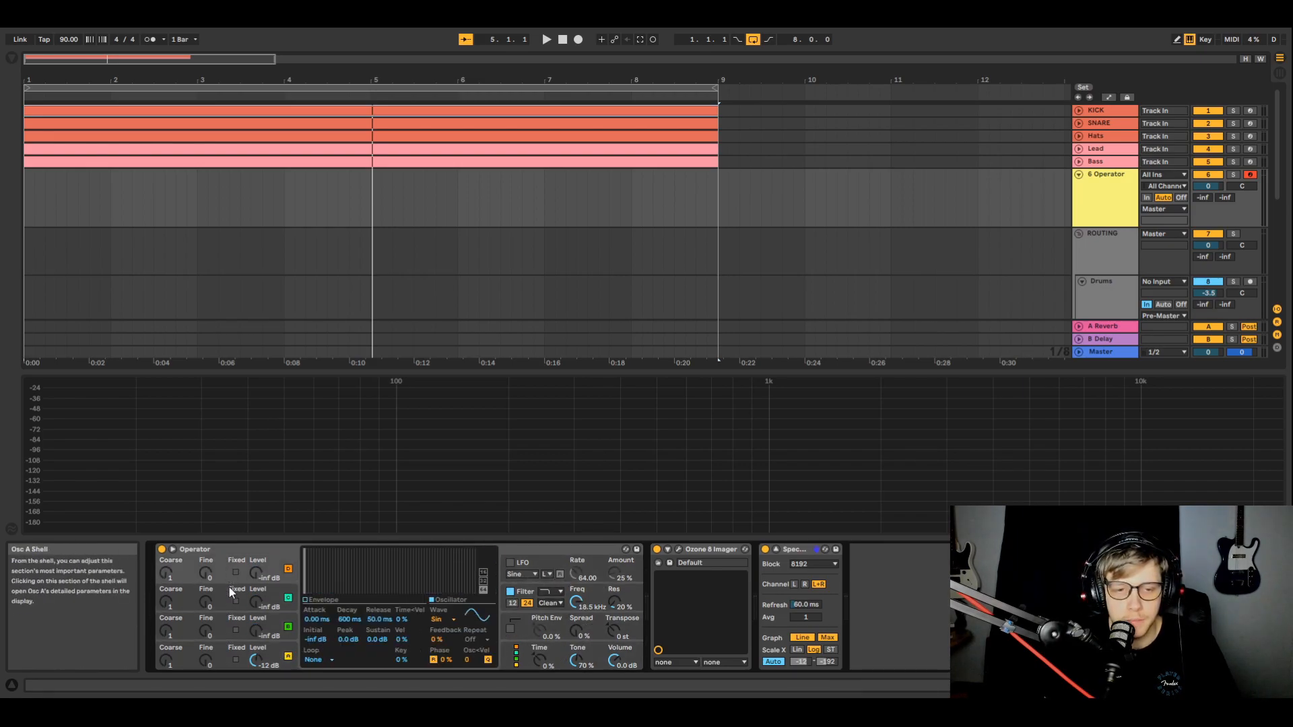
mouse_move(209, 656)
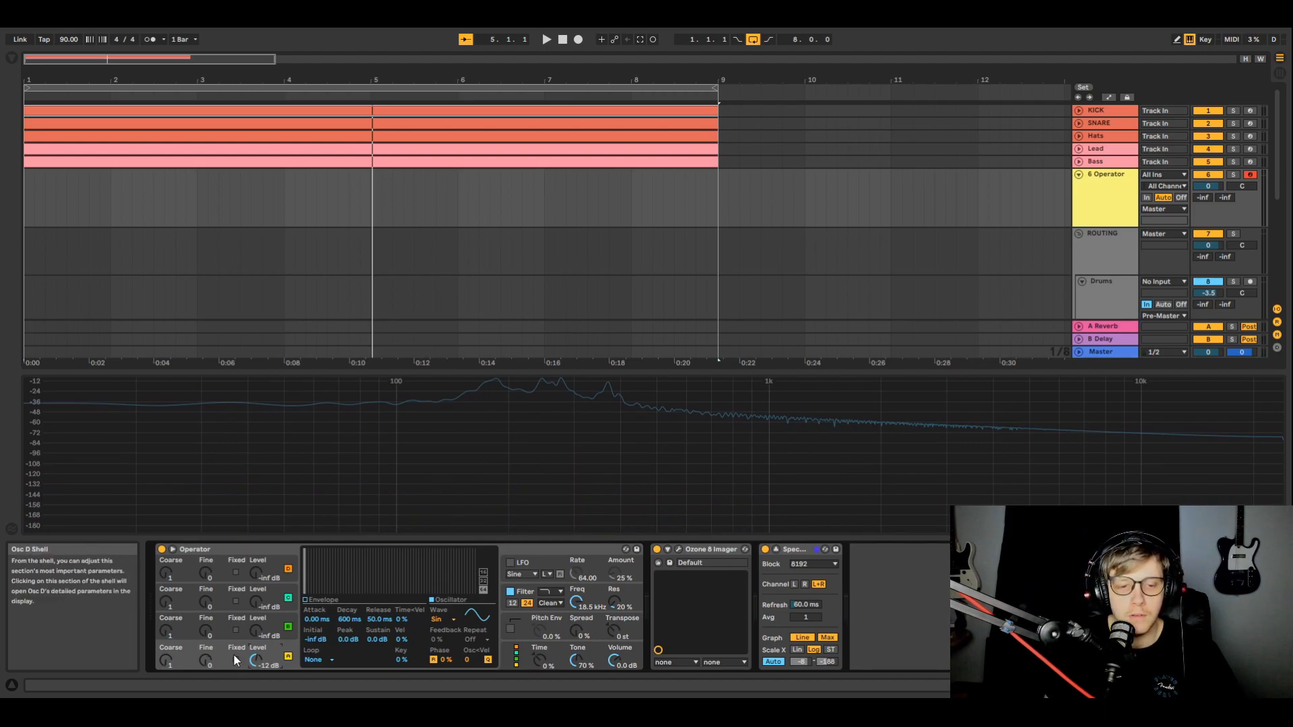
Retune Operator's fourth oscillator while watching the Spectrum analyzer
left_click(235, 660)
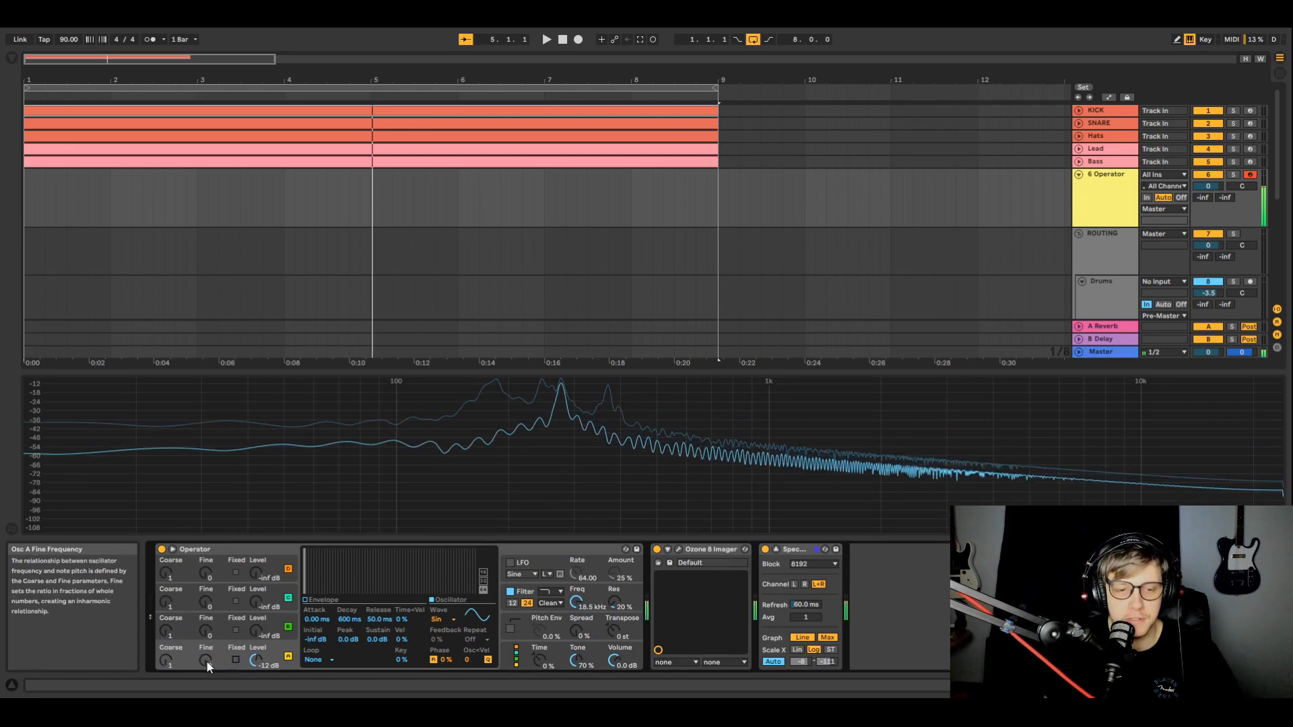
Switch oscillator D to Fixed mode and sweep its frequency around 189 Hz
left_click(234, 660)
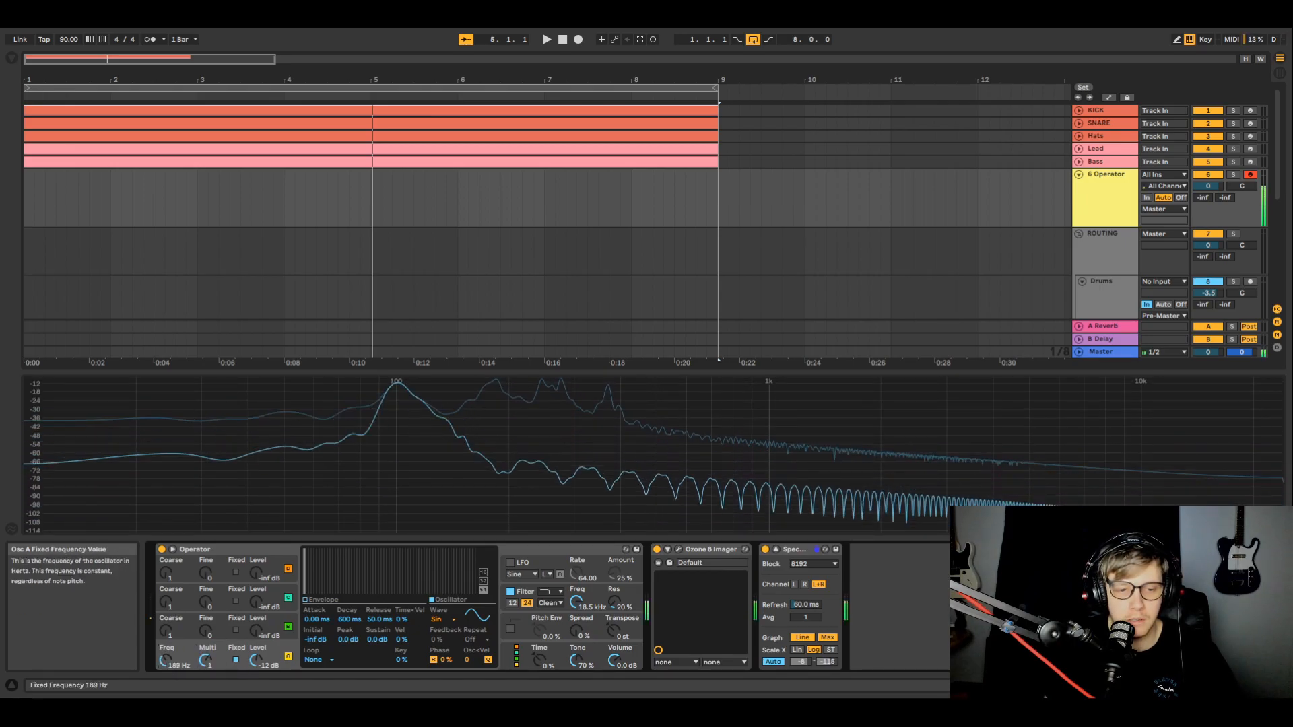
left_click_drag(170, 660, 170, 635)
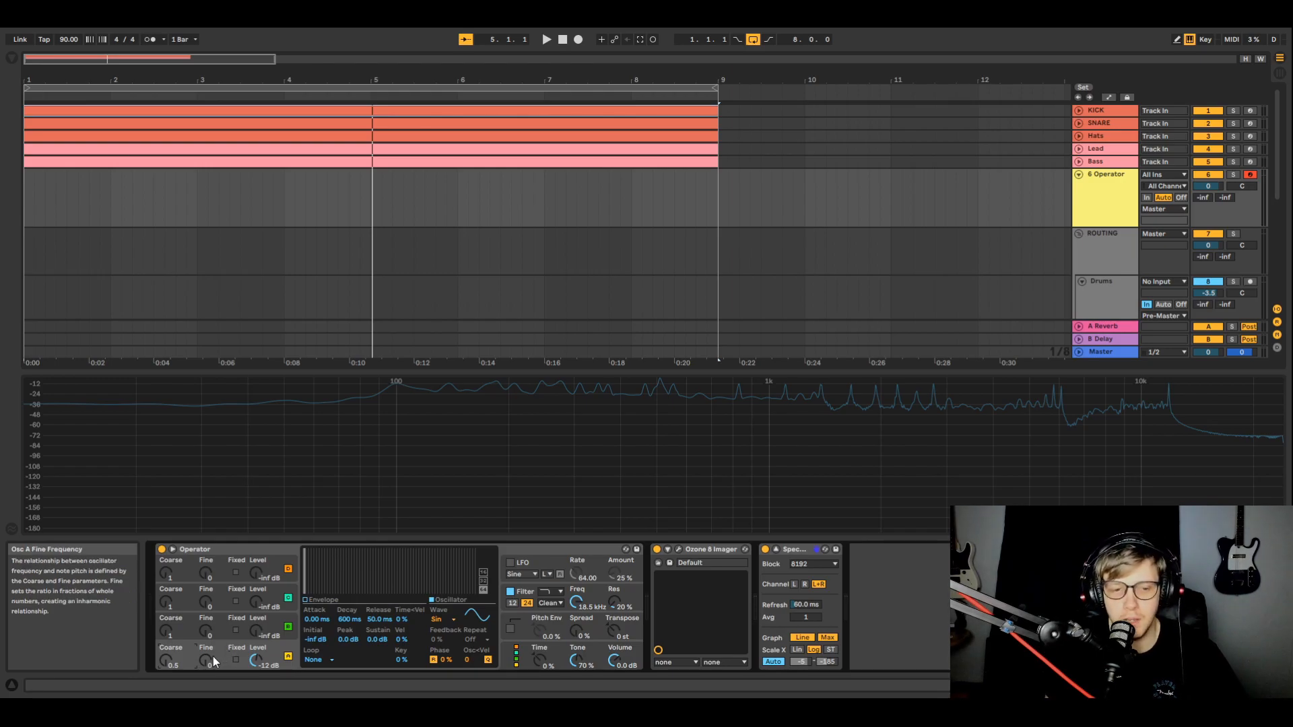
mouse_move(169, 662)
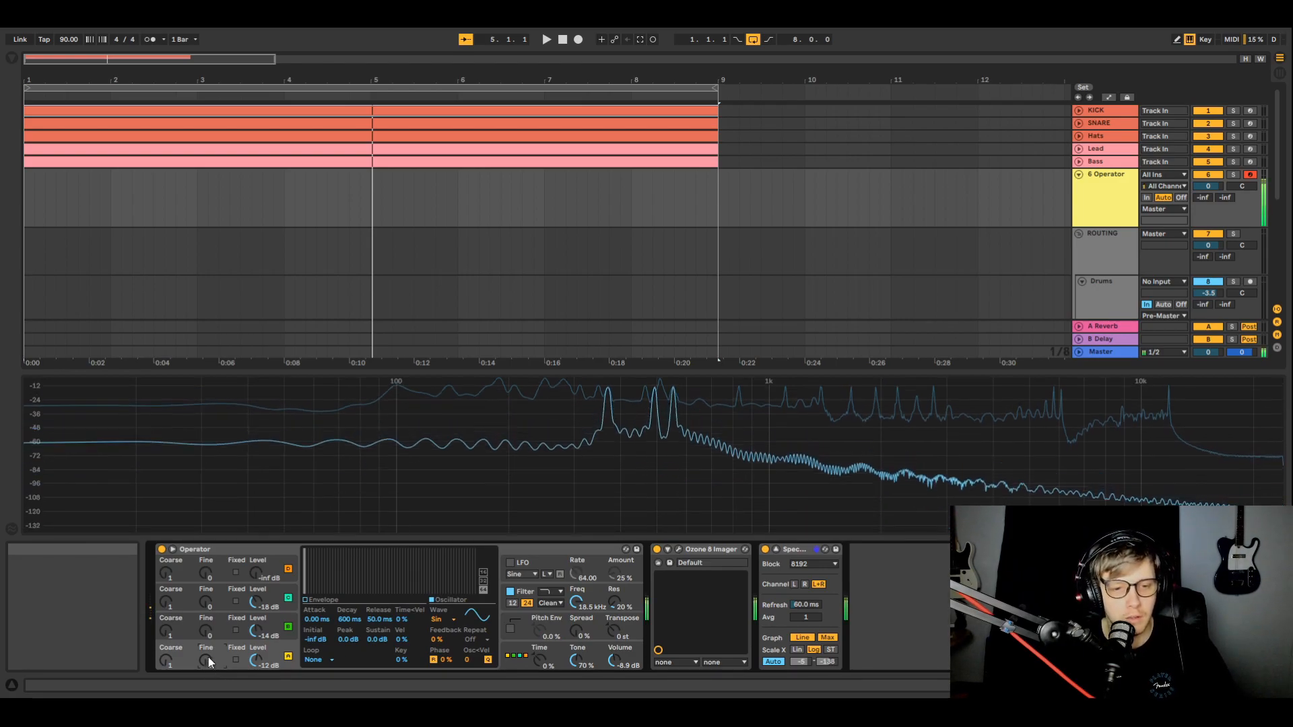
Detune the Fine frequency ratios of oscillators B and C
left_click_drag(206, 631, 206, 611)
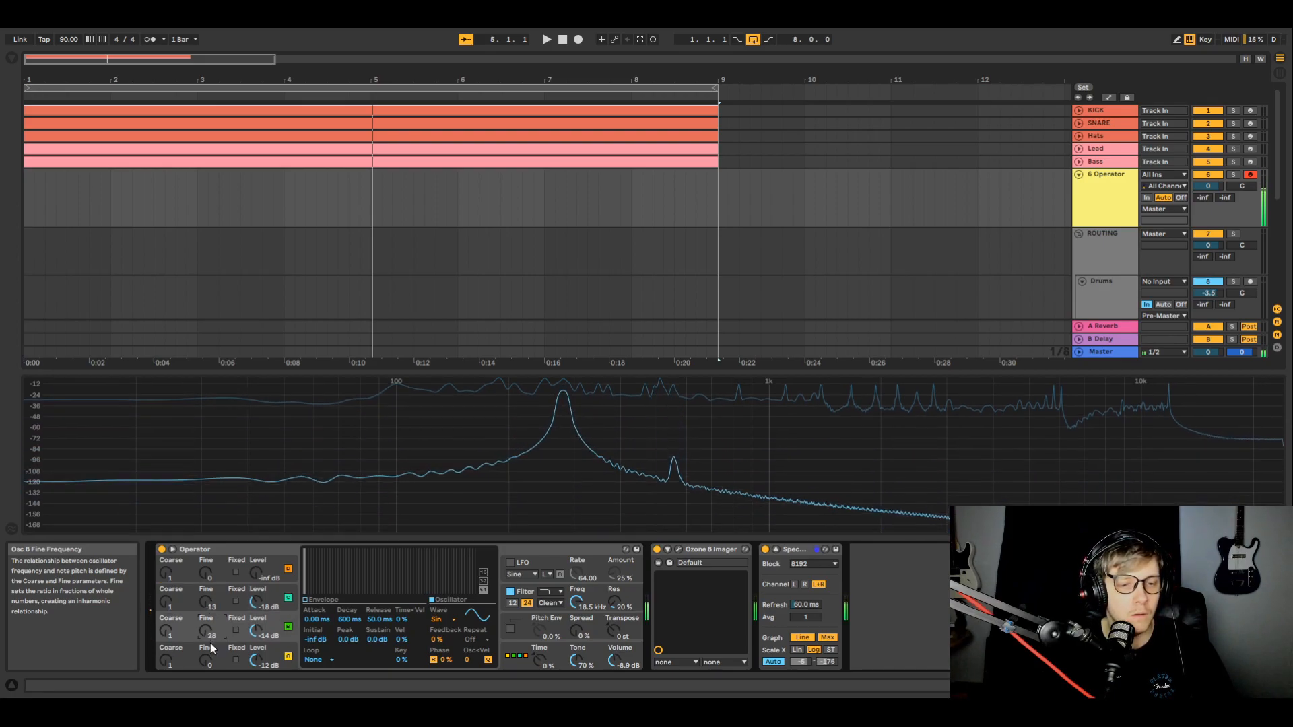
left_click_drag(207, 655, 207, 627)
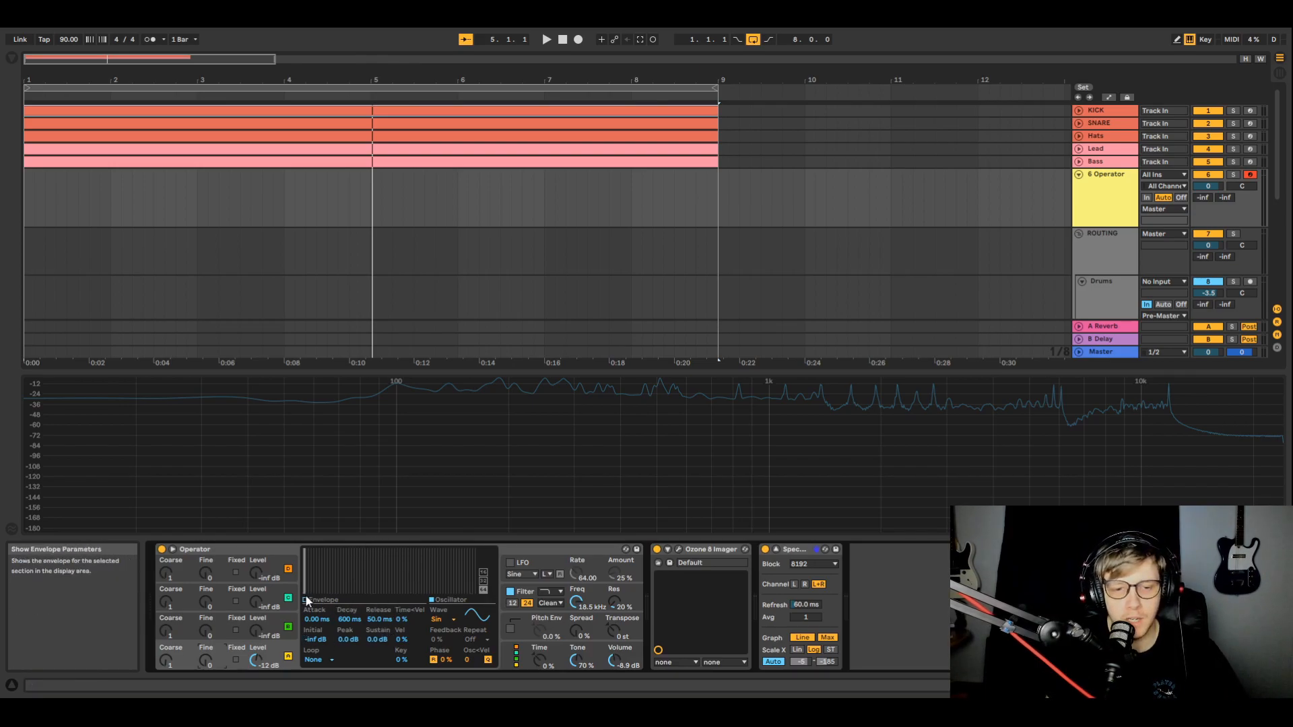
mouse_move(431, 395)
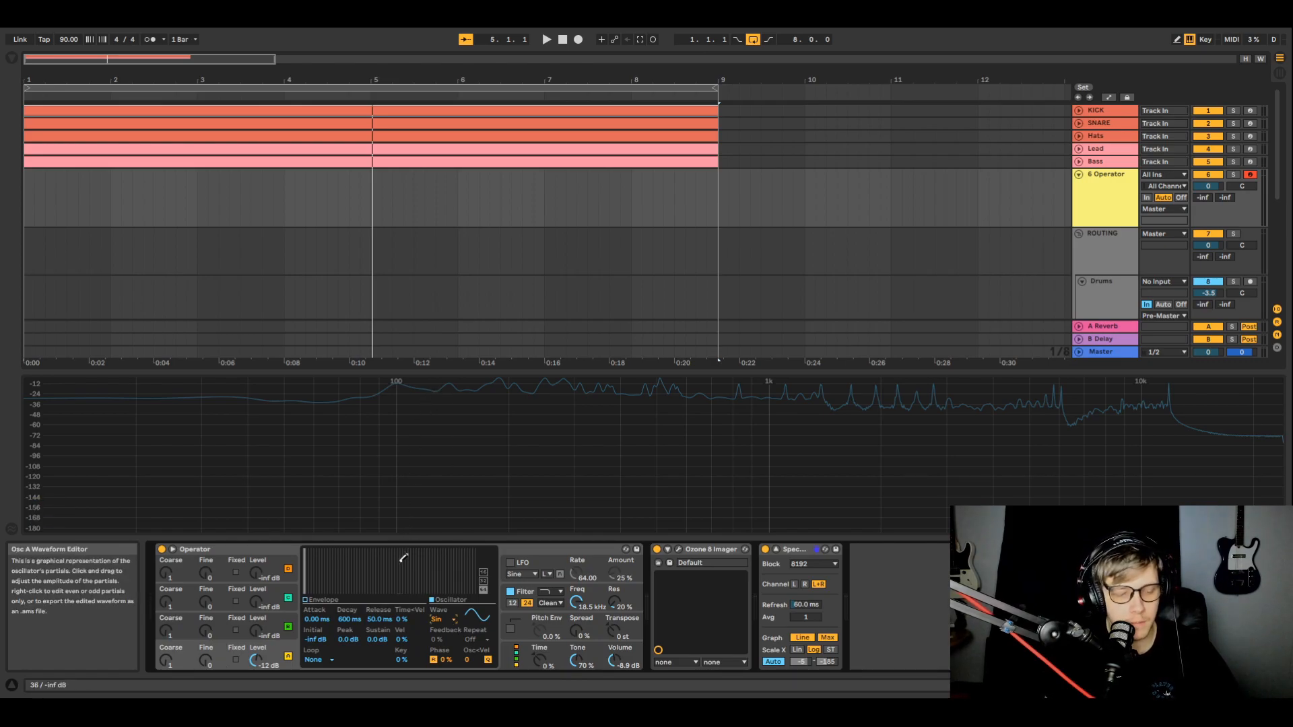
Draw many harmonic partials into oscillator A's user wave, then erase all but the fundamental
left_click(441, 620)
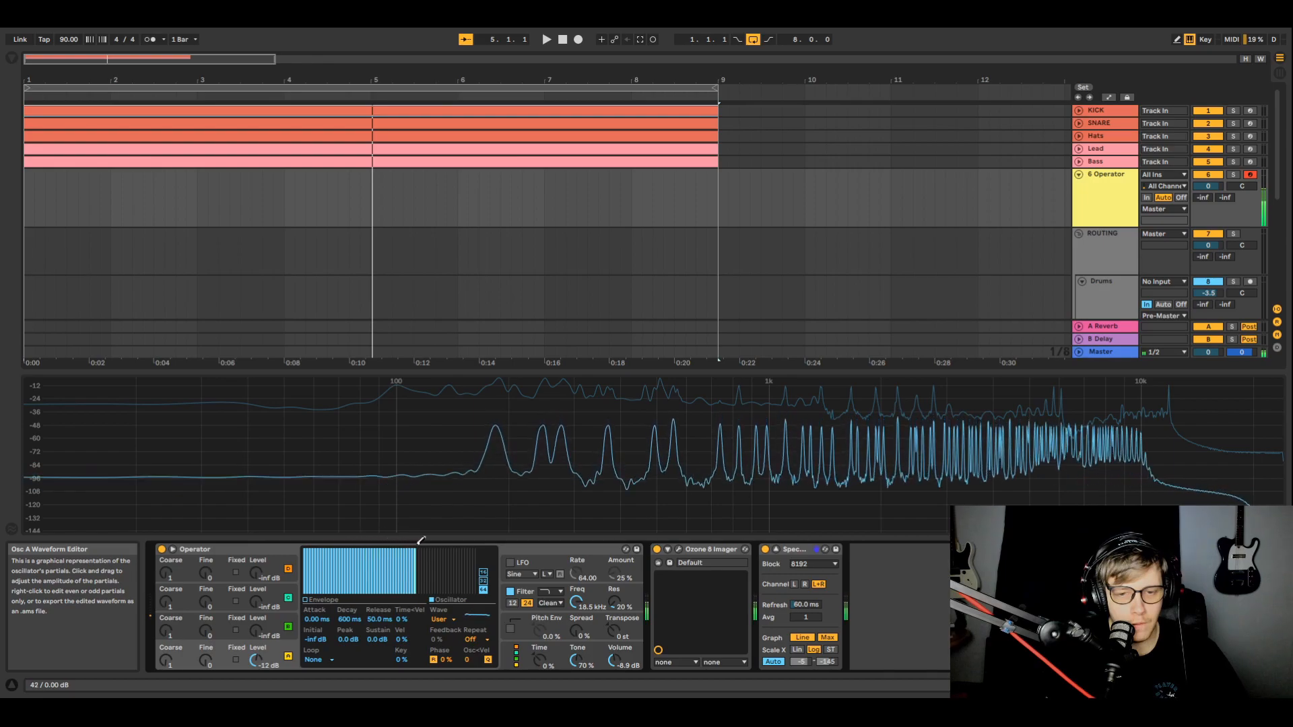
left_click_drag(392, 552, 322, 560)
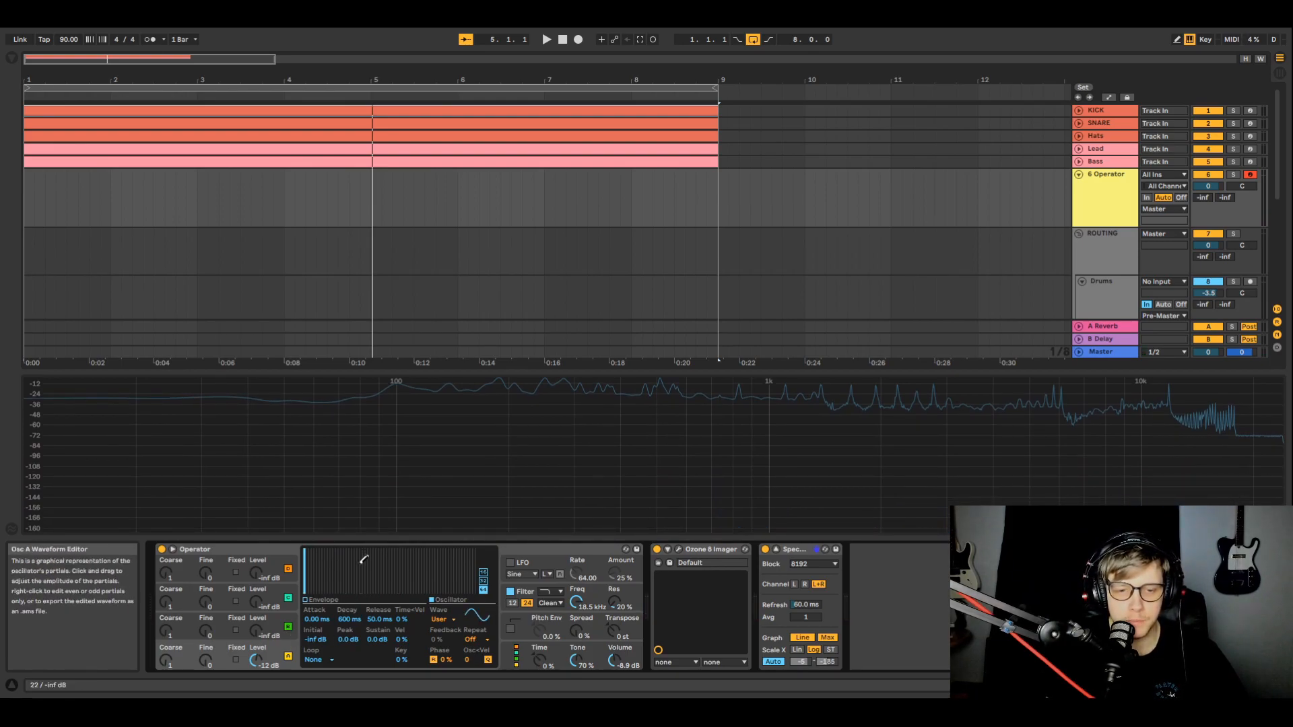
left_click_drag(342, 578, 458, 574)
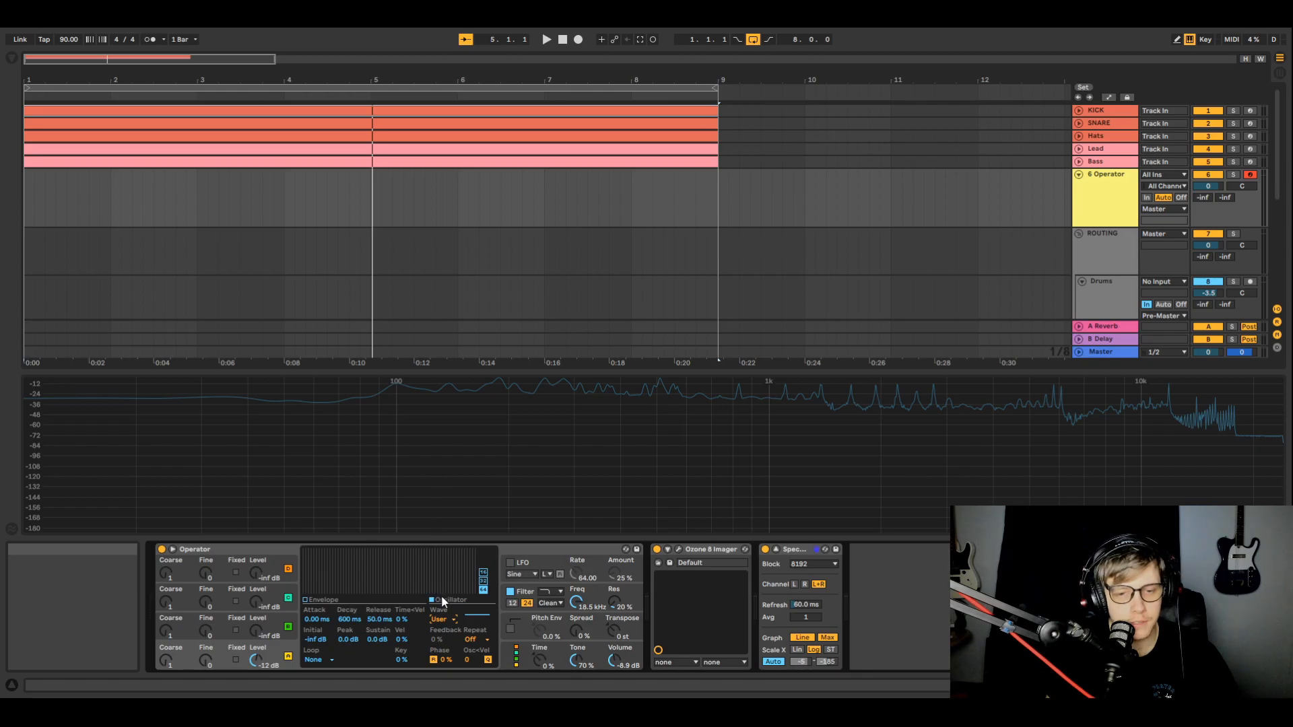
Return oscillator A's display to the waveform view after clearing its partials
left_click(442, 620)
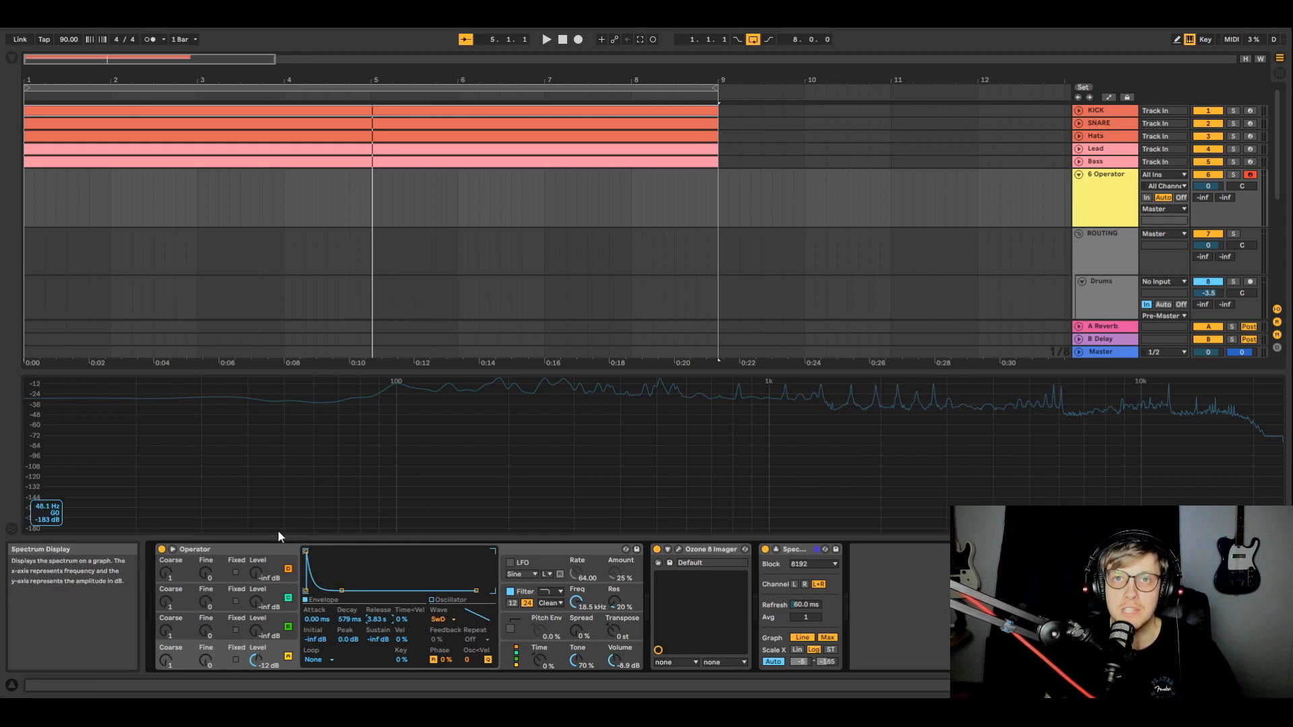
mouse_move(306, 549)
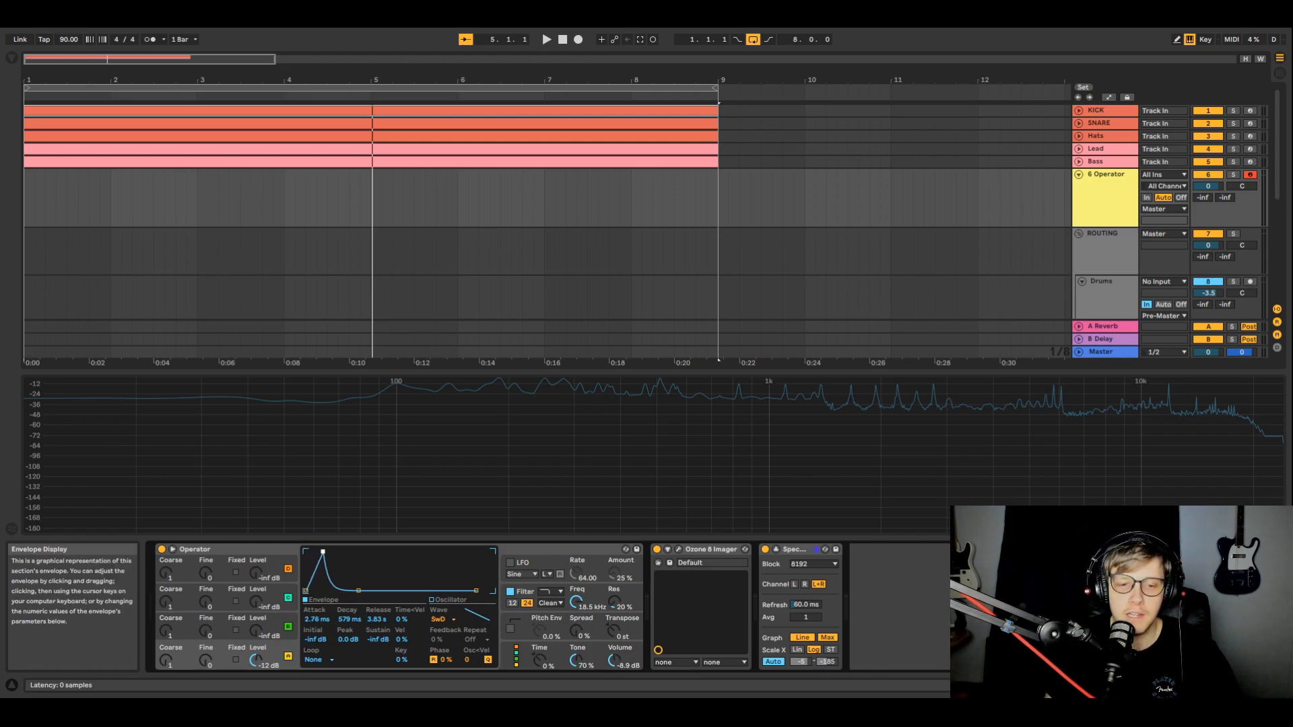
Adjust oscillator A's envelope attack point, keeping an instant attack with a -11 dB peak
left_click_drag(322, 551, 345, 551)
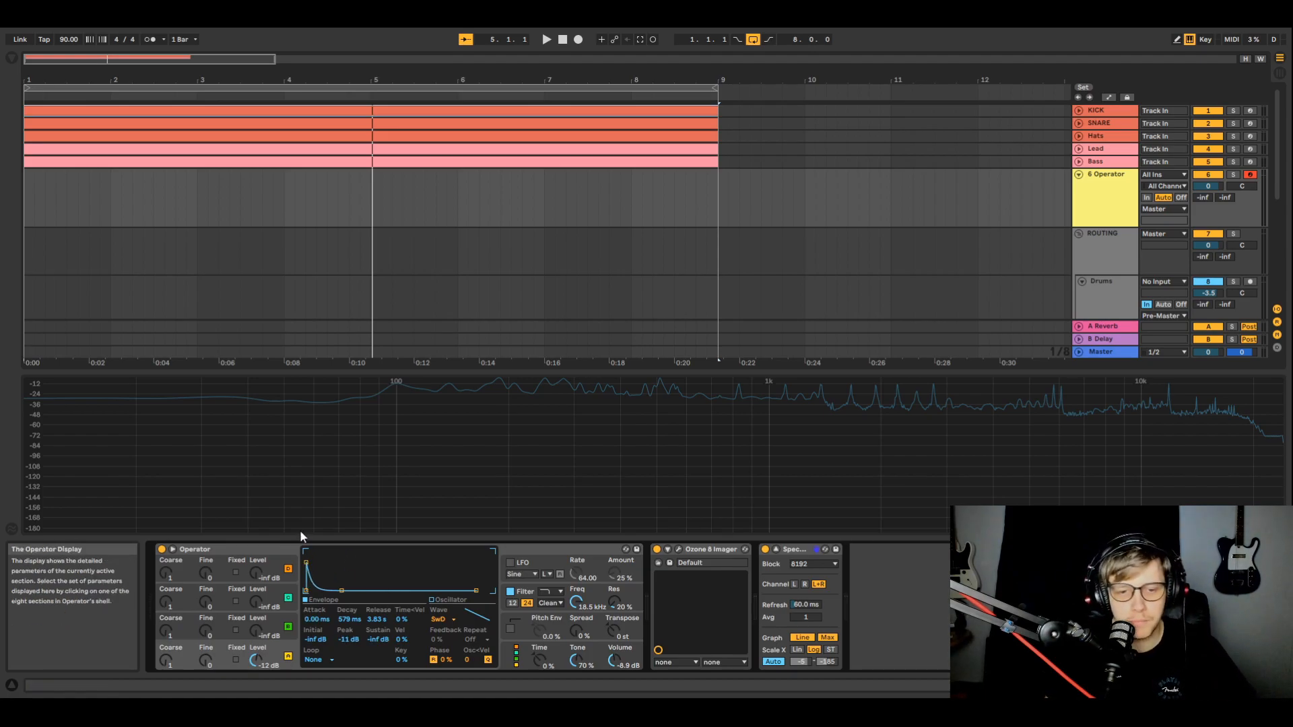
mouse_move(316, 660)
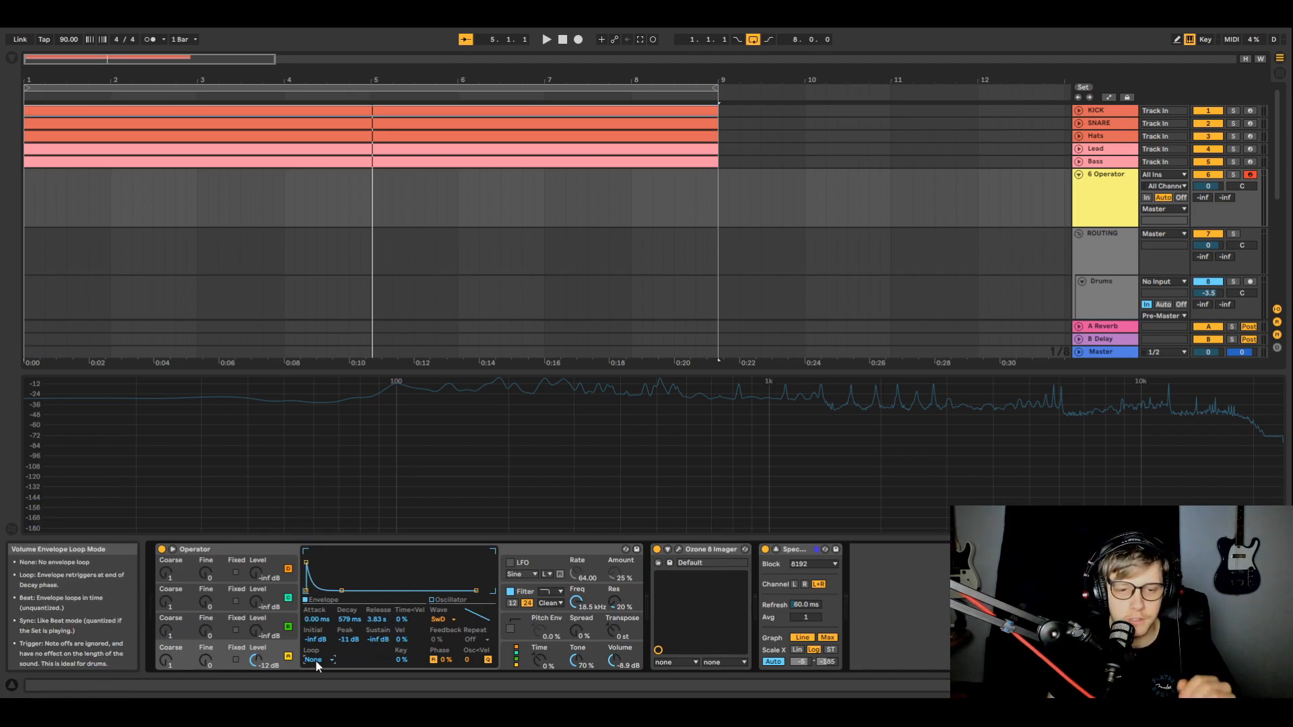
Enable envelope looping with a 548 ms loop time and lengthen the decay to about 749 ms
left_click(314, 660)
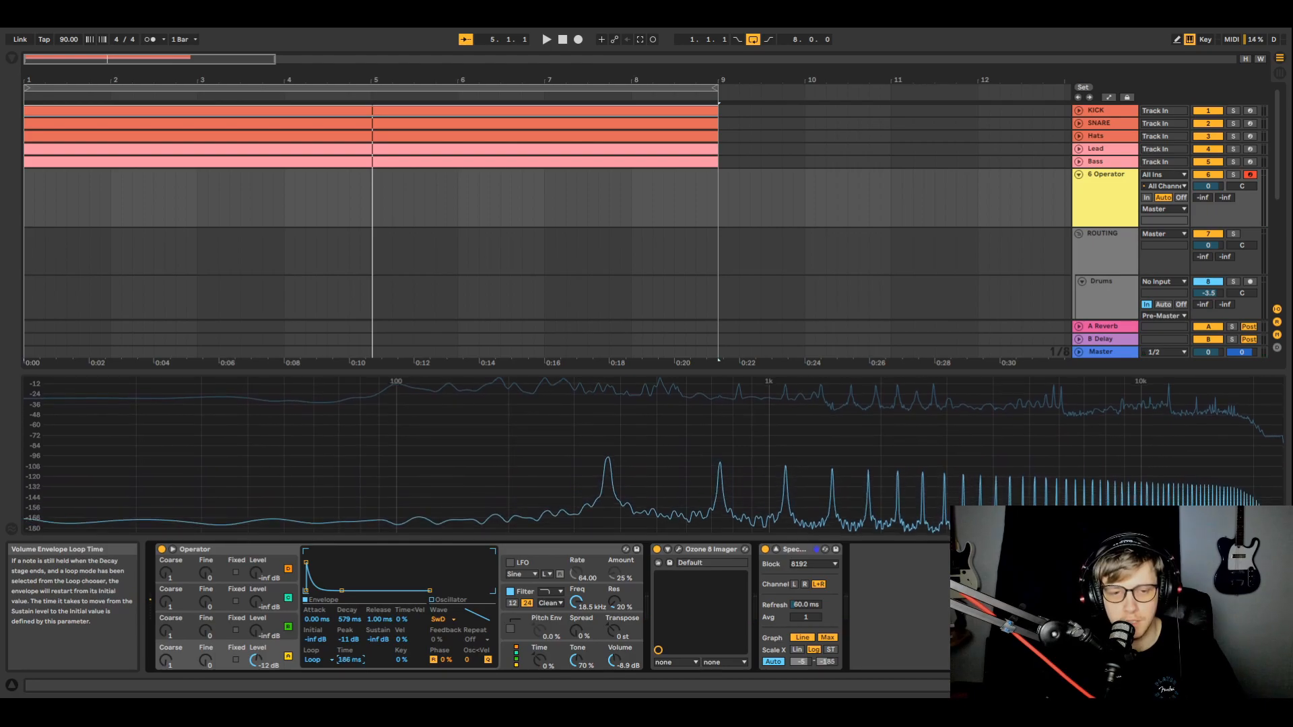
left_click_drag(350, 659, 350, 634)
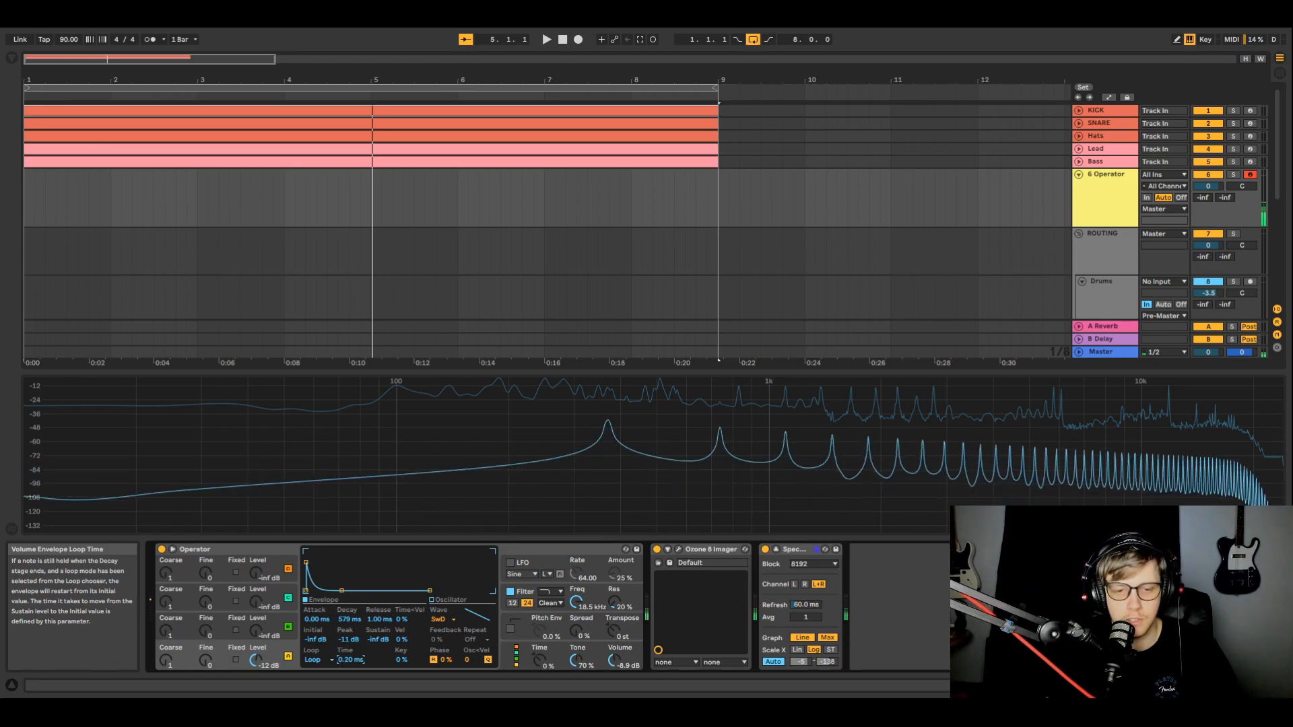
left_click_drag(347, 619, 348, 595)
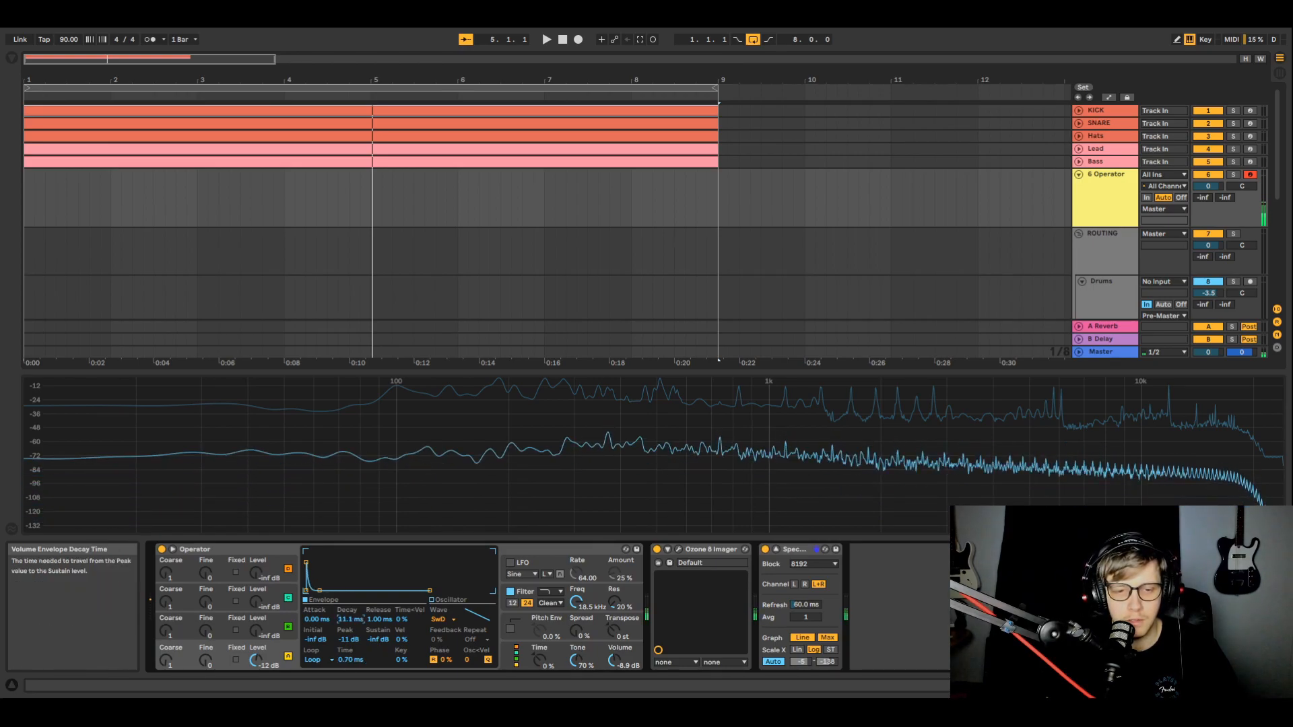
left_click_drag(351, 620, 350, 615)
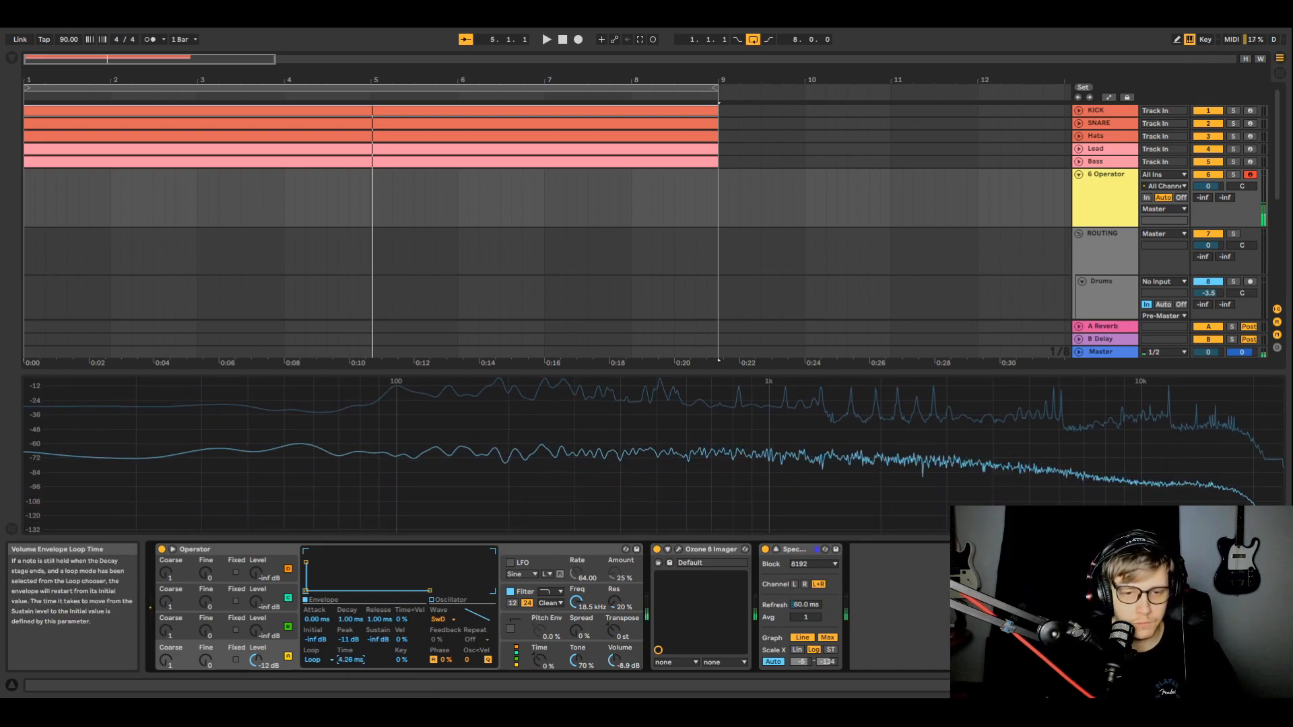
left_click_drag(349, 620, 349, 602)
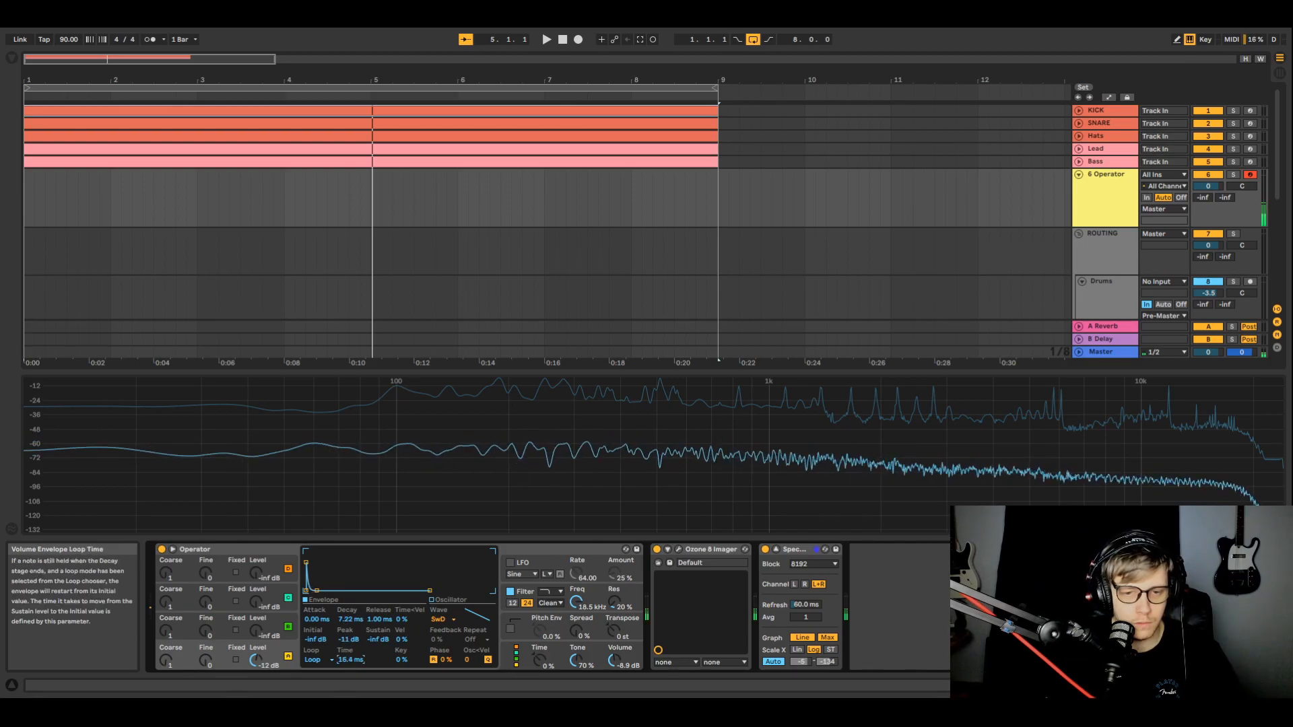
left_click_drag(350, 660, 351, 669)
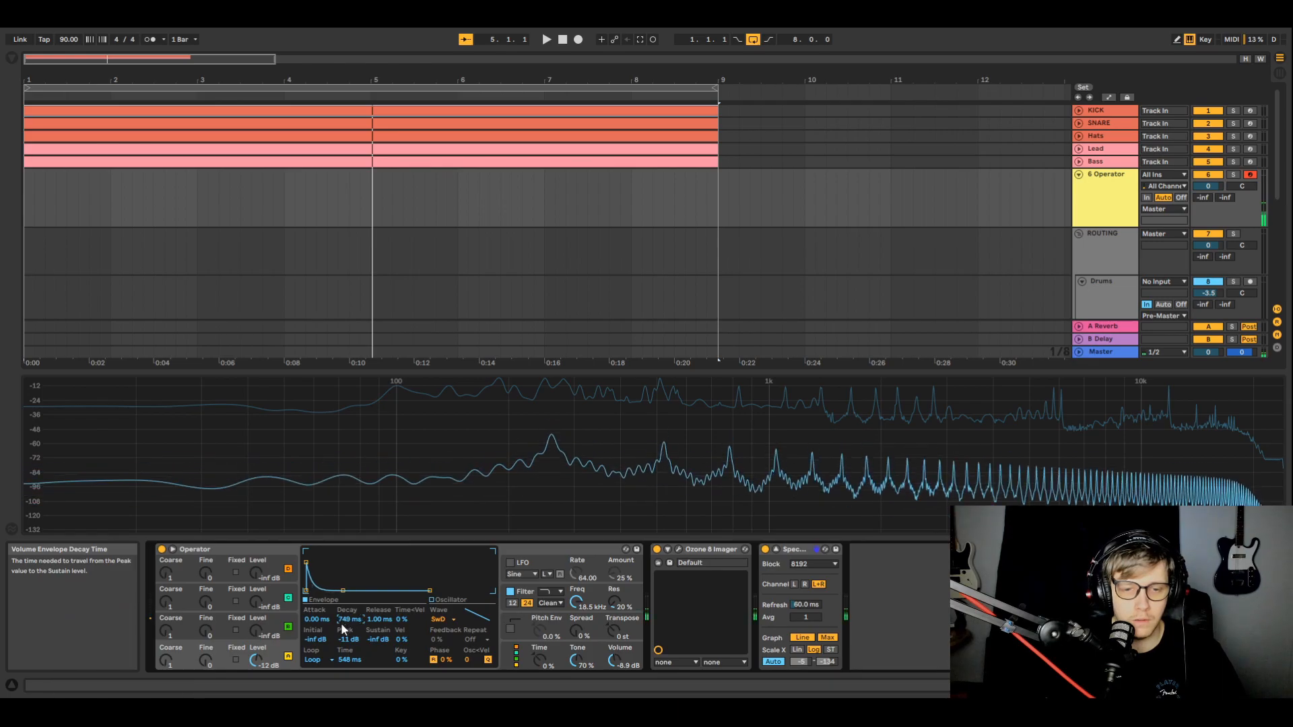
mouse_move(345, 639)
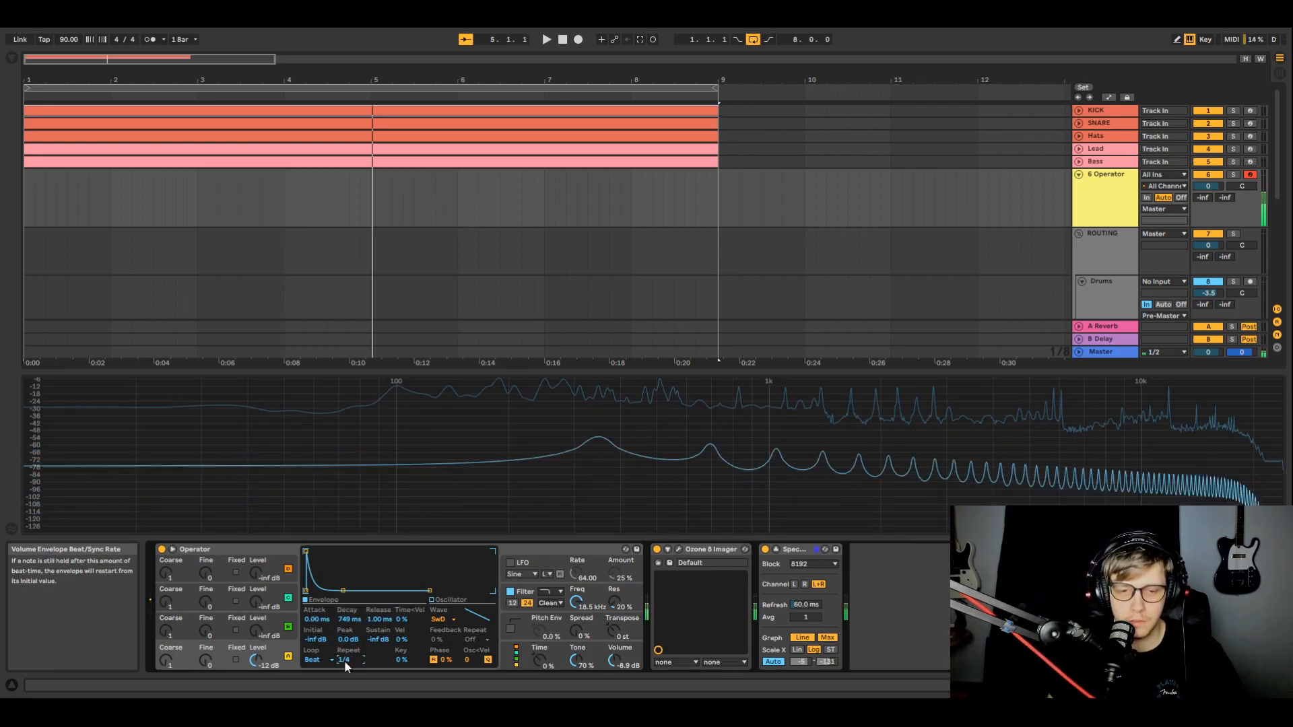
Set the envelope's beat-synced loop repeat rate
left_click(344, 660)
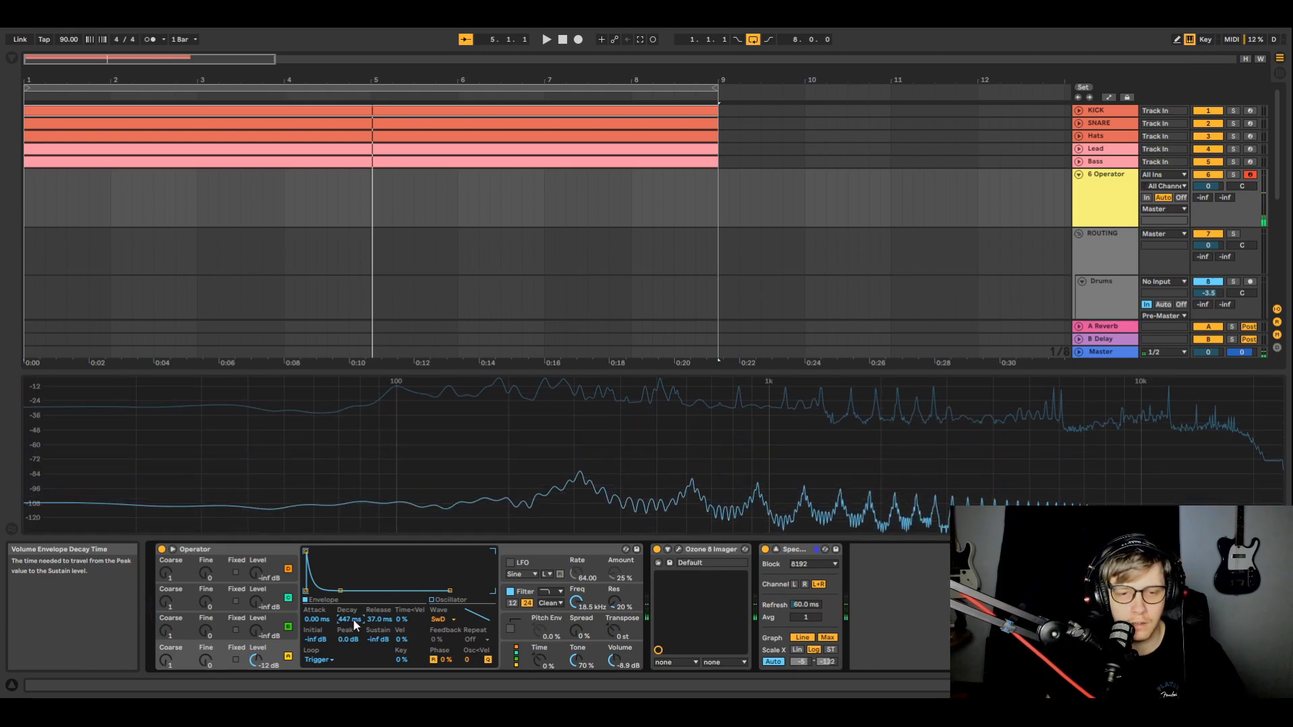
Shorten the decay to about 447 ms and switch the envelope loop to Trigger mode
left_click_drag(350, 619, 366, 615)
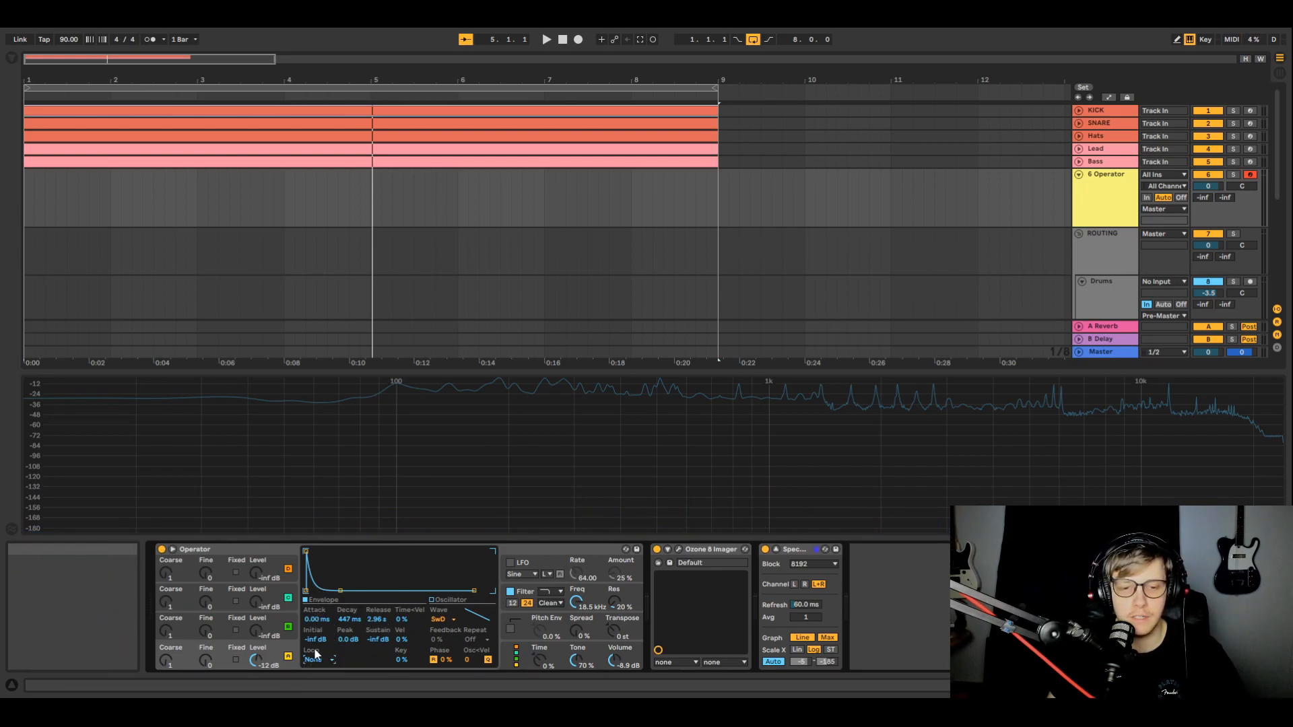
left_click(318, 649)
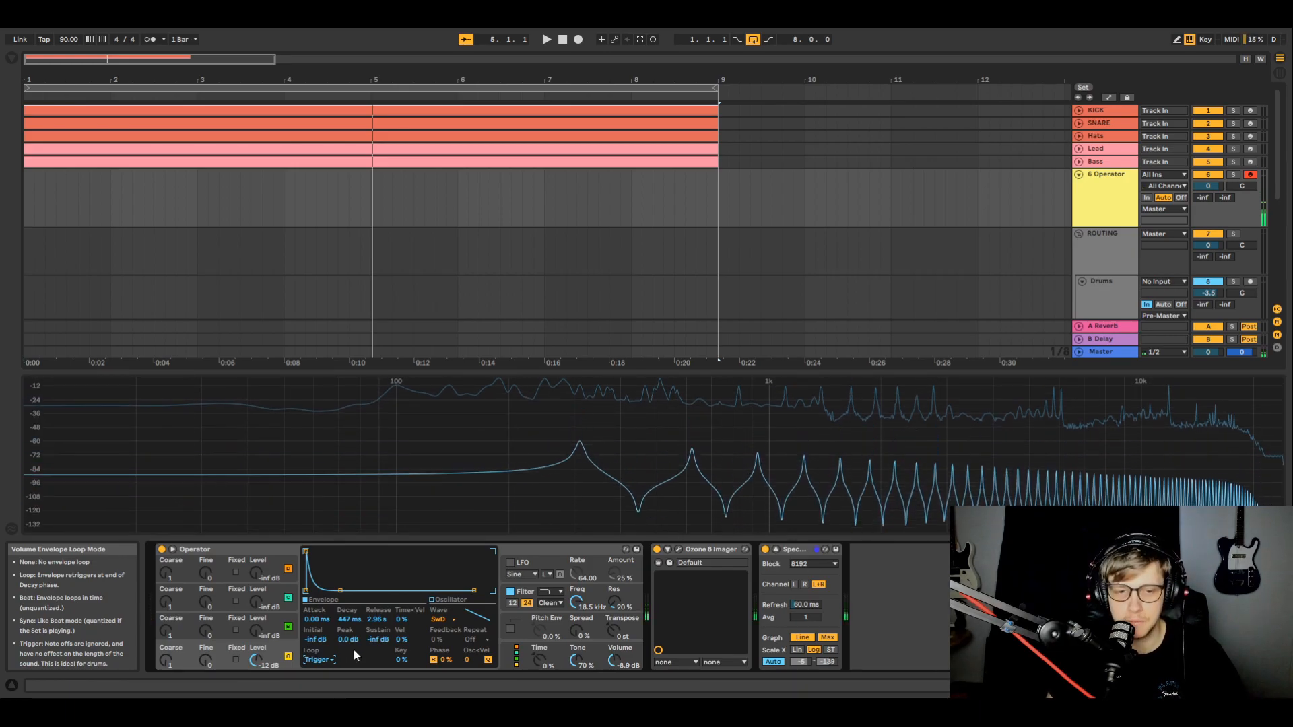
left_click_drag(347, 619, 347, 603)
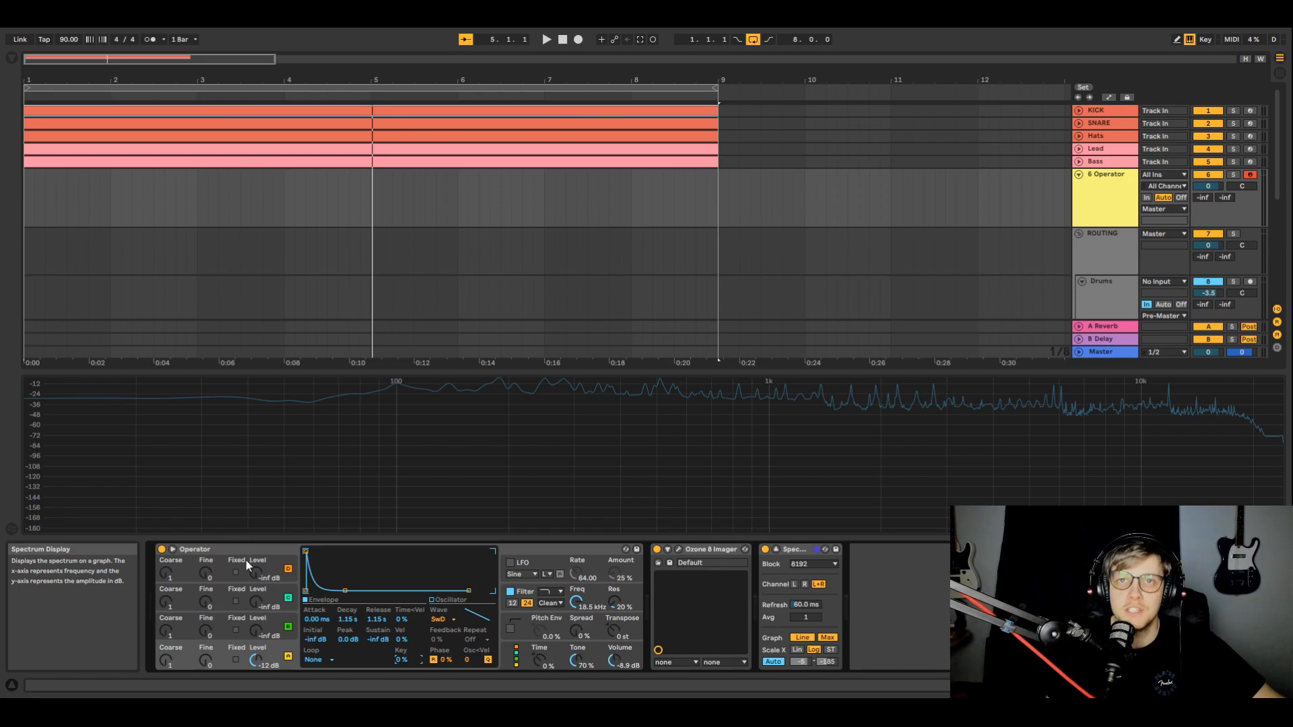
mouse_move(299, 634)
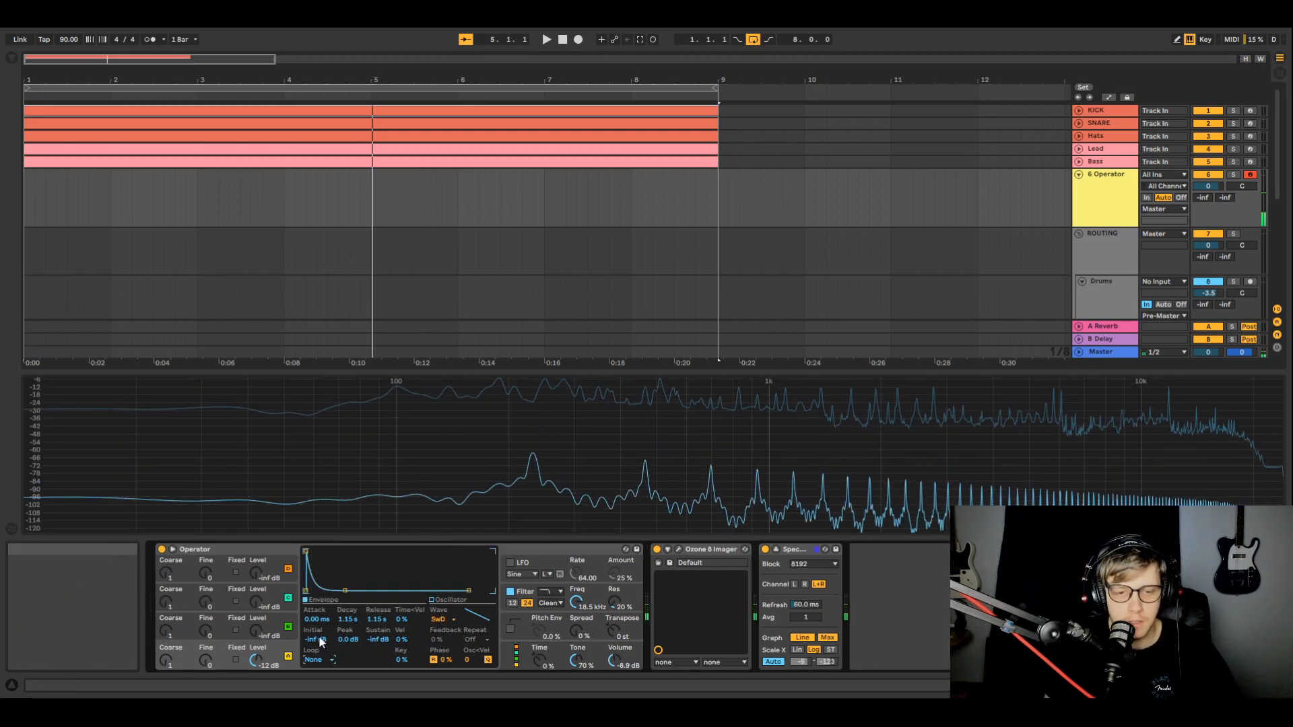
Try the envelope Loop chooser and leave it set back to None
left_click(314, 659)
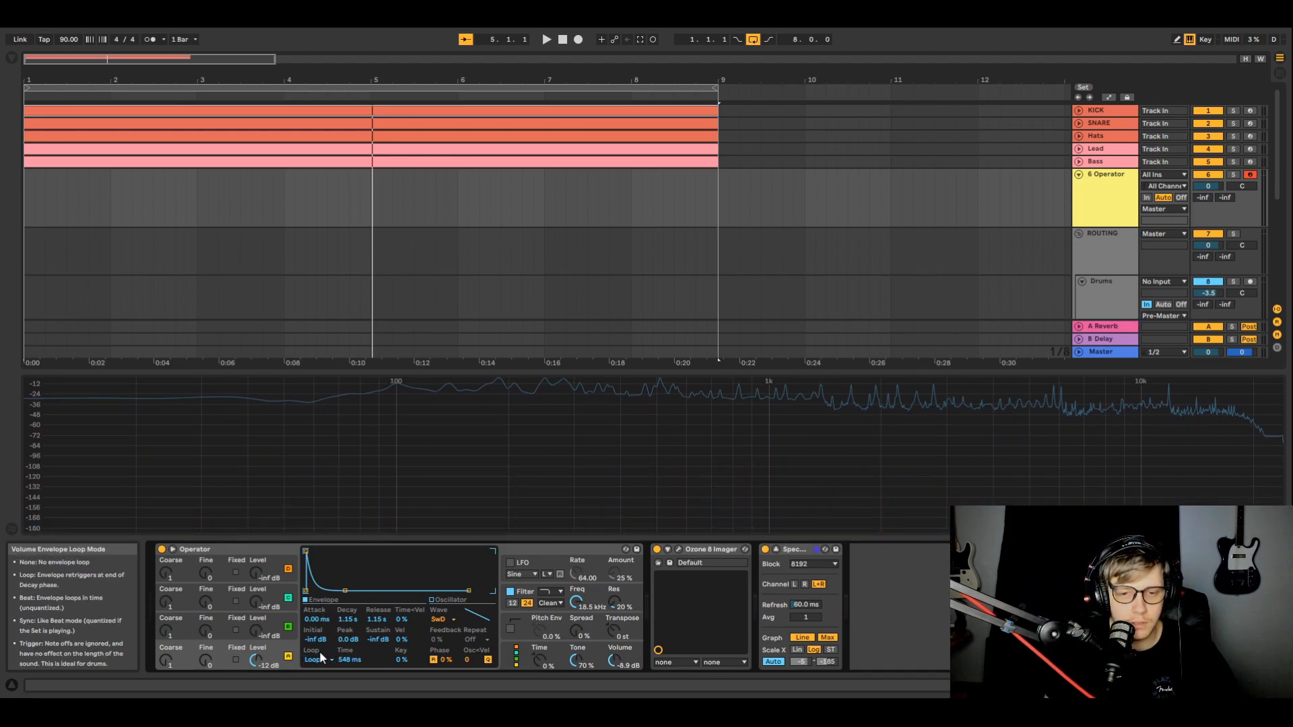
left_click(317, 658)
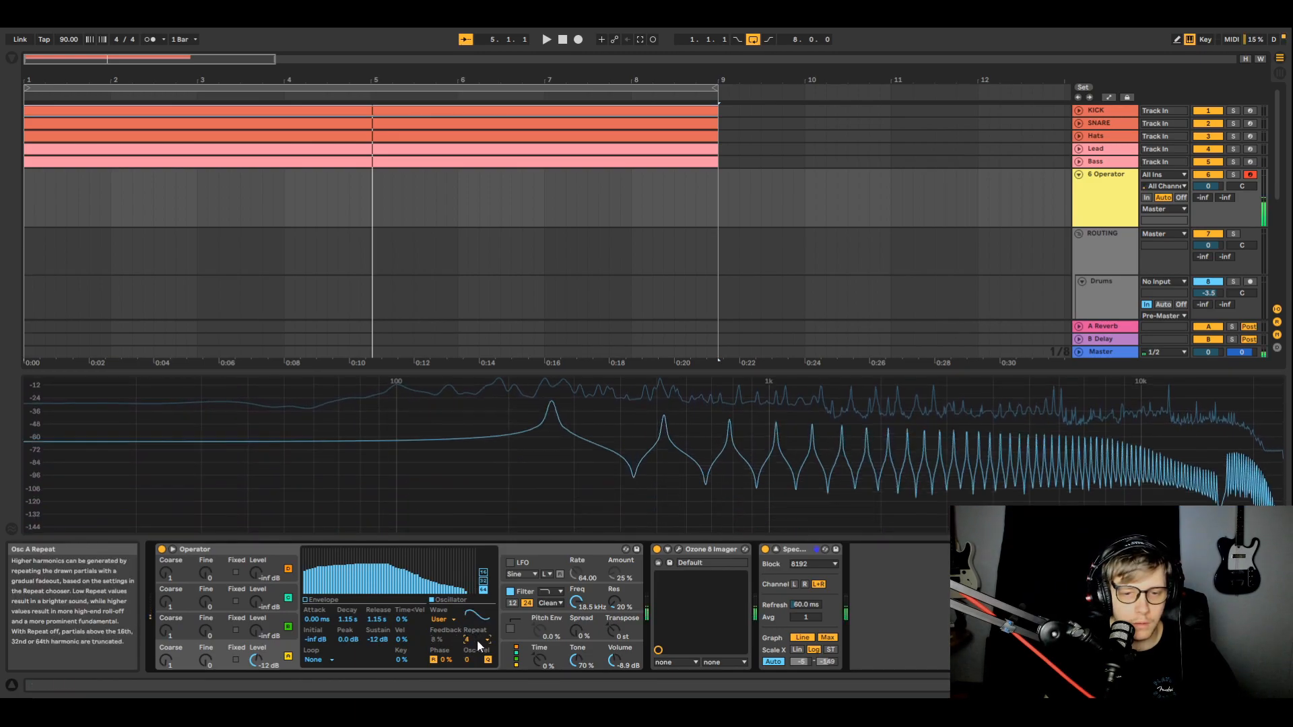
Redraw the partials down to the fundamental and set partial Repeat from Off to 1/4
left_click(474, 639)
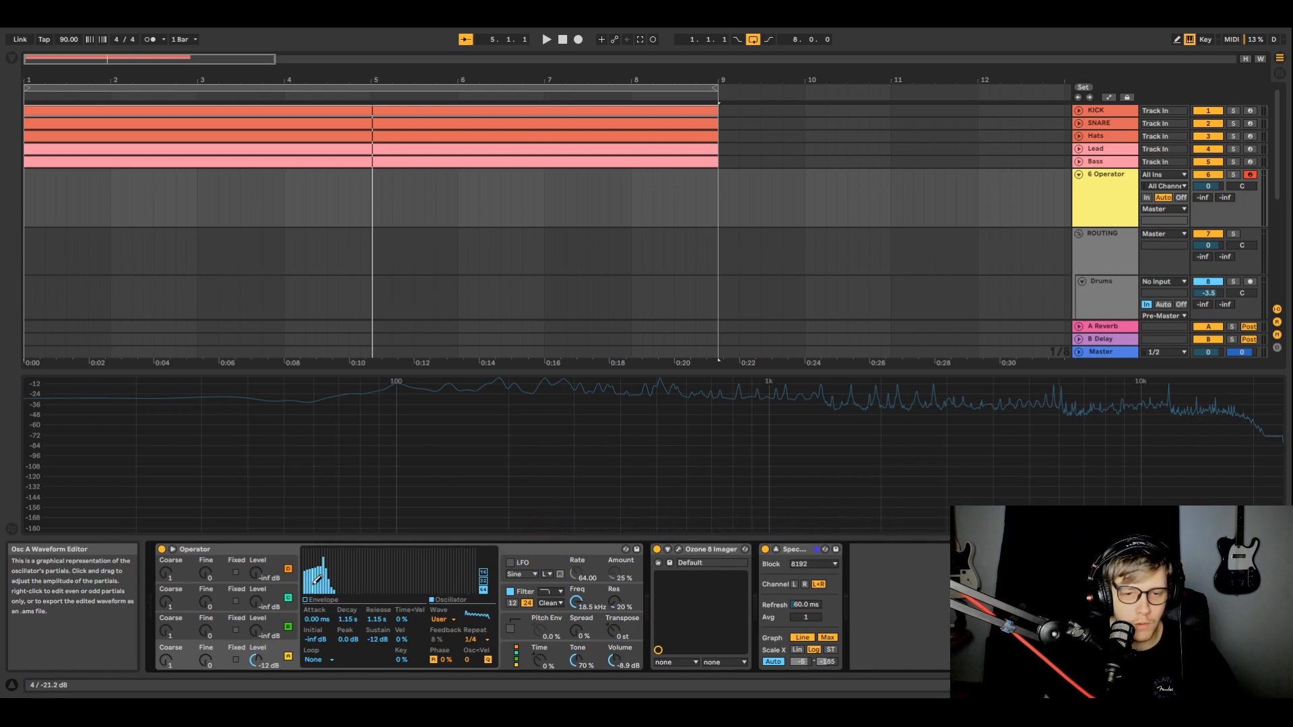
left_click_drag(314, 578, 381, 560)
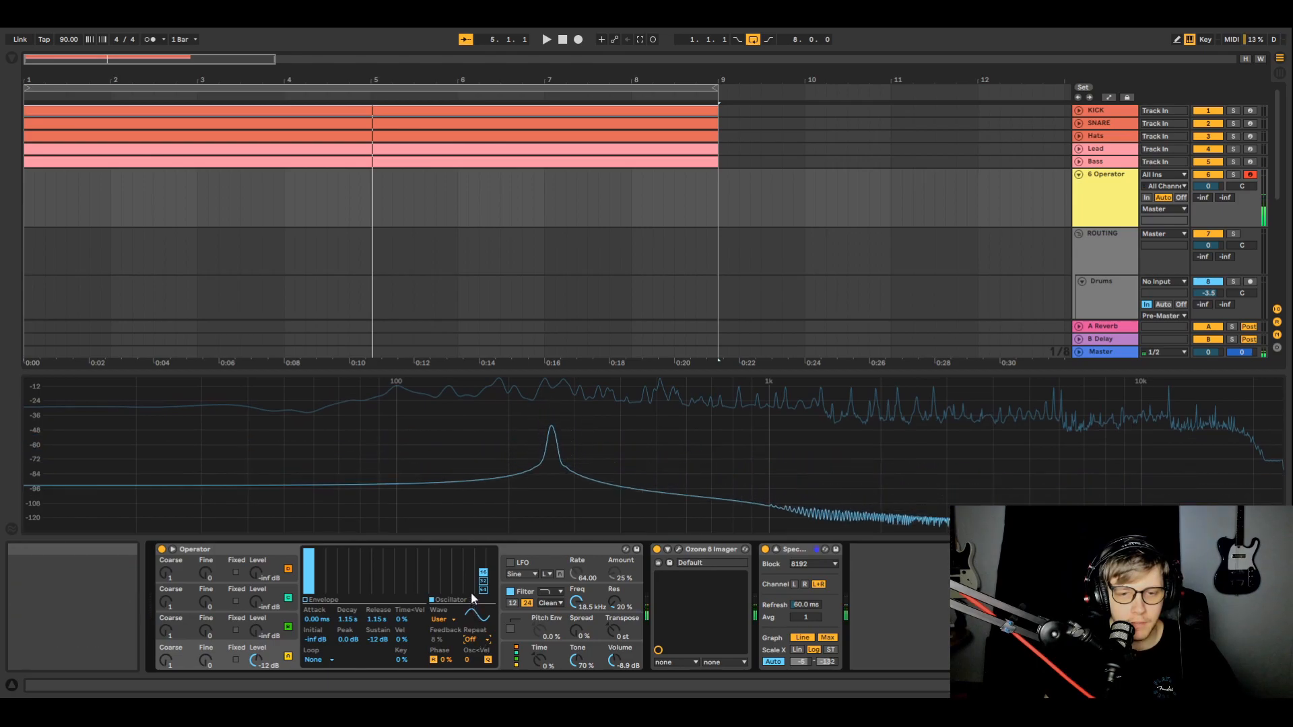
left_click(471, 639)
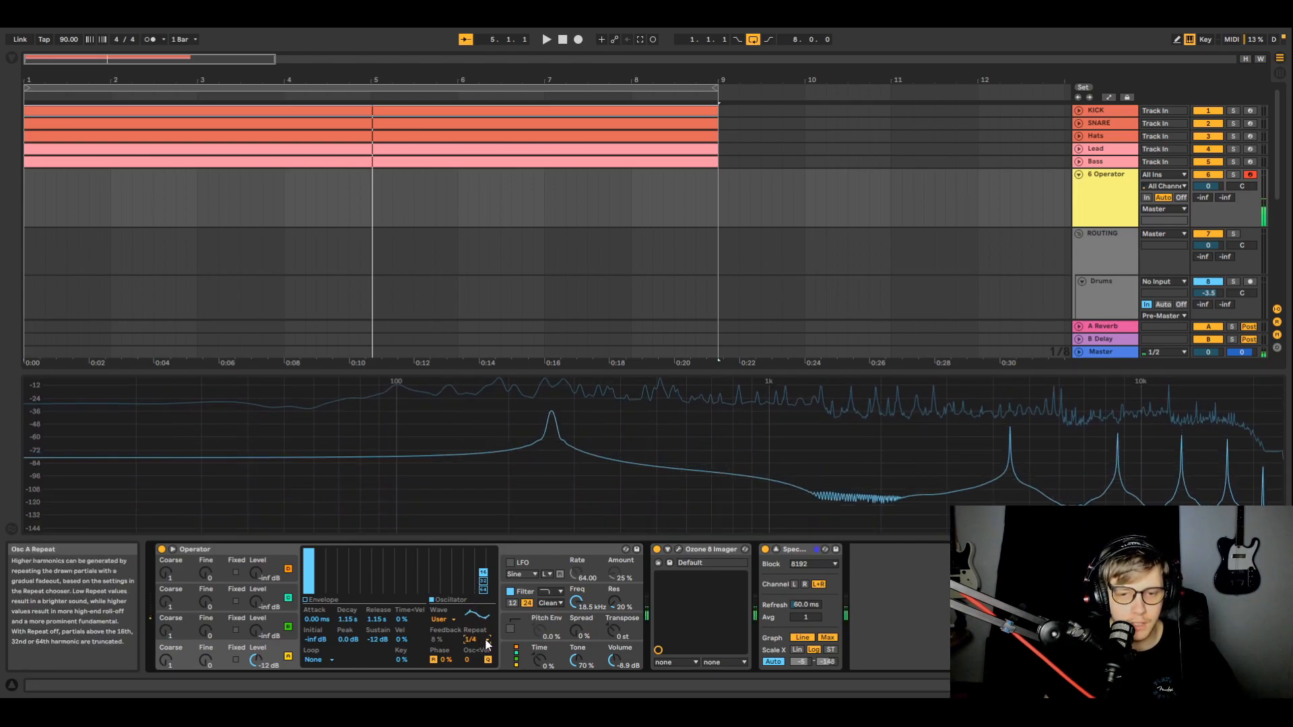
left_click(473, 638)
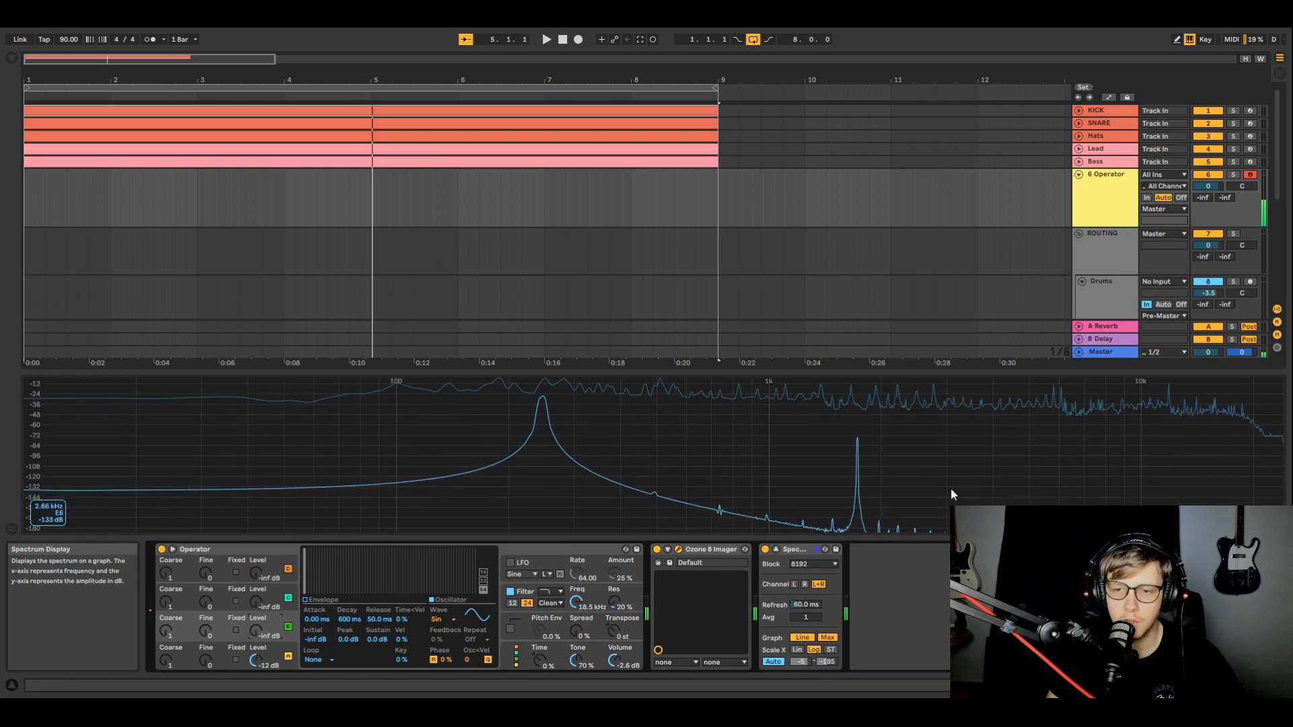
mouse_move(874, 532)
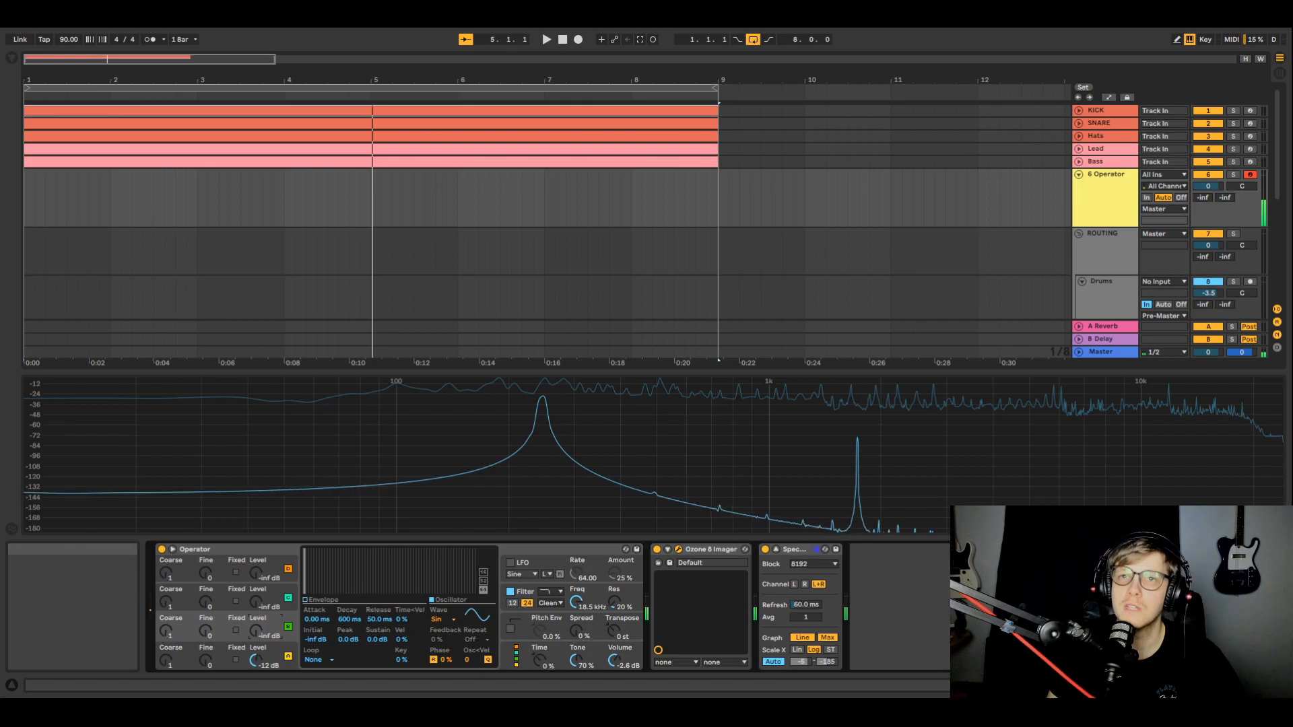
mouse_move(912, 533)
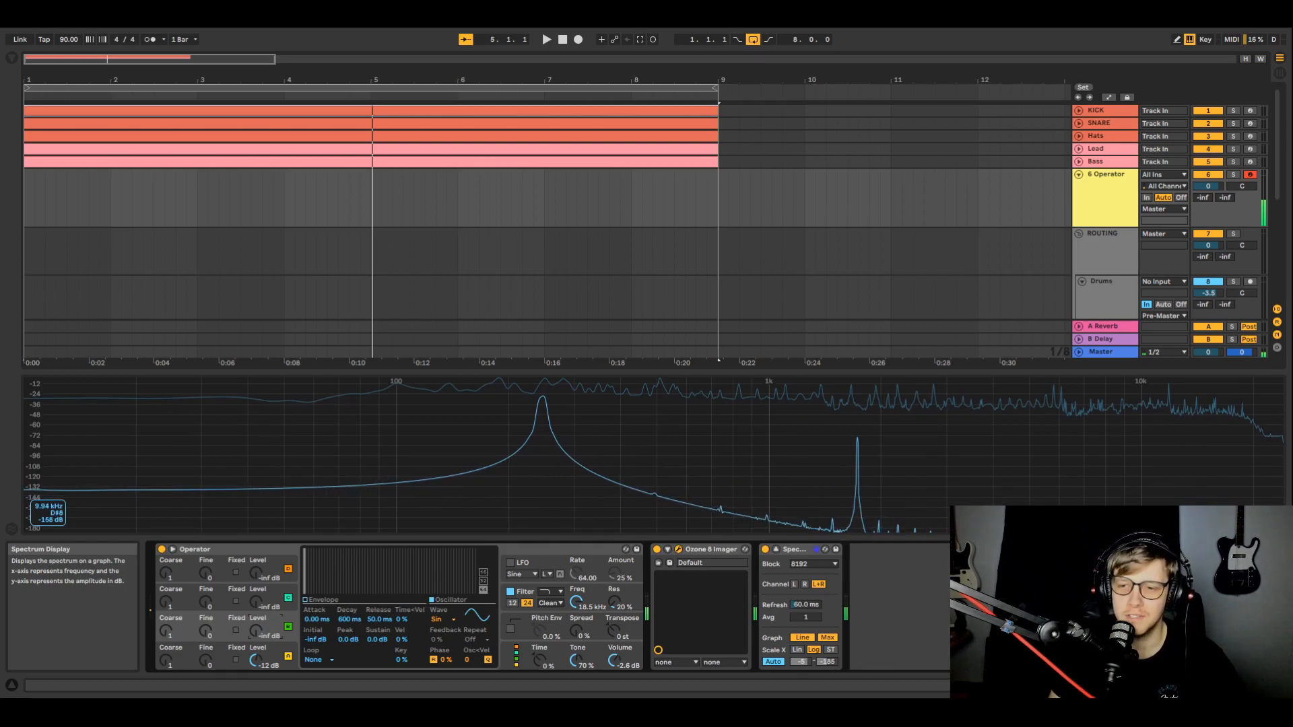
mouse_move(551, 407)
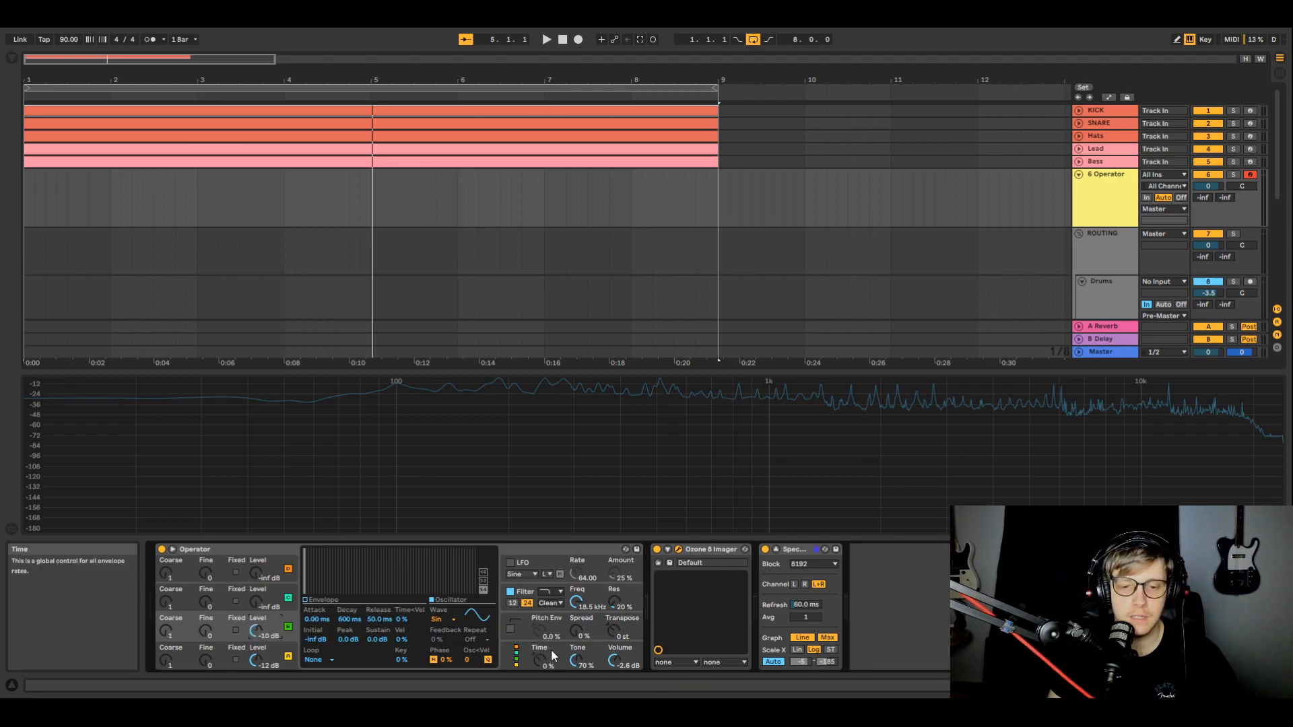
Adjust oscillator levels so only oscillator D sounds, at -9.8 dB
left_click(289, 658)
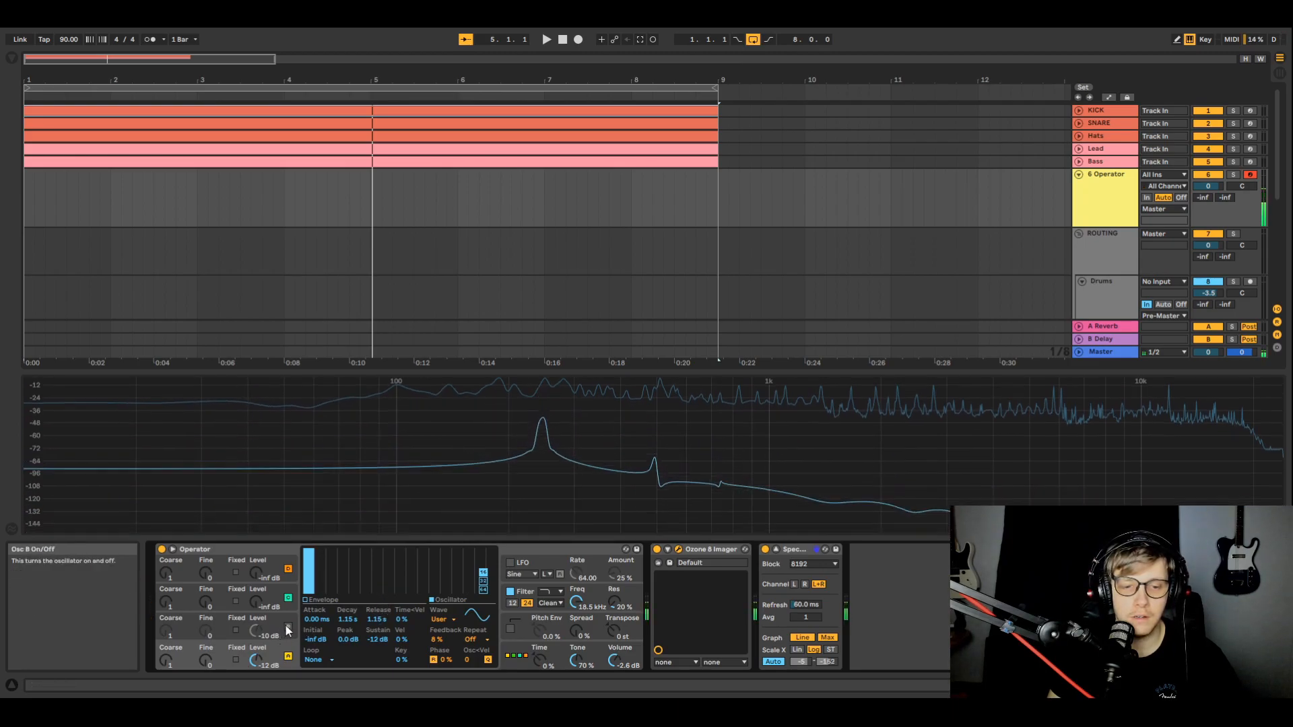
left_click(289, 659)
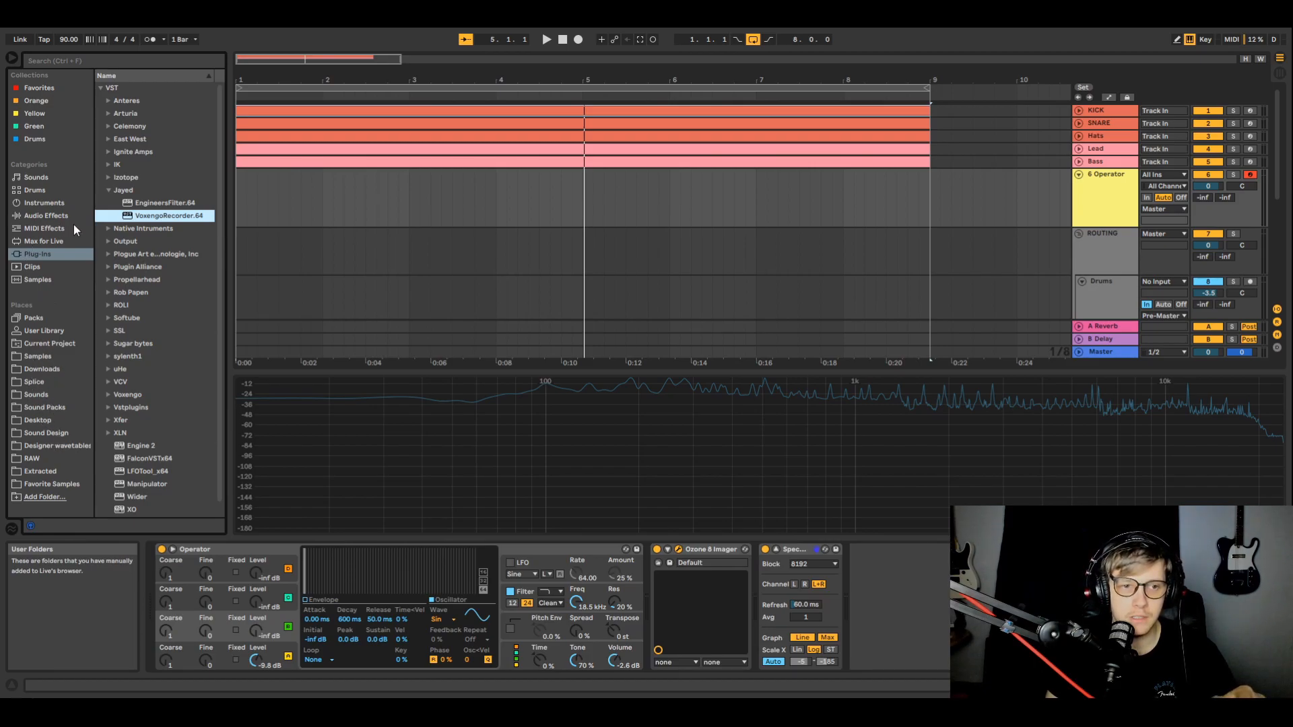
left_click(109, 203)
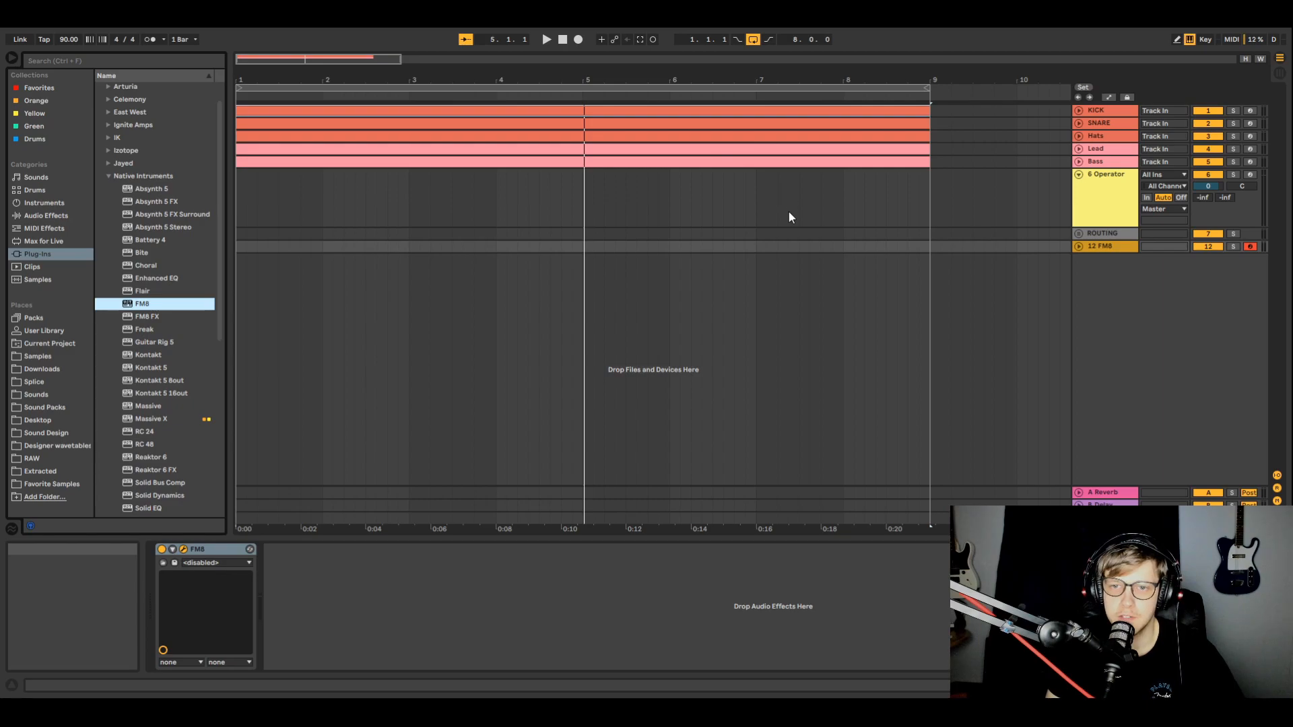
mouse_move(814, 269)
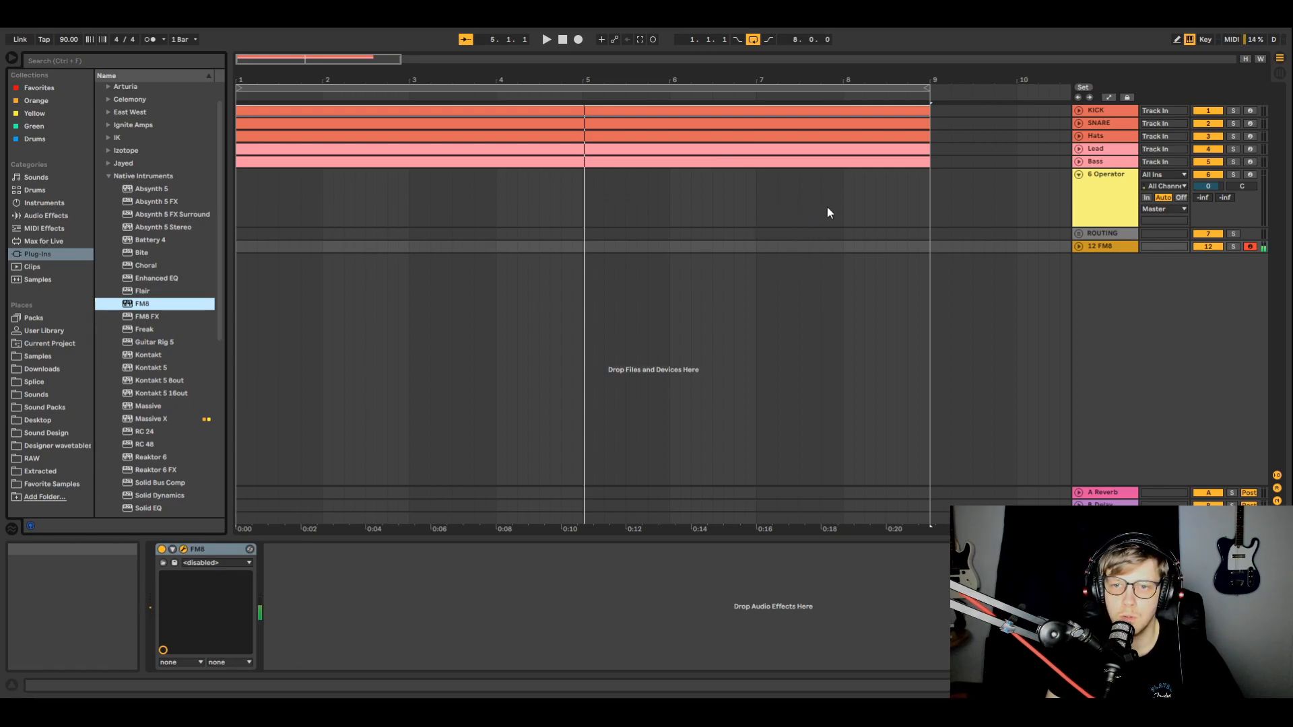
mouse_move(796, 230)
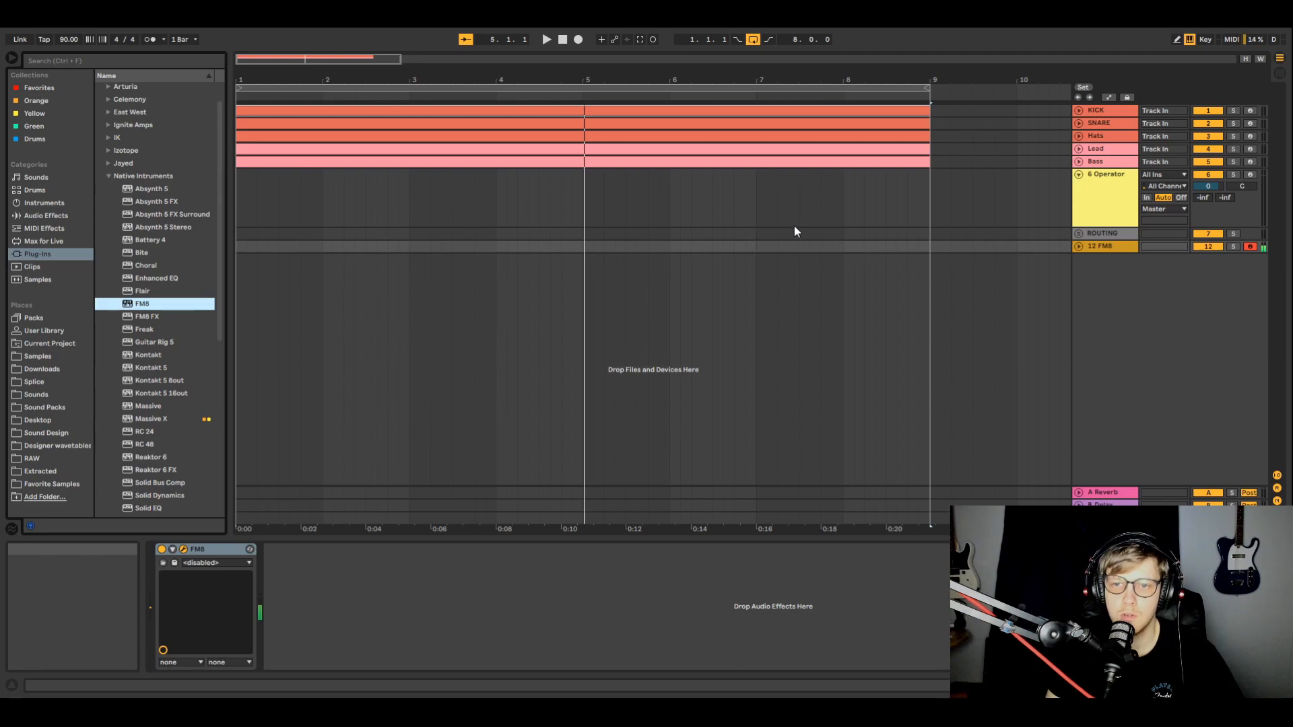
mouse_move(833, 194)
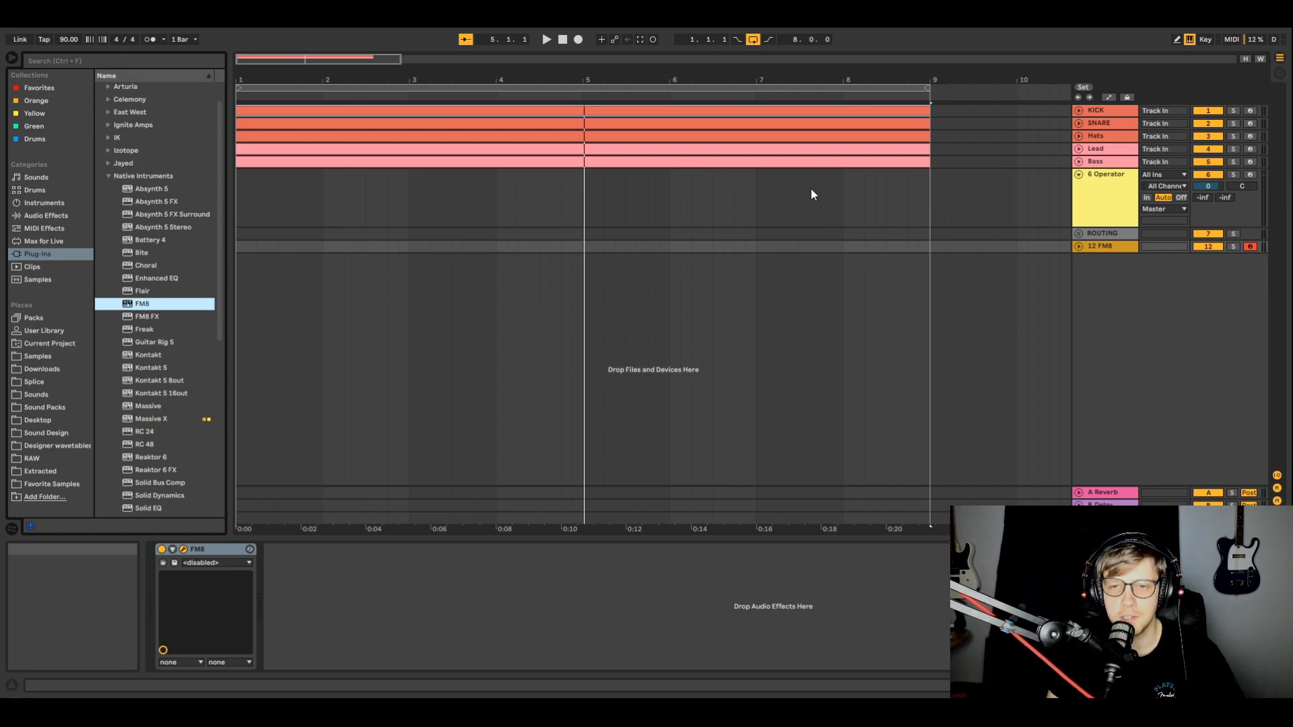
mouse_move(1097, 233)
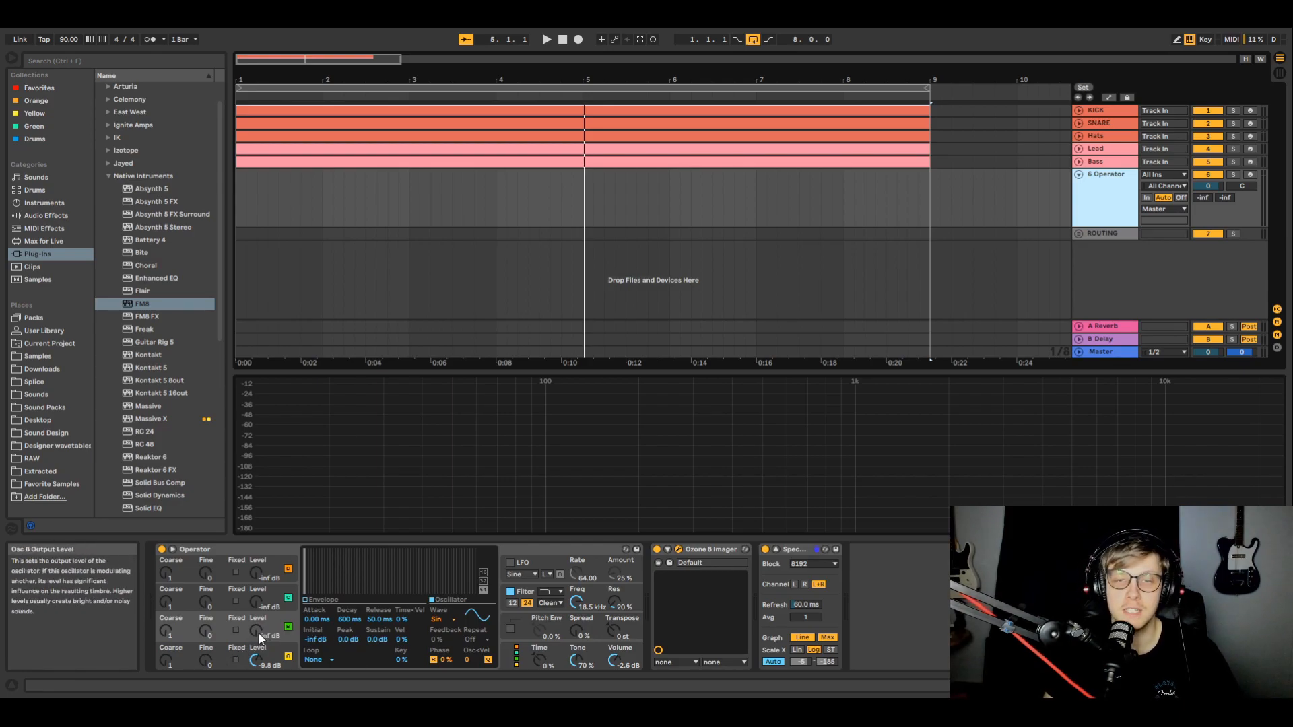
mouse_move(260, 512)
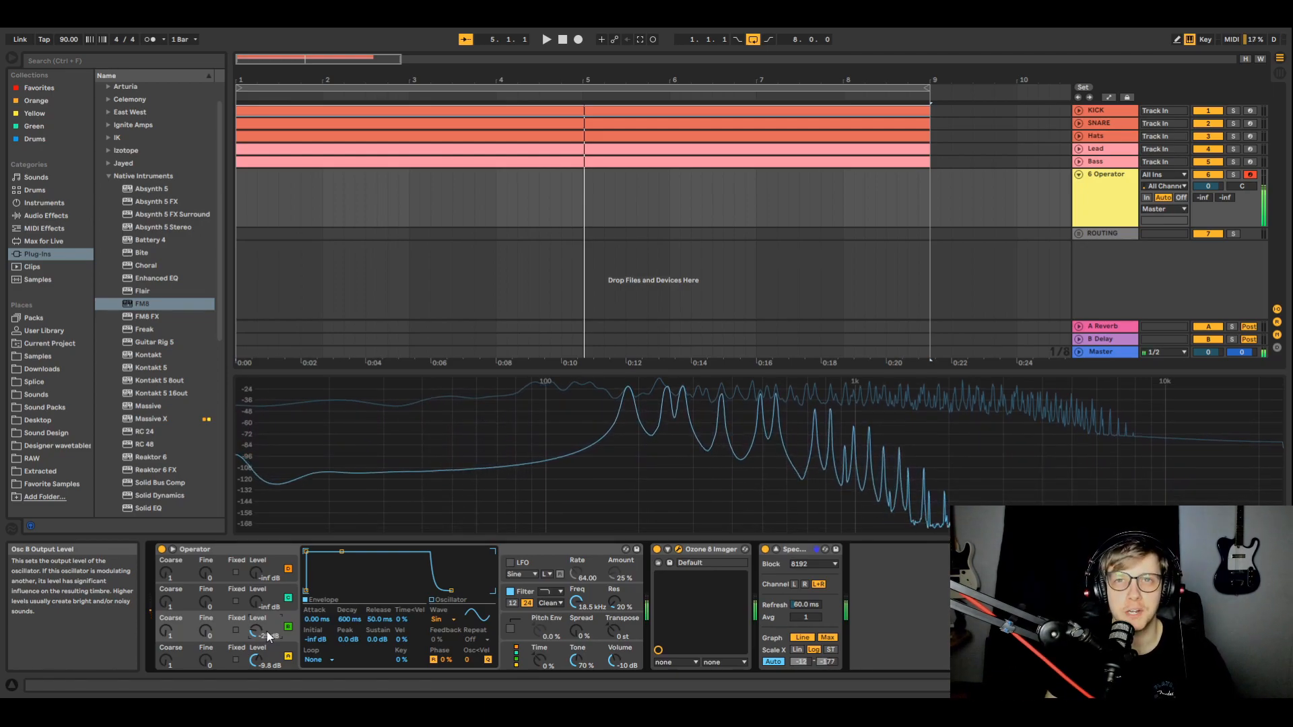
Raise oscillator C's Level to about -25 dB to layer it with oscillator D
left_click_drag(256, 631, 260, 623)
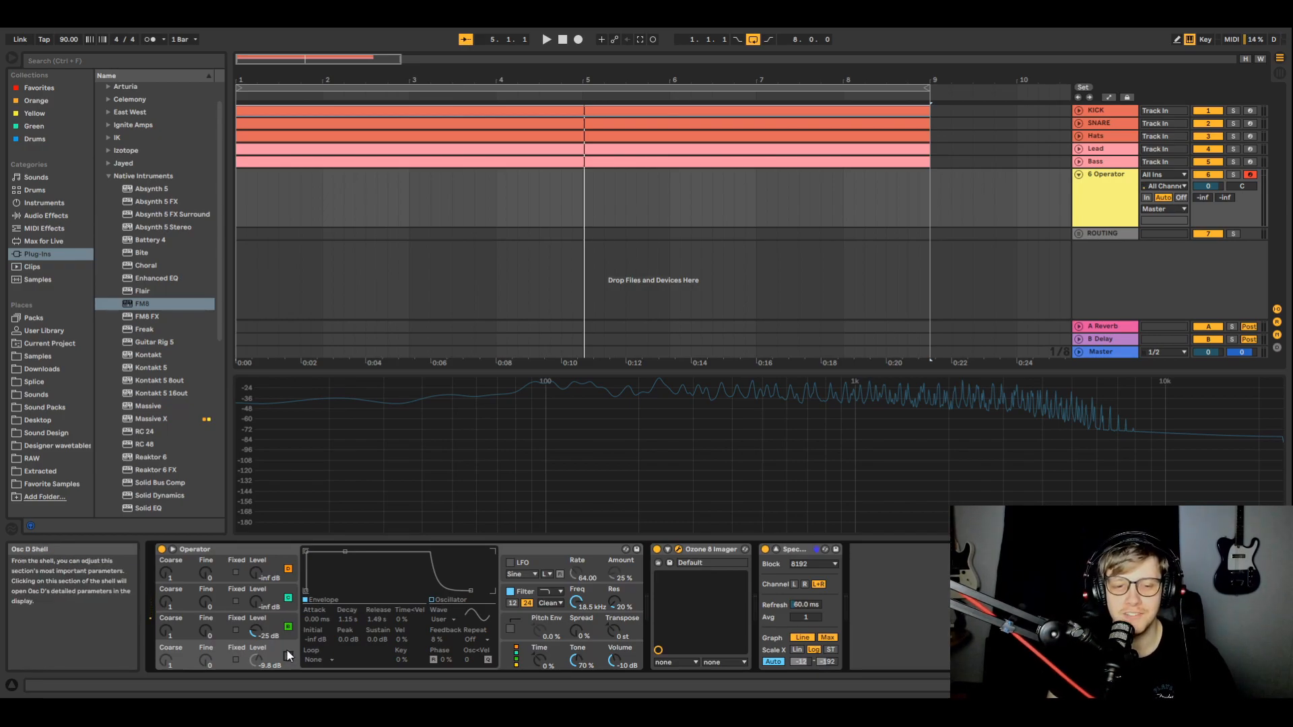
left_click(288, 660)
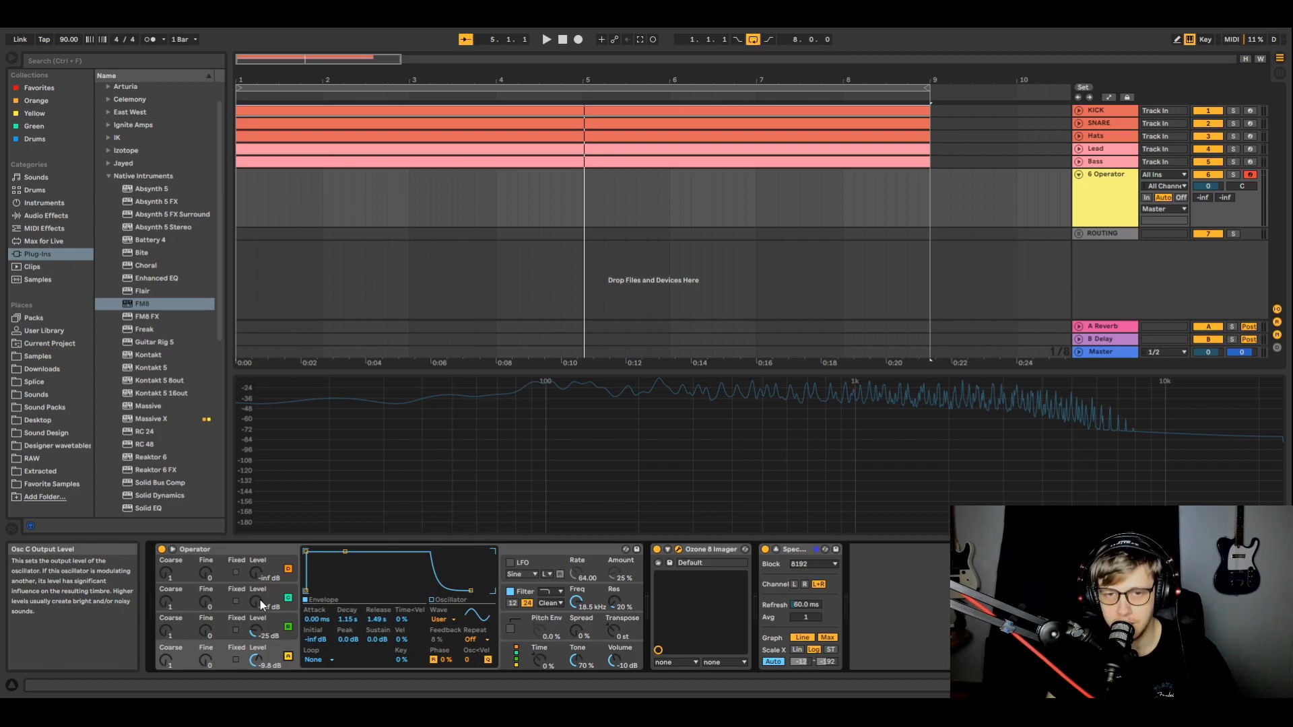
mouse_move(263, 599)
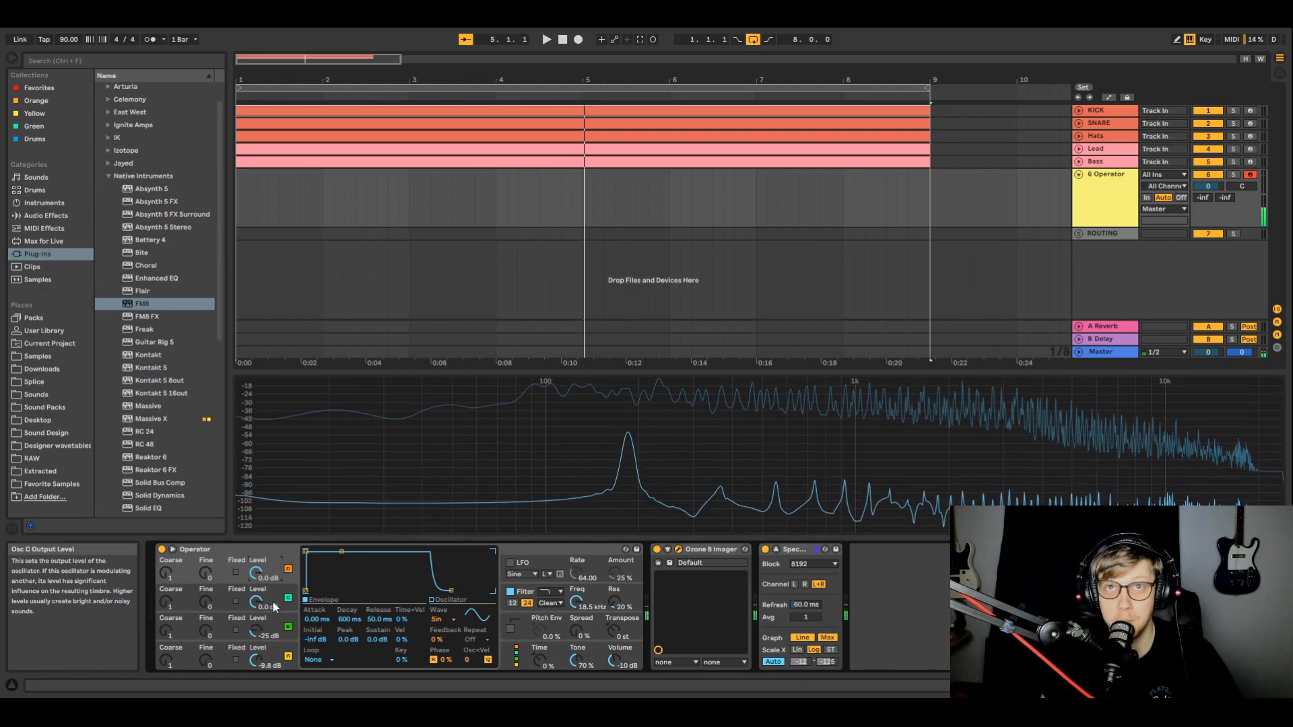
left_click(288, 629)
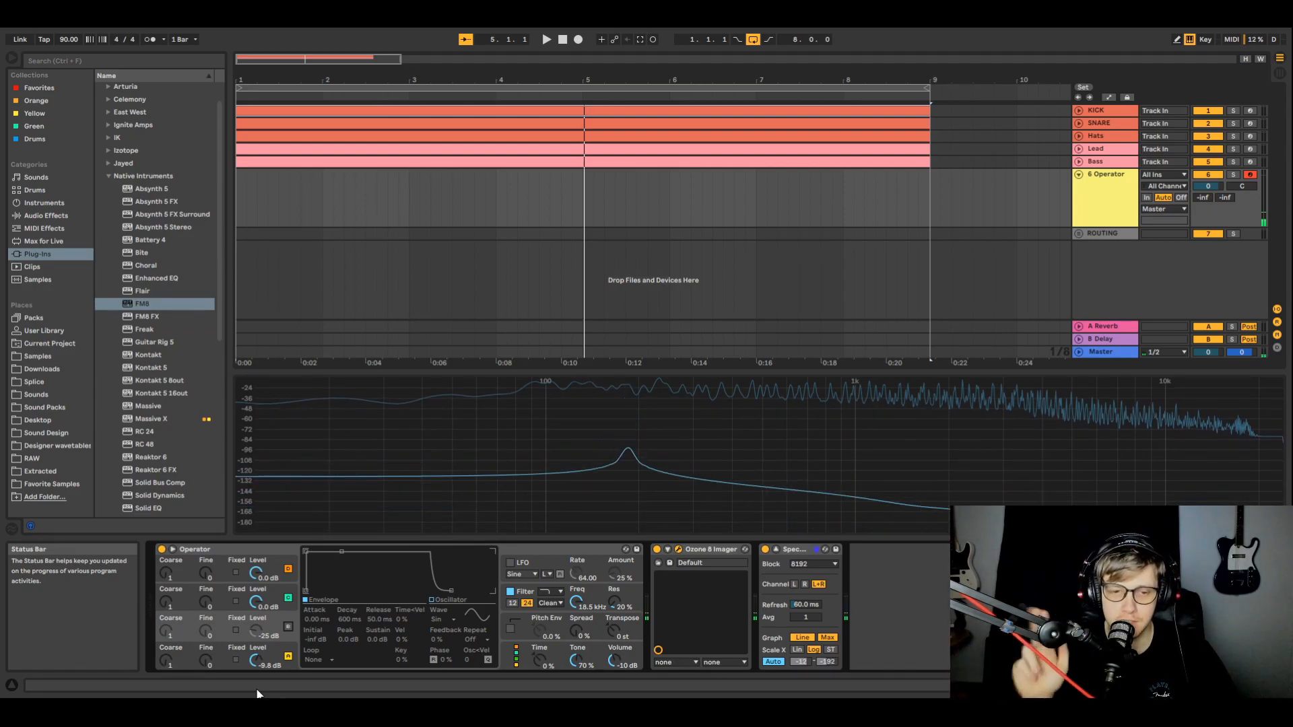
left_click(288, 629)
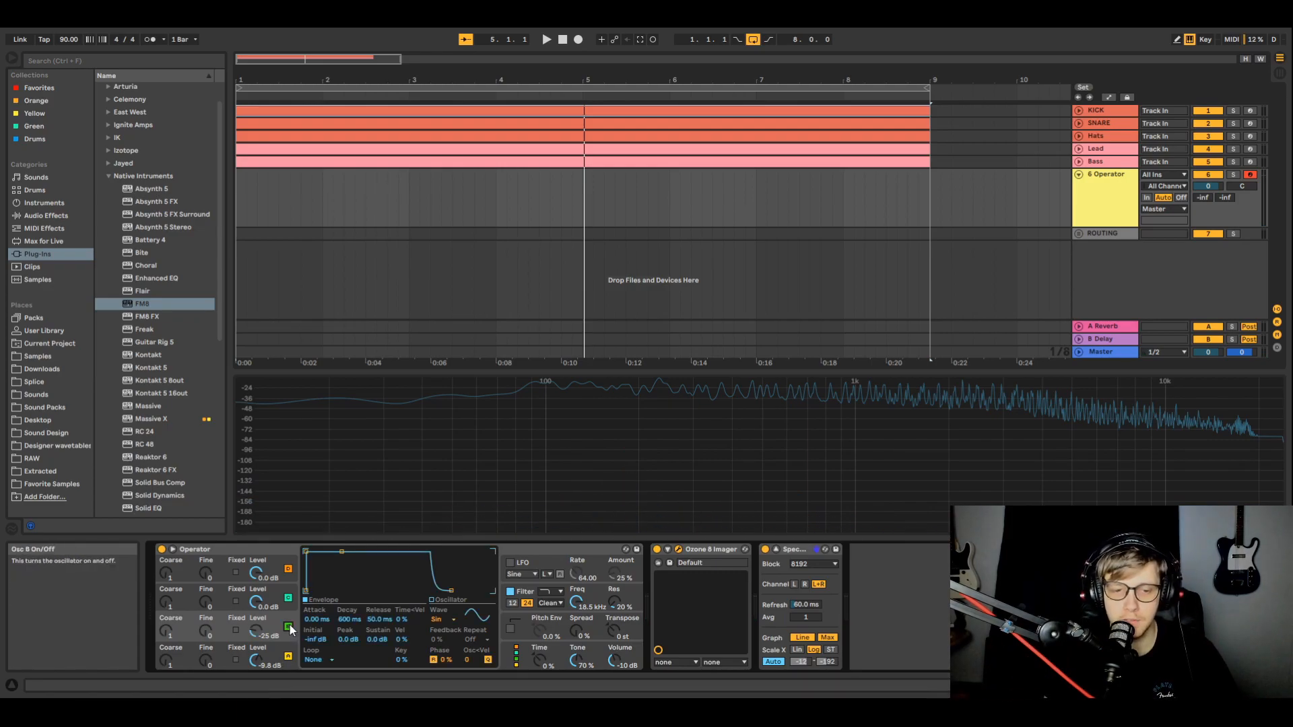
left_click_drag(288, 629, 288, 635)
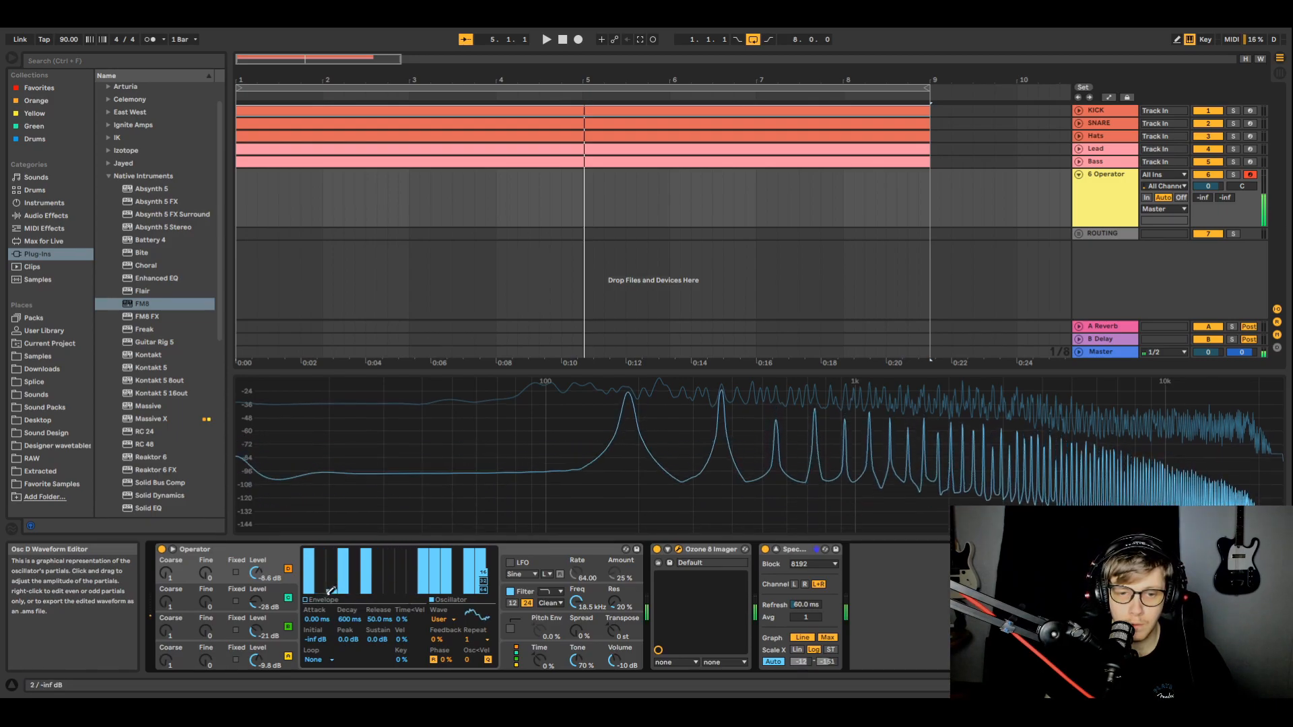
Draw custom harmonic partial bars for oscillator D's User waveform
left_click_drag(259, 574, 260, 568)
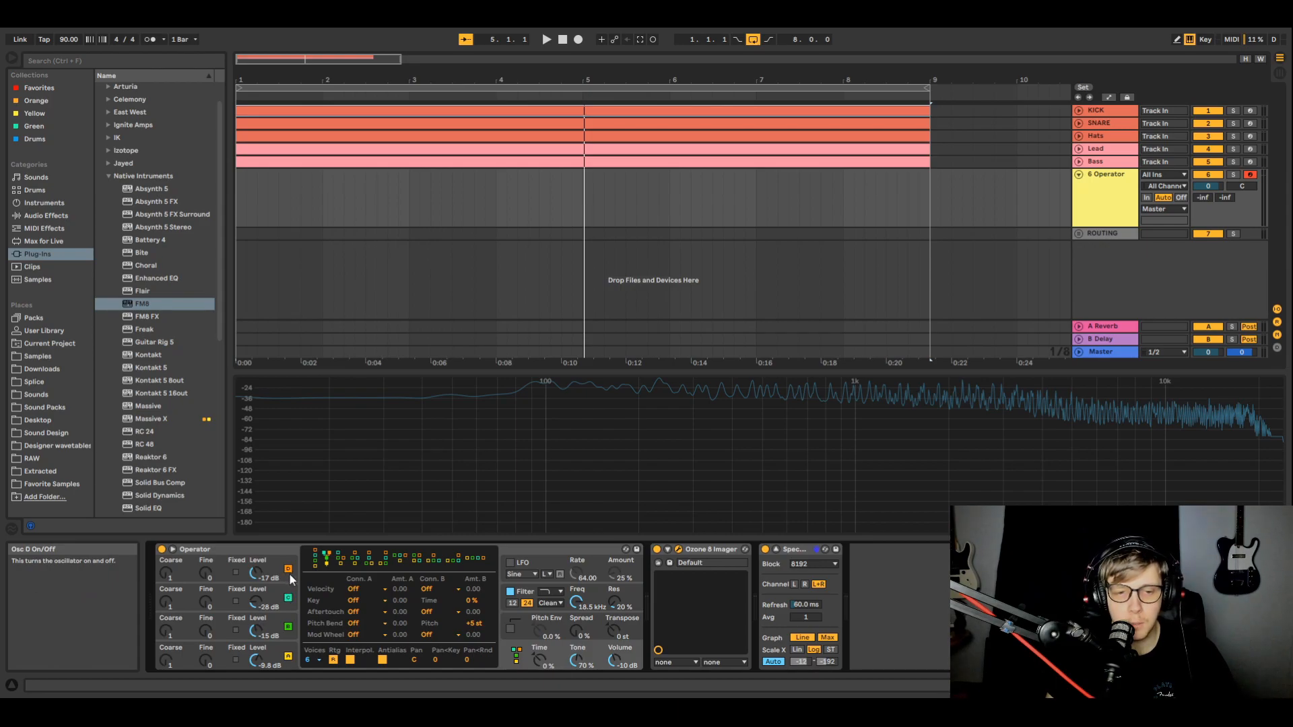
mouse_move(281, 578)
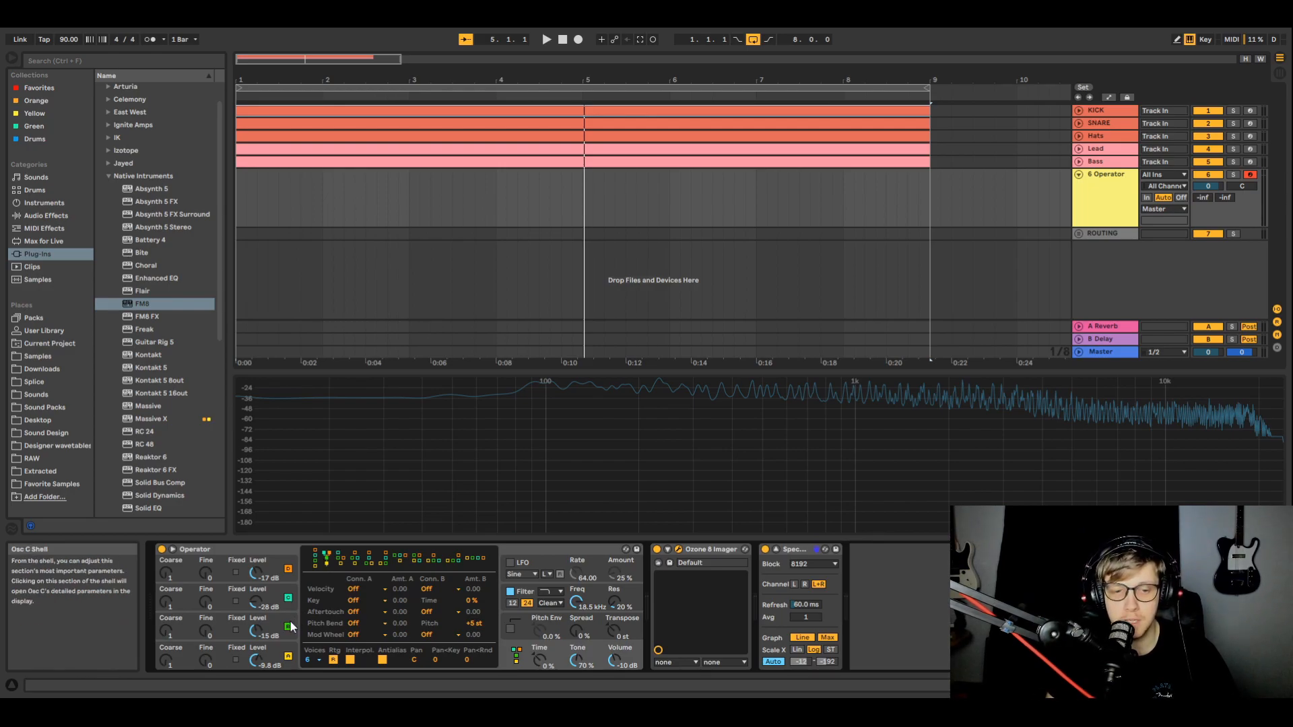
Show Operator's global shell with the routing algorithm display
left_click(288, 627)
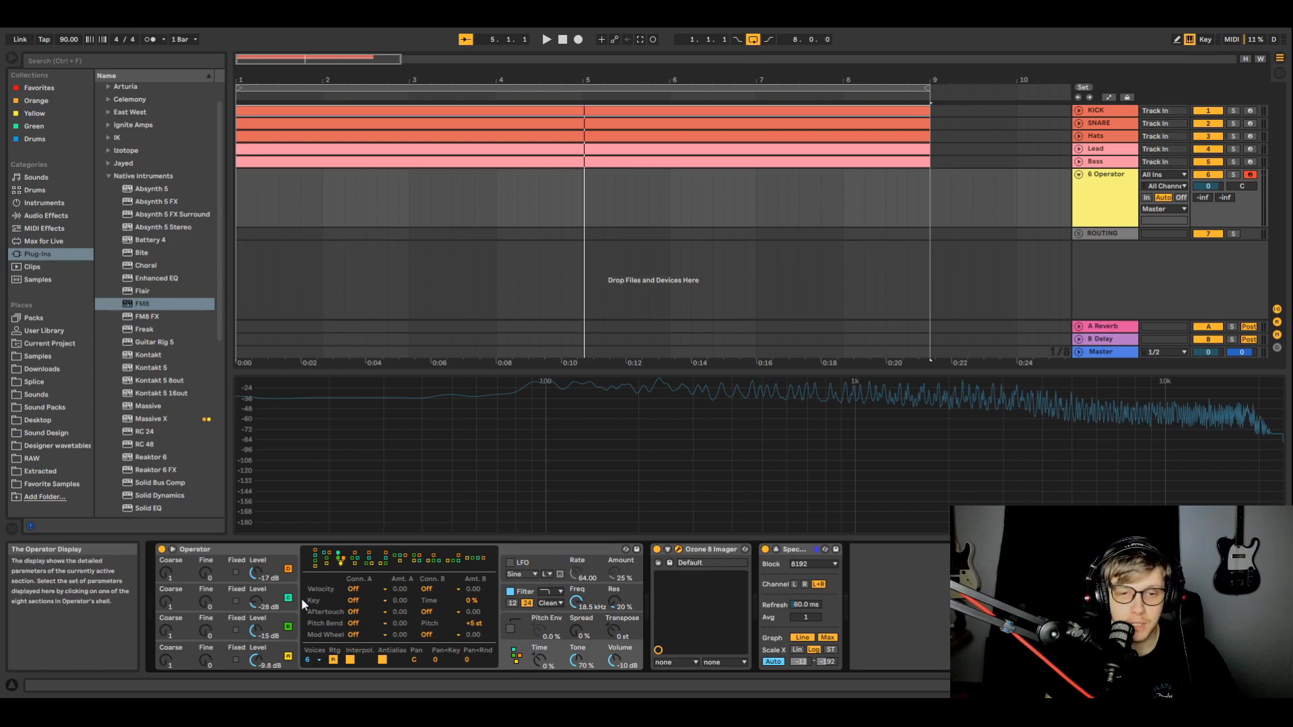
mouse_move(342, 568)
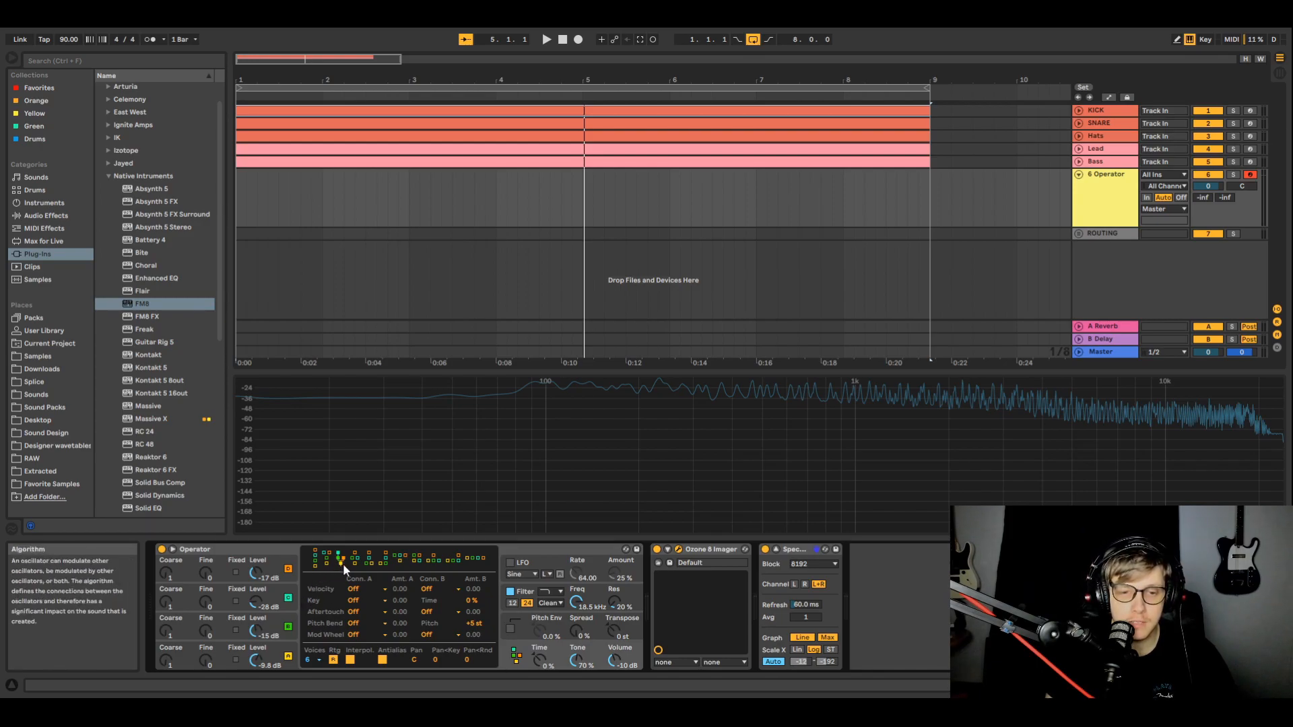
mouse_move(303, 592)
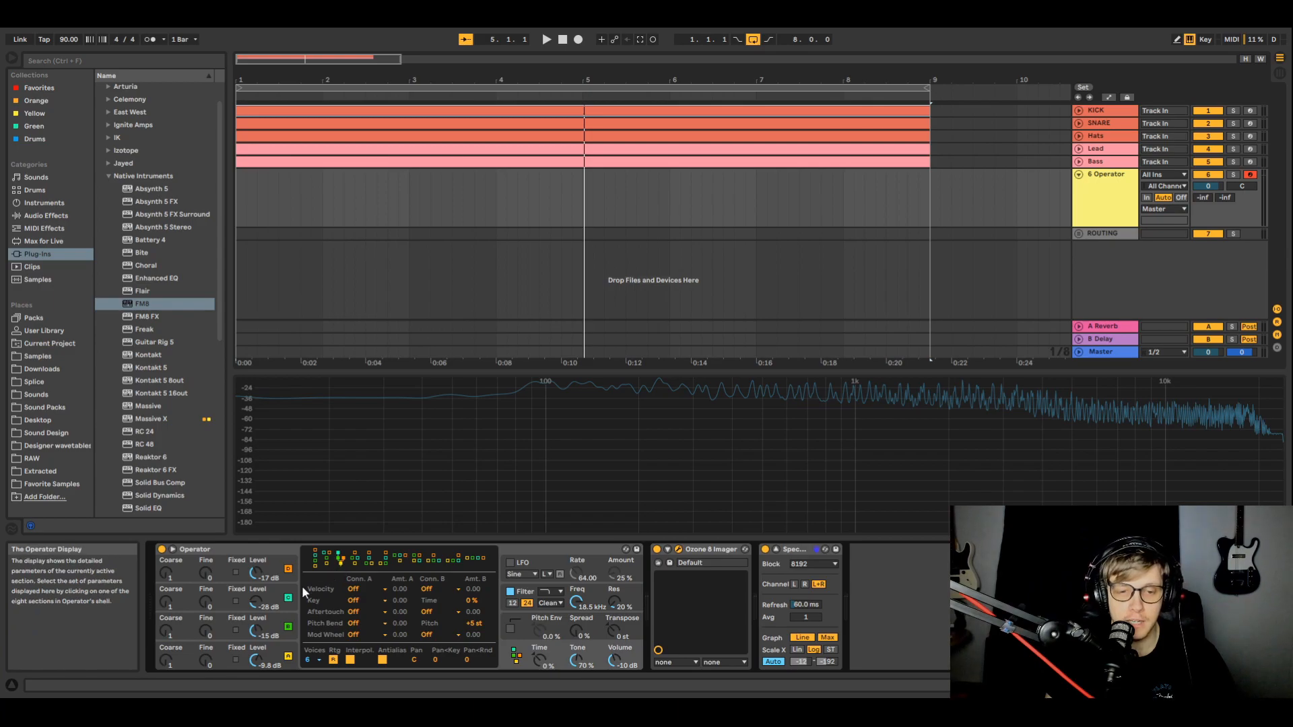
Open oscillator B's shell to view its envelope and toggle its on/off switch
left_click(289, 598)
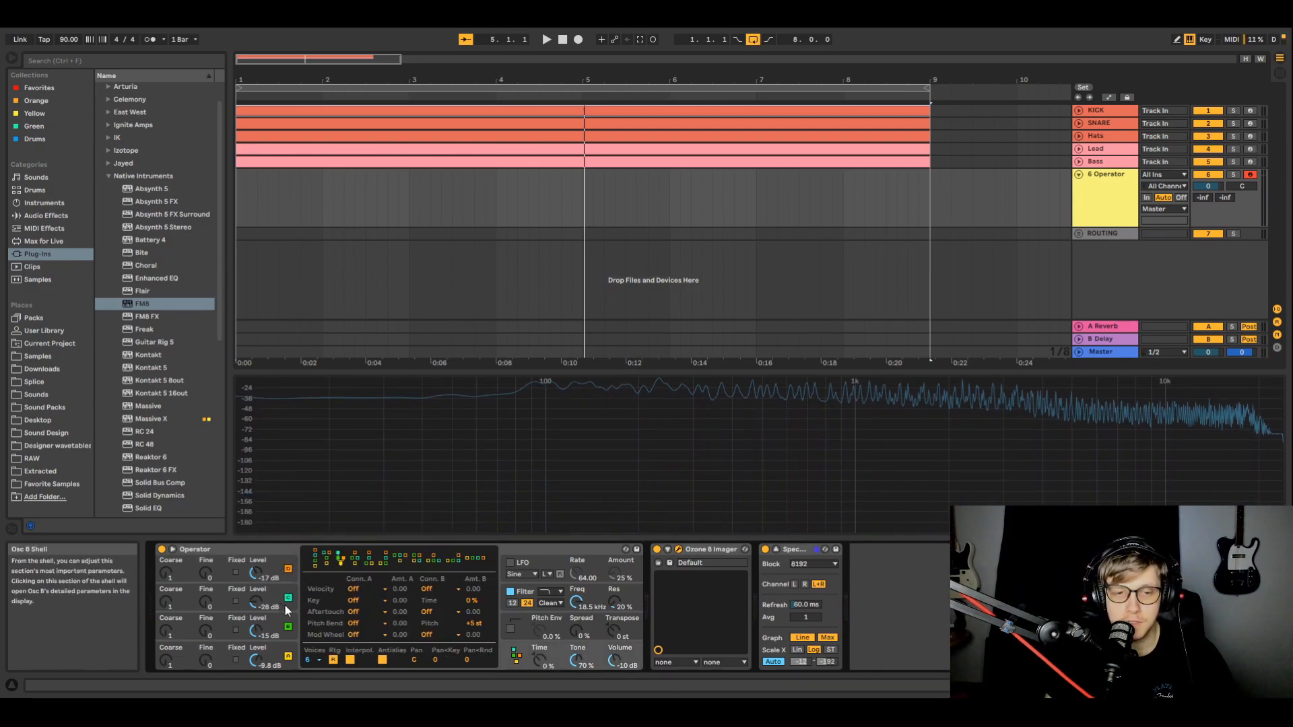
left_click(287, 598)
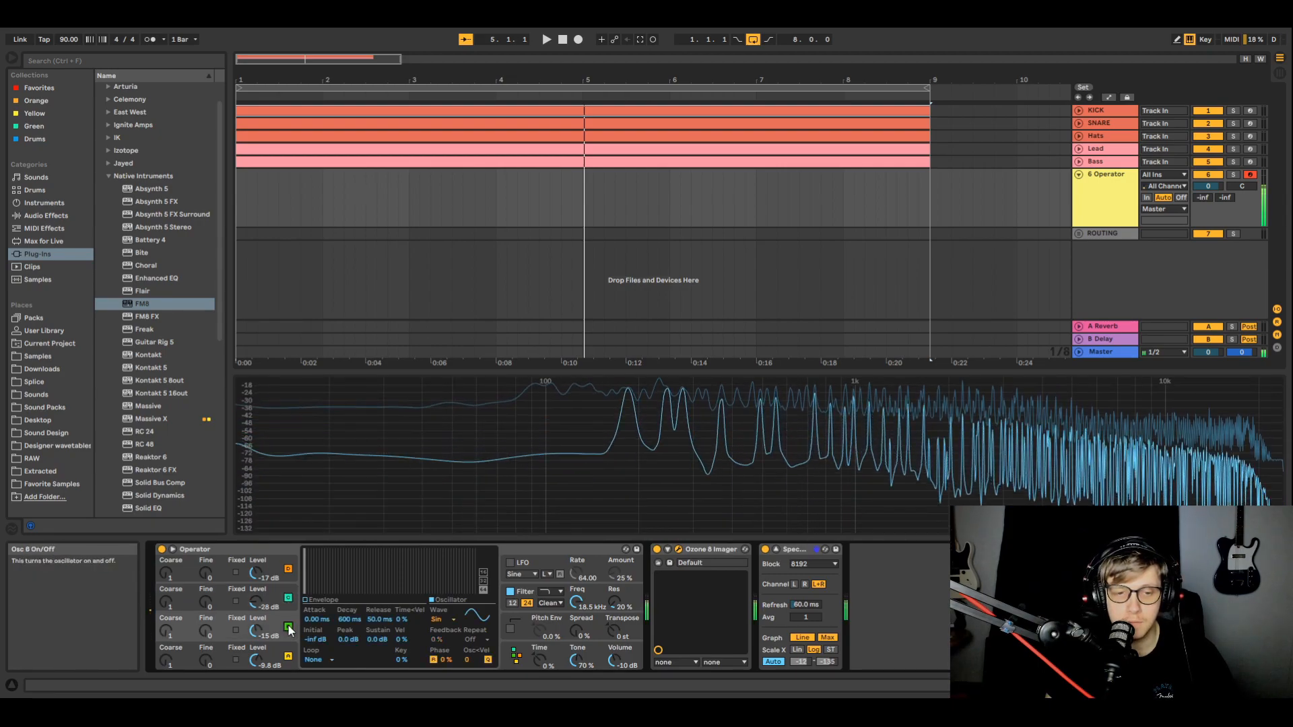
left_click(288, 570)
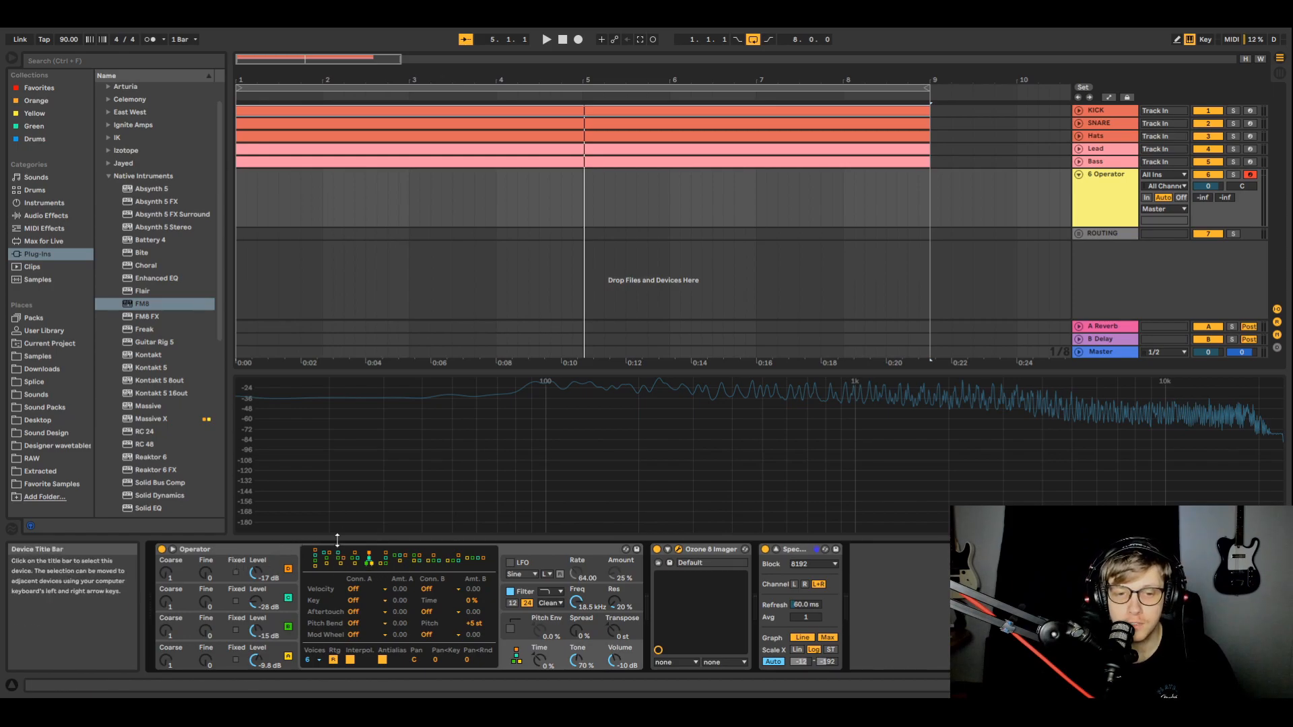
mouse_move(417, 559)
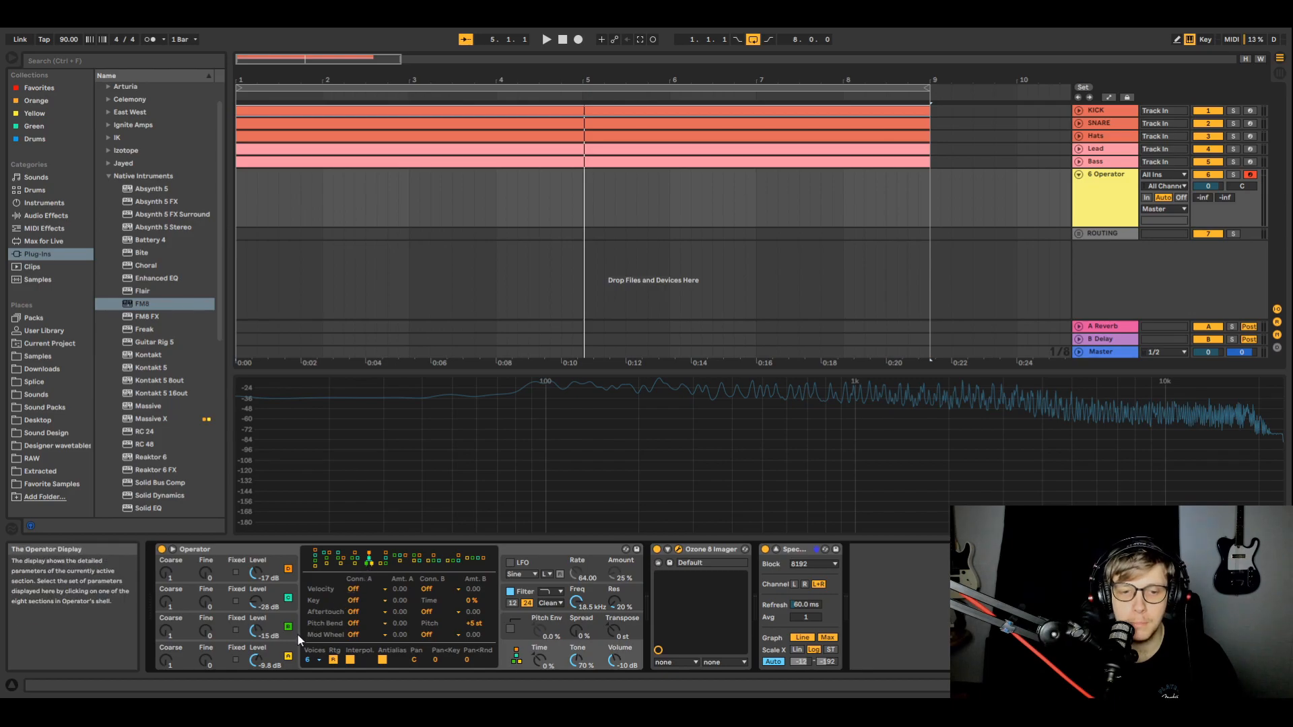
mouse_move(288, 634)
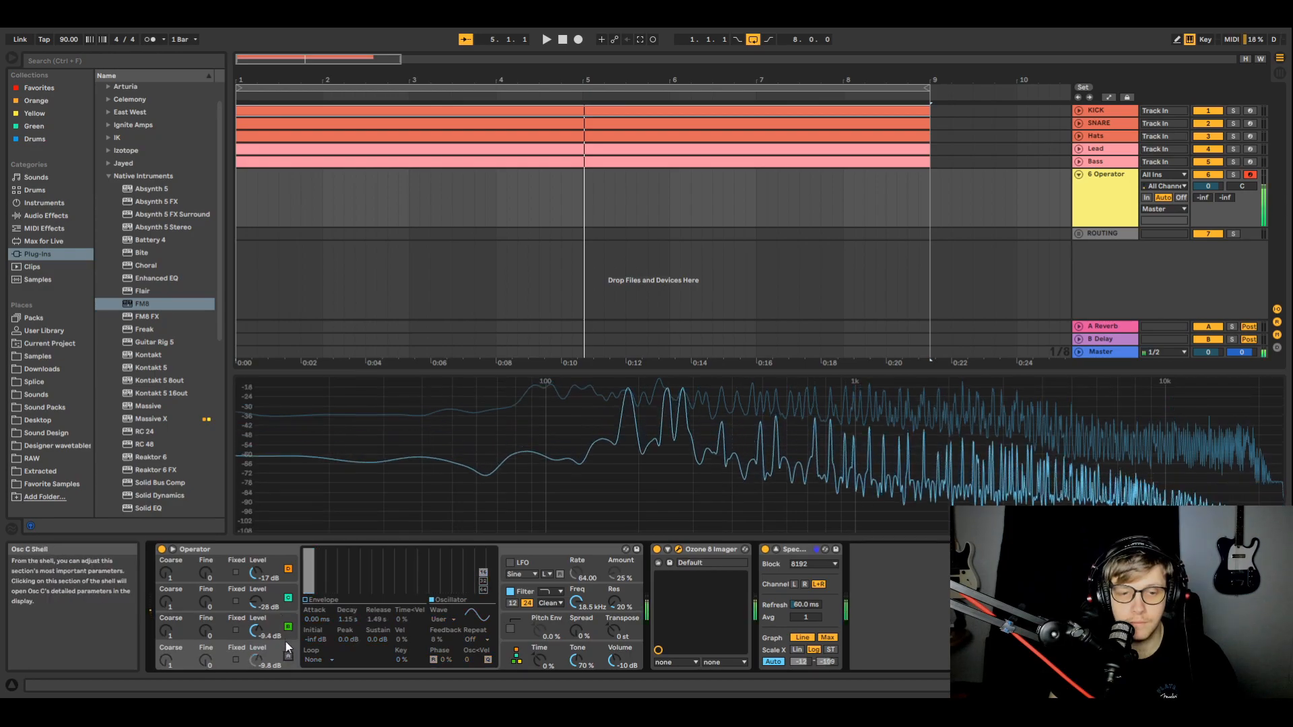
Show the third oscillator's envelope and turn its Level down to about -21 dB
left_click(287, 663)
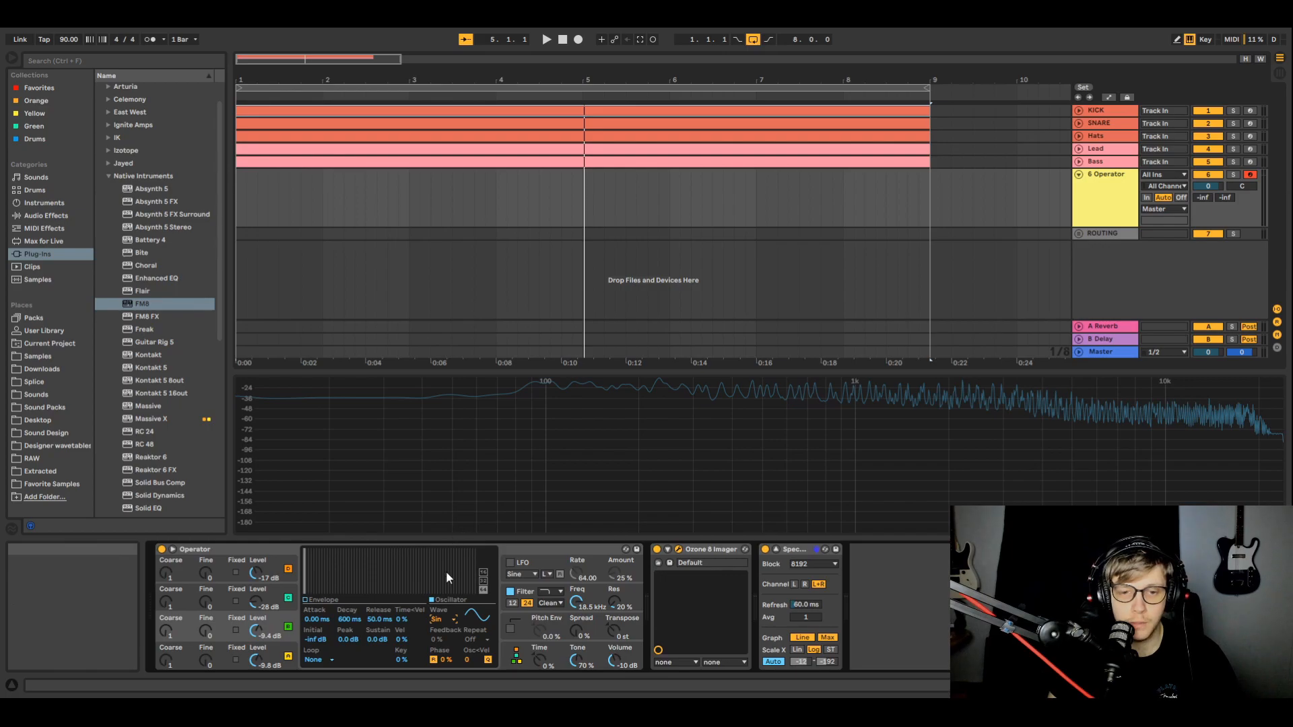
left_click(289, 657)
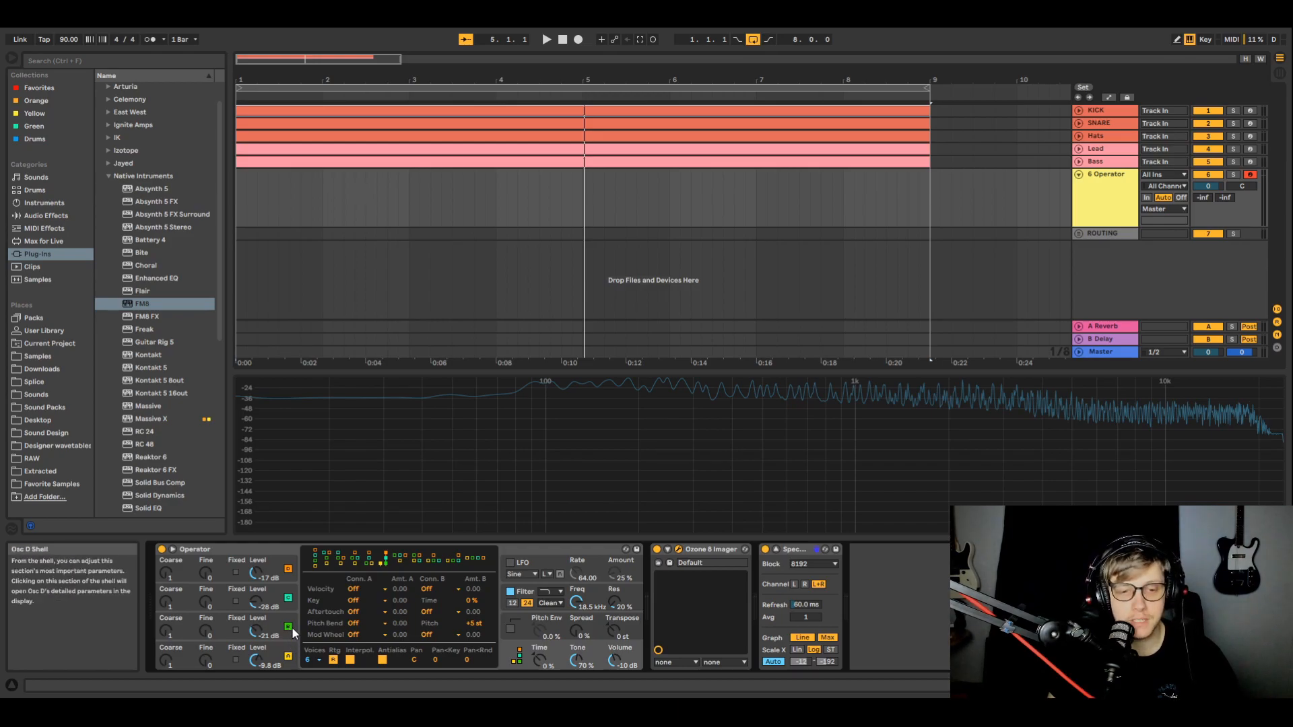
left_click(287, 626)
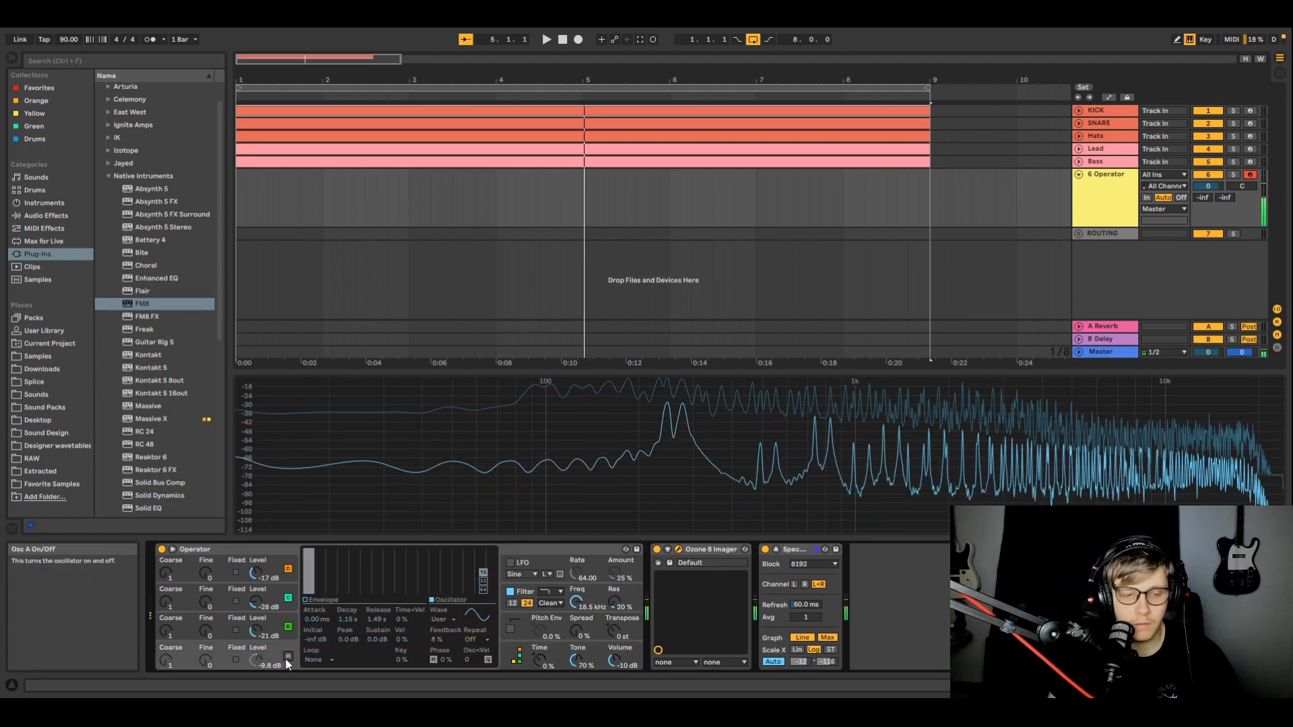
left_click(287, 660)
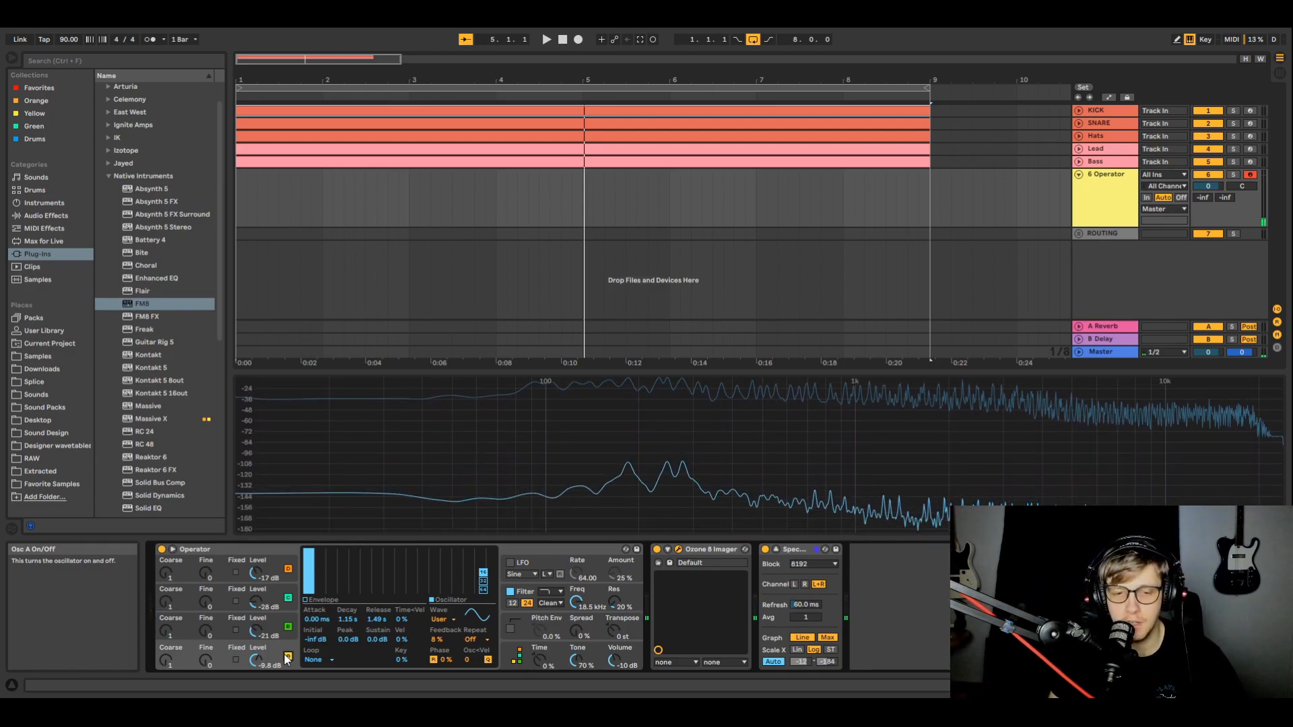
left_click(287, 660)
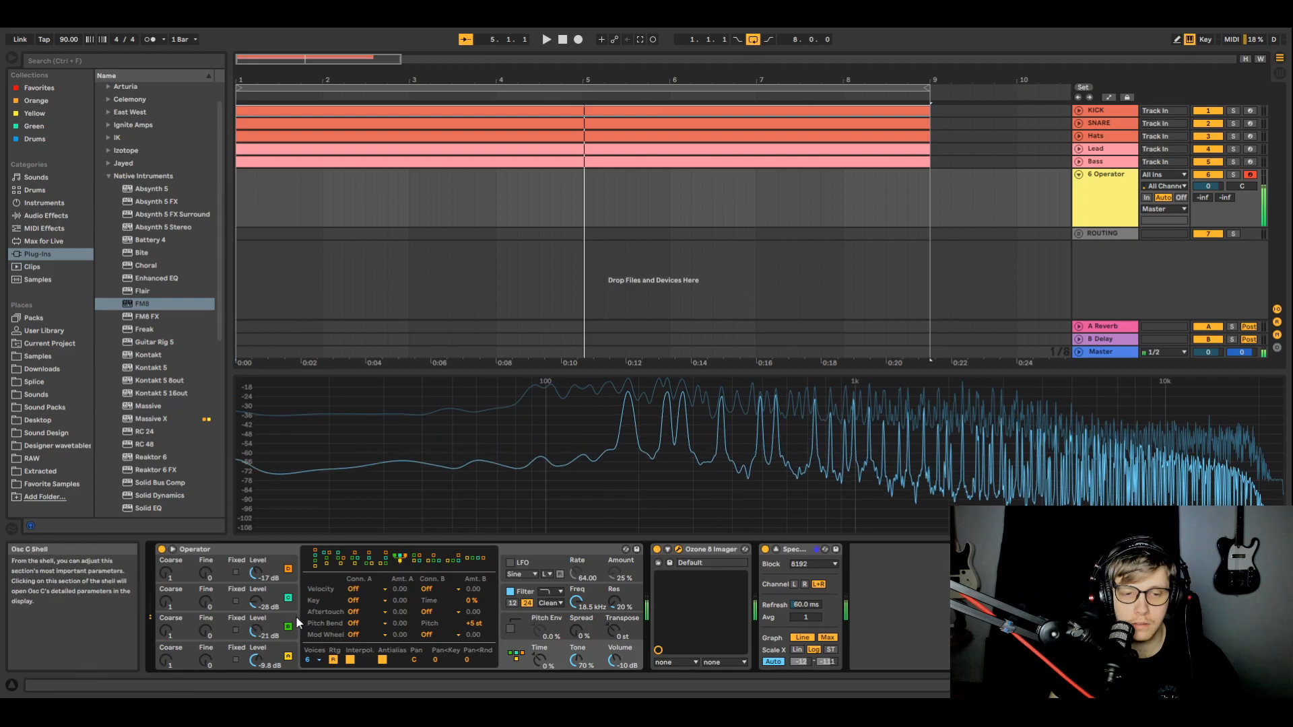
Switch between oscillator shells, ending on oscillator B's envelope and User waveform view
left_click(288, 571)
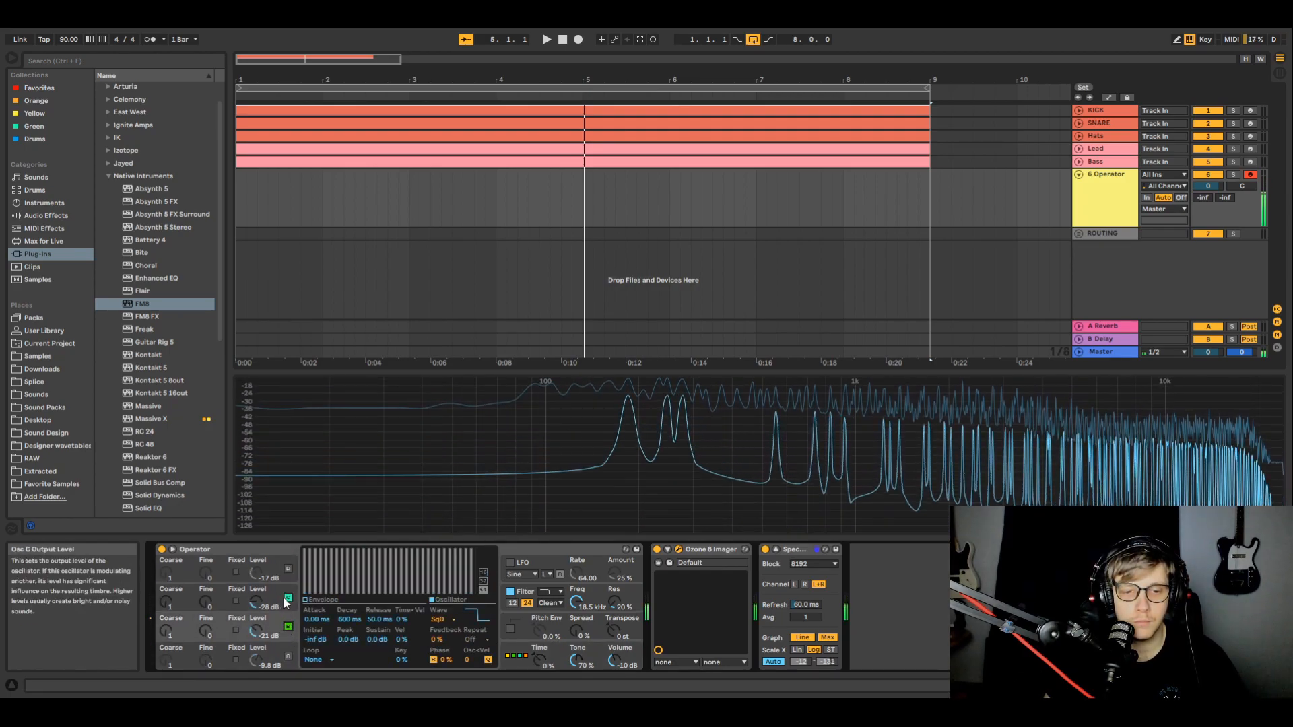
left_click(287, 660)
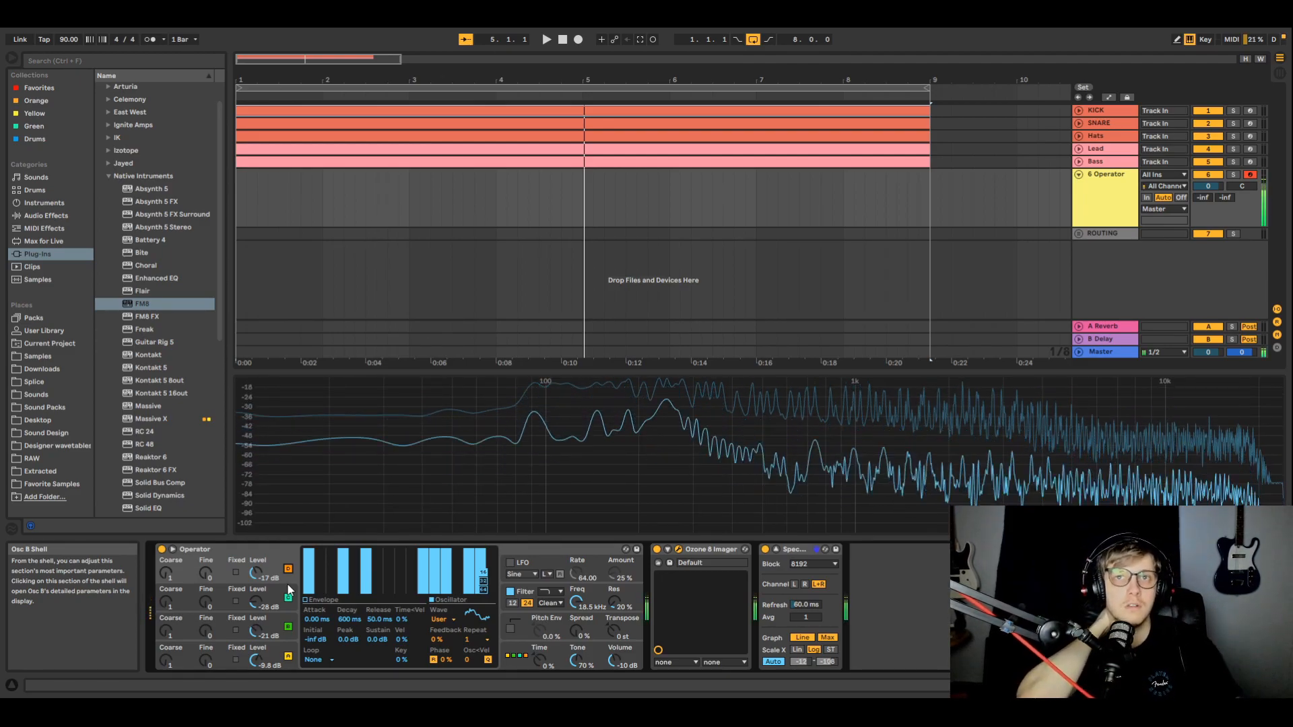
left_click(547, 39)
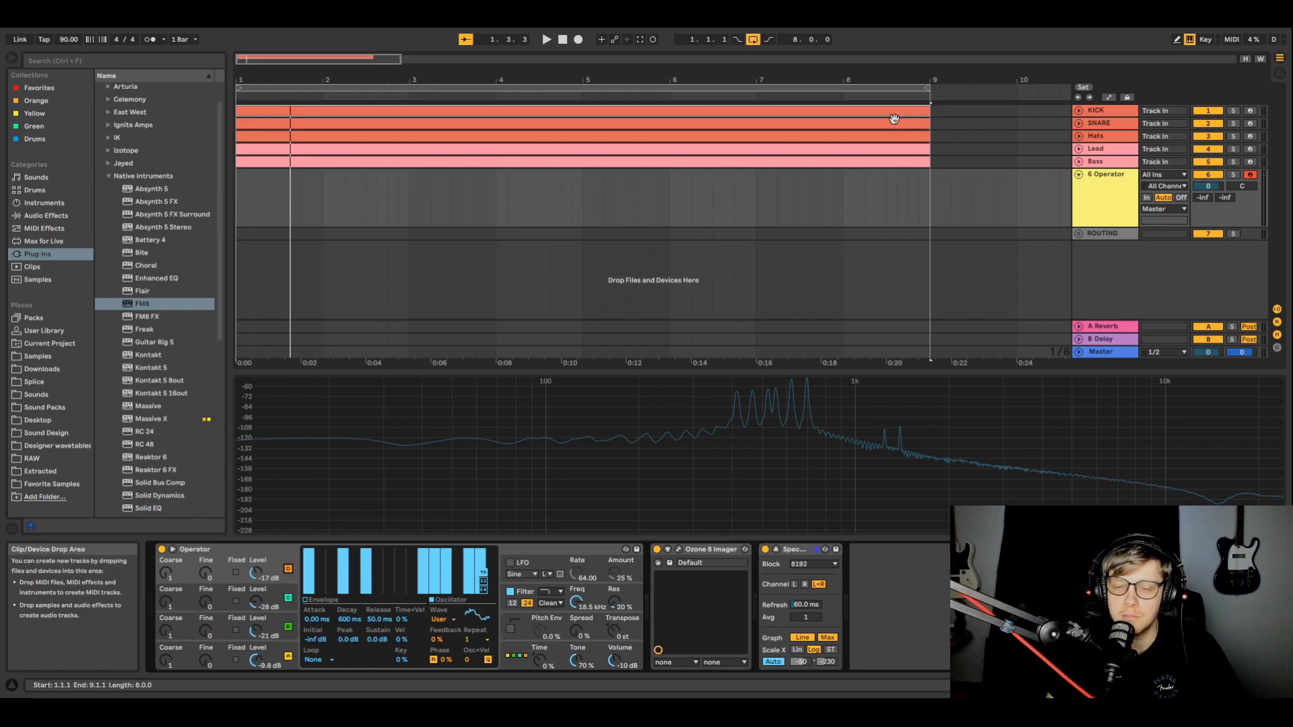
mouse_move(886, 118)
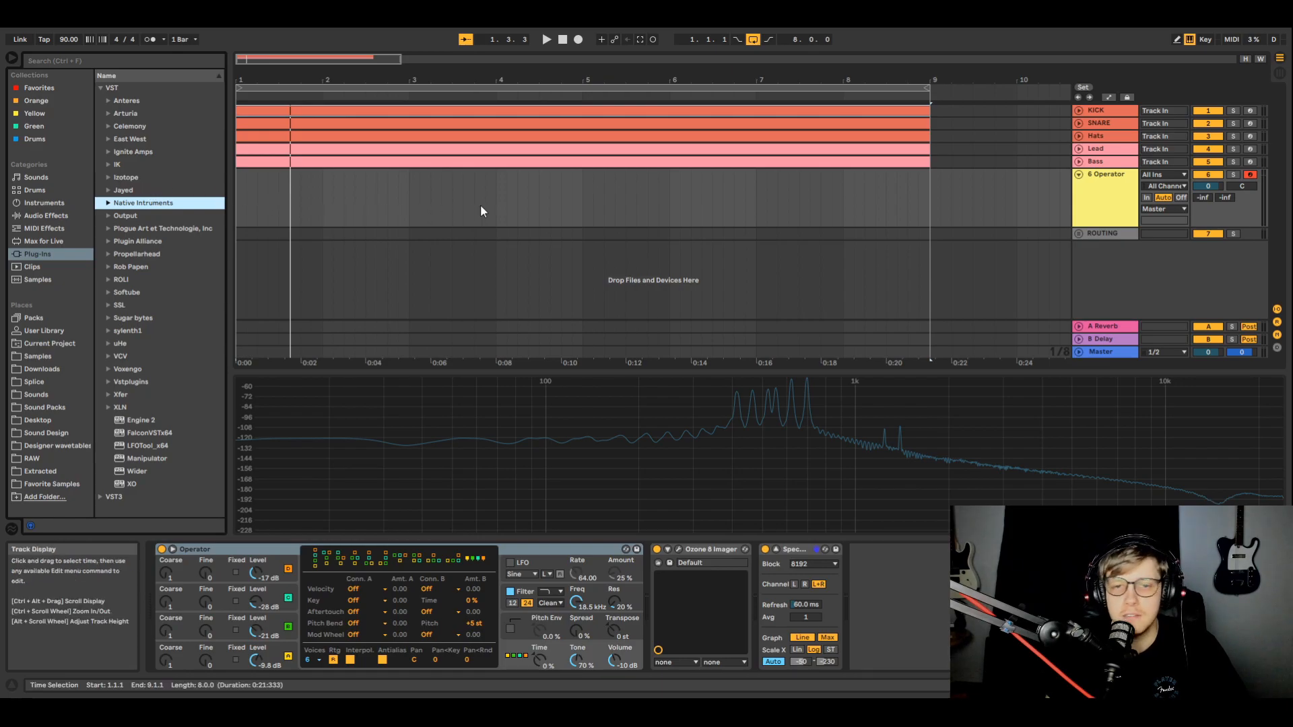
mouse_move(510, 213)
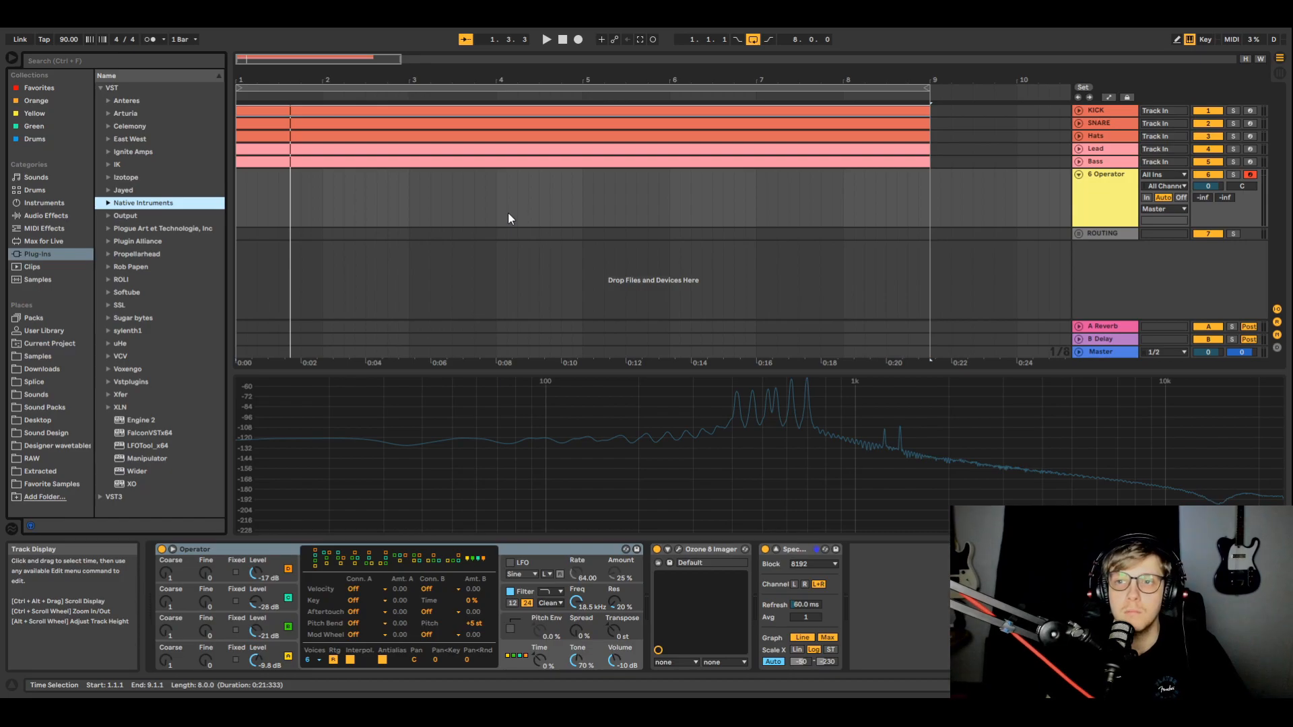
mouse_move(492, 183)
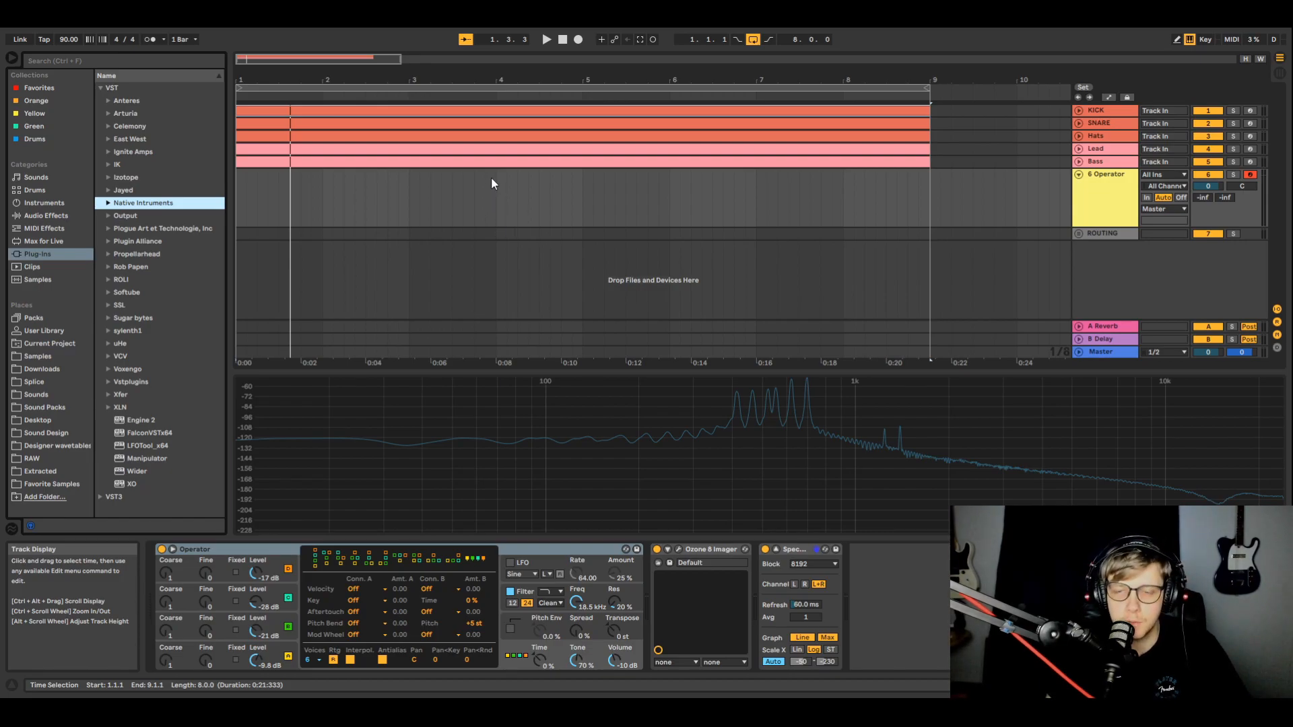